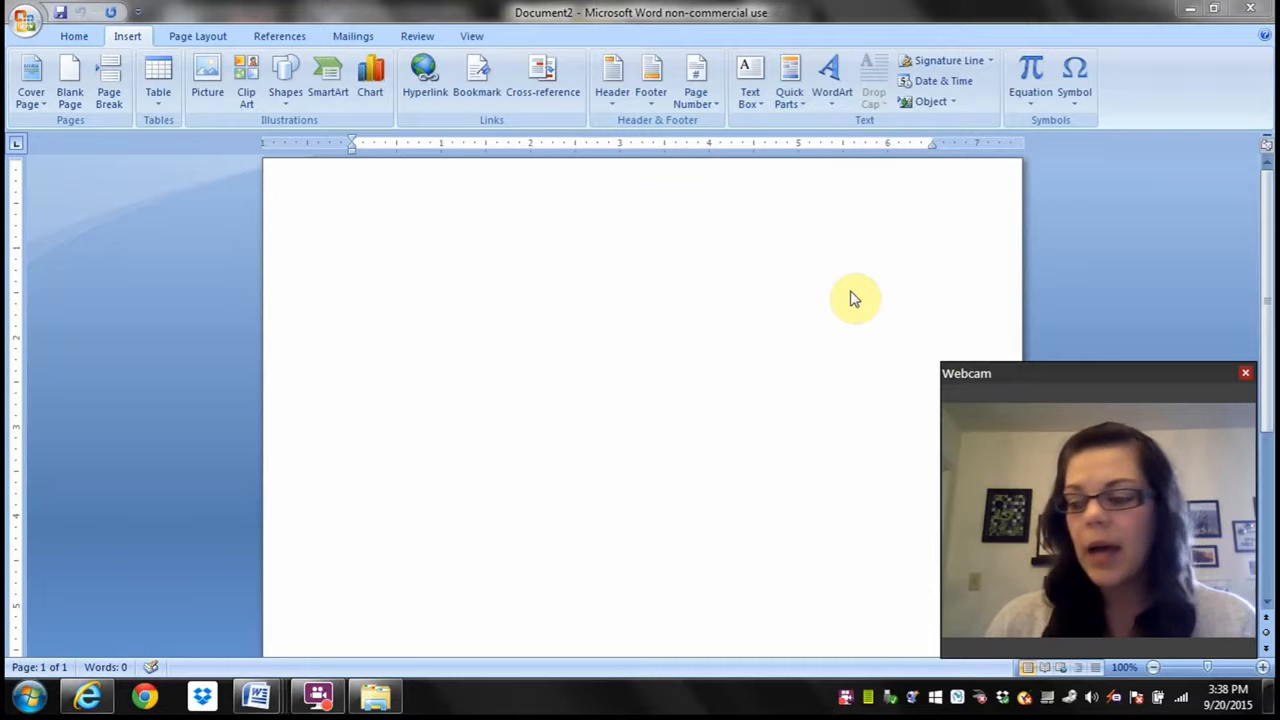
pyautogui.moveTo(537, 385)
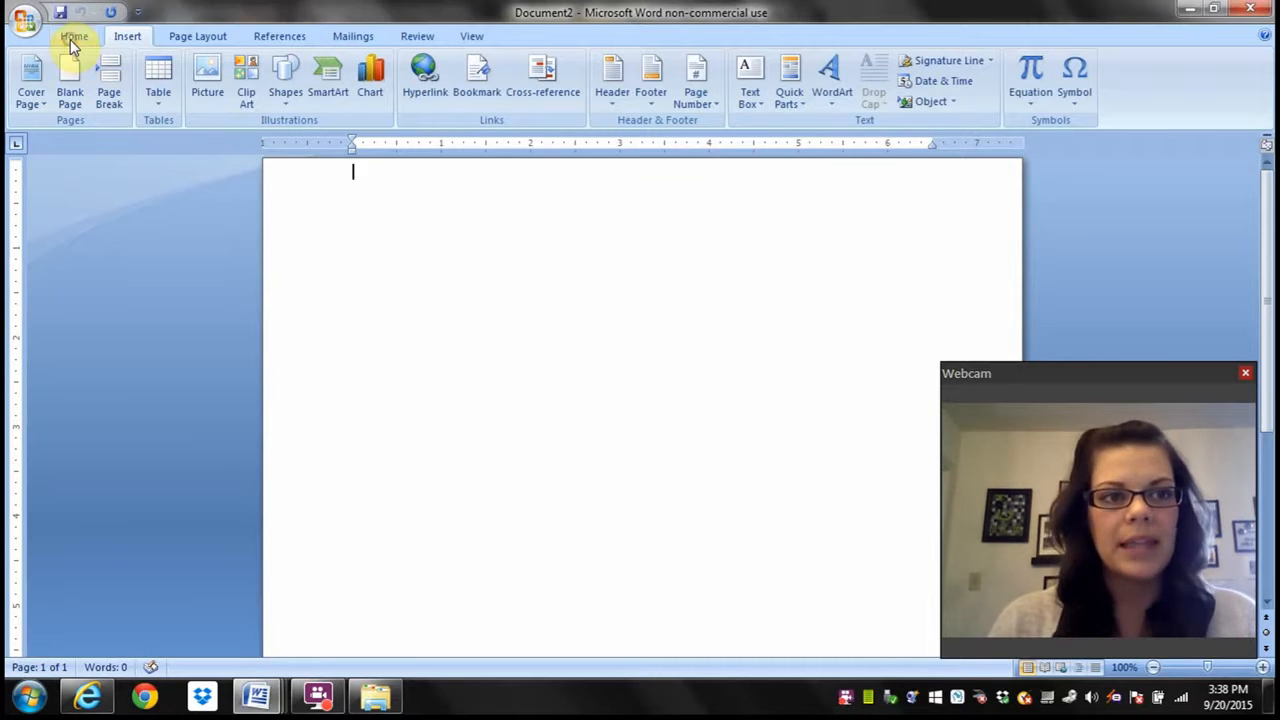
# - Switch the blank document's ribbon to the Home tab's text formatting tools
pyautogui.click(73, 36)
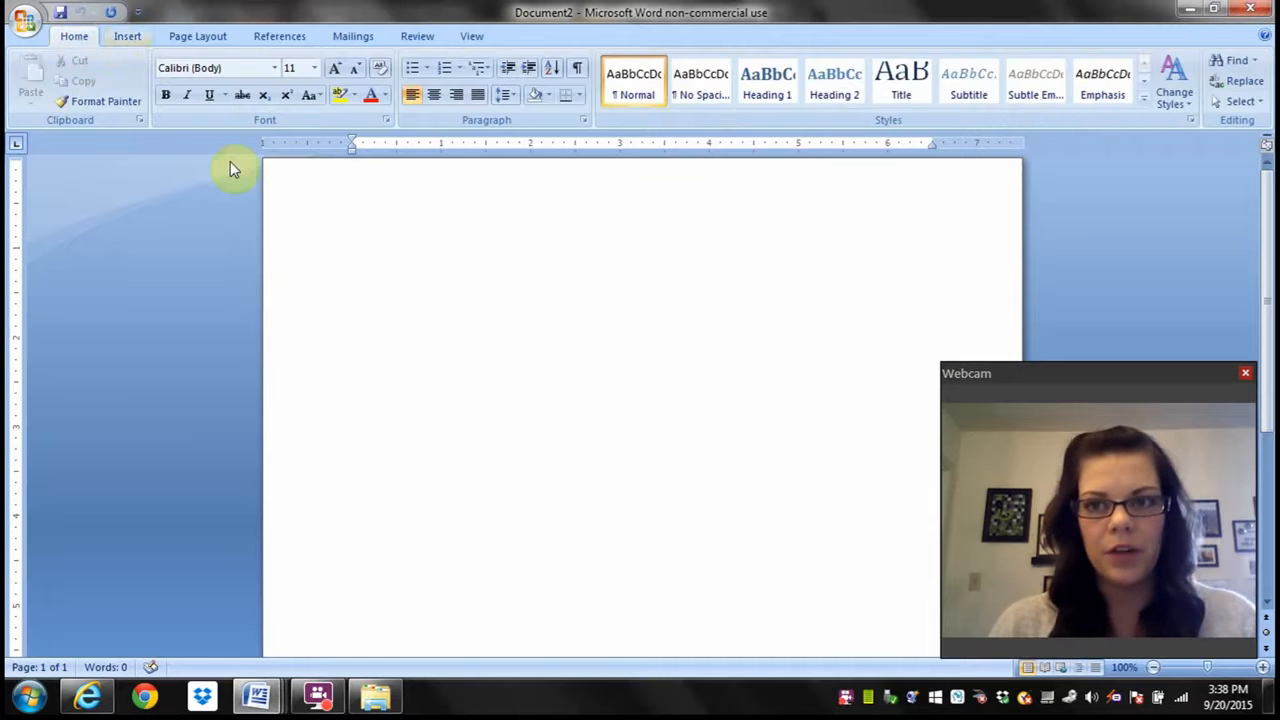
pyautogui.moveTo(117, 210)
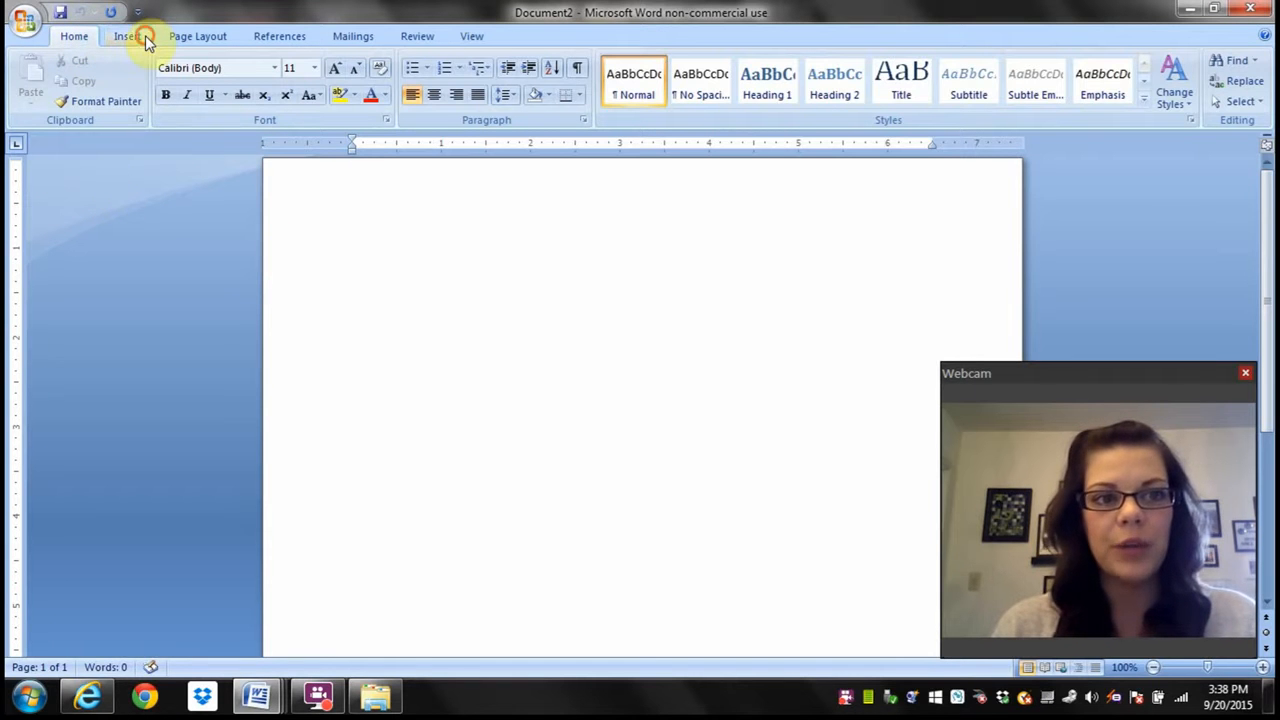
# - Browse the IPA Extensions subset in More Symbols, then close it without inserting anything
pyautogui.click(127, 36)
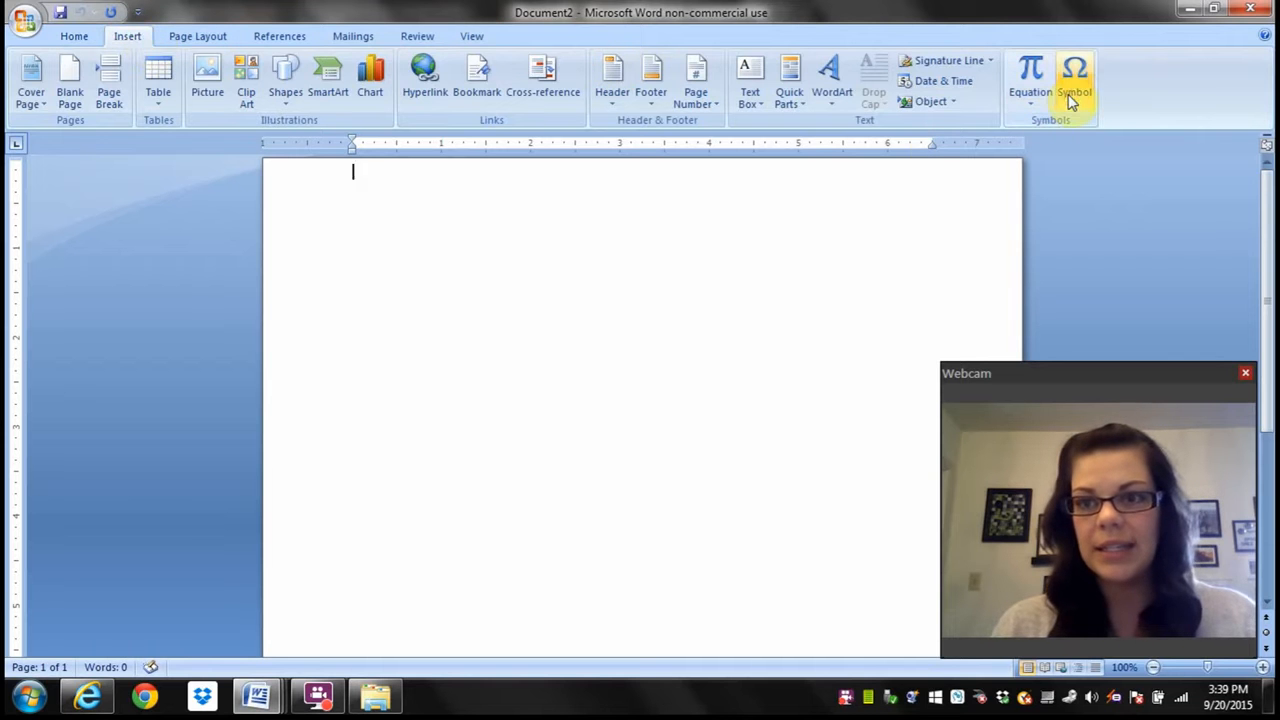
pyautogui.click(1074, 75)
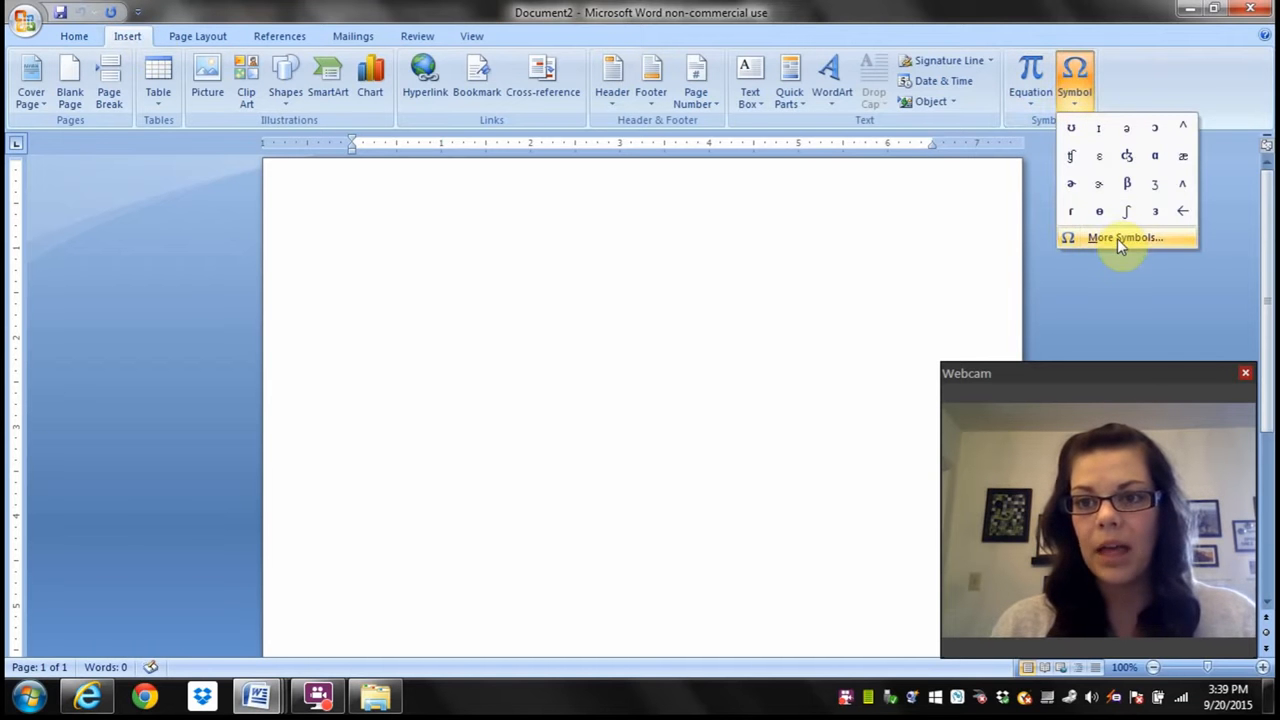
pyautogui.click(1125, 237)
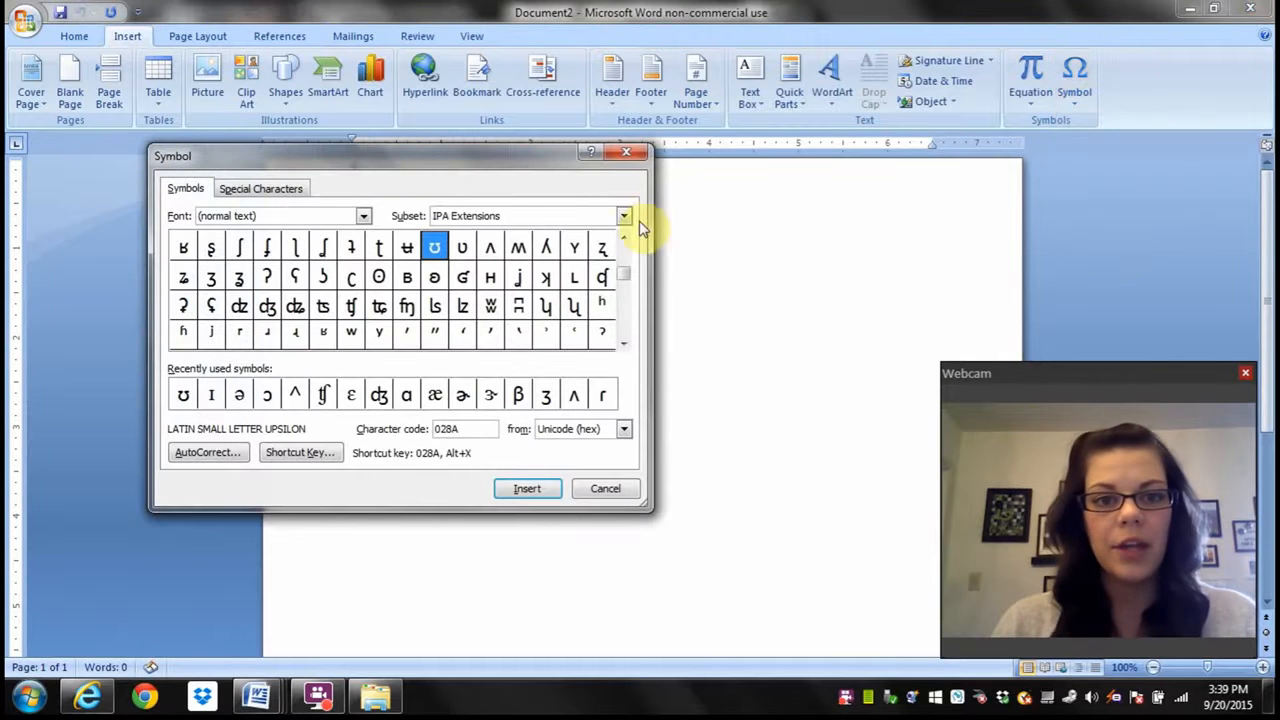
pyautogui.click(623, 215)
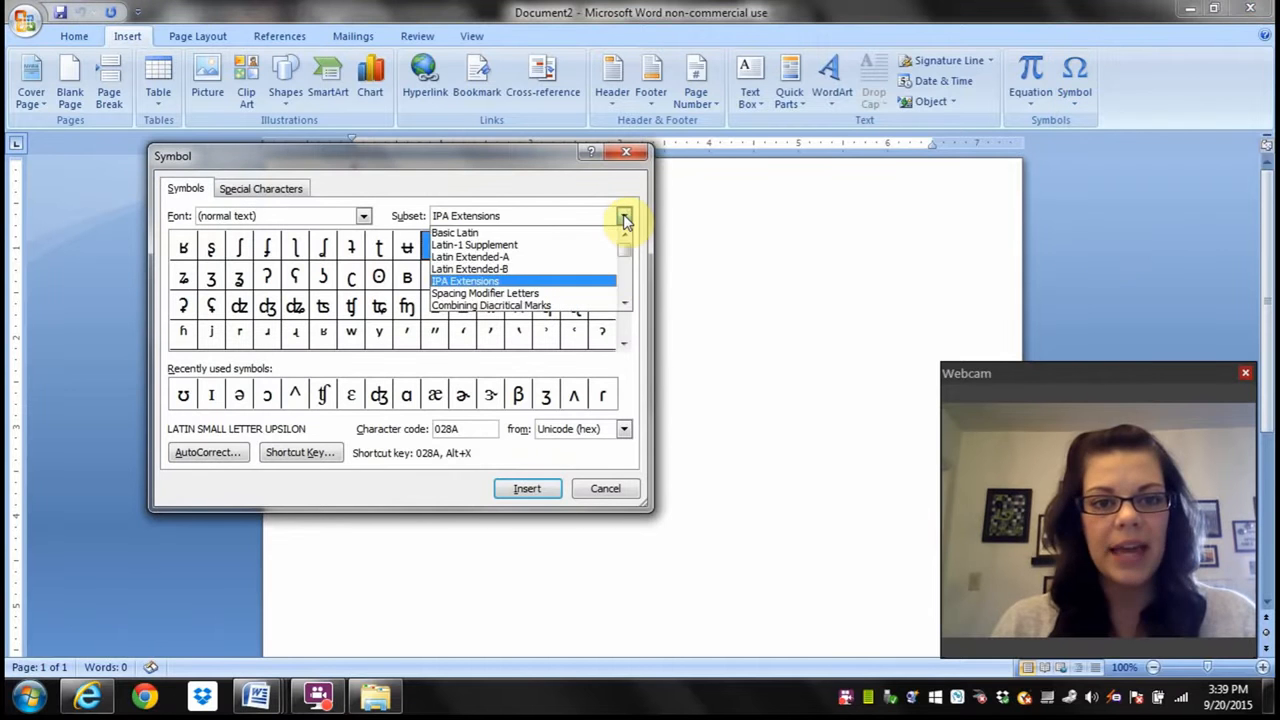
pyautogui.moveTo(590, 283)
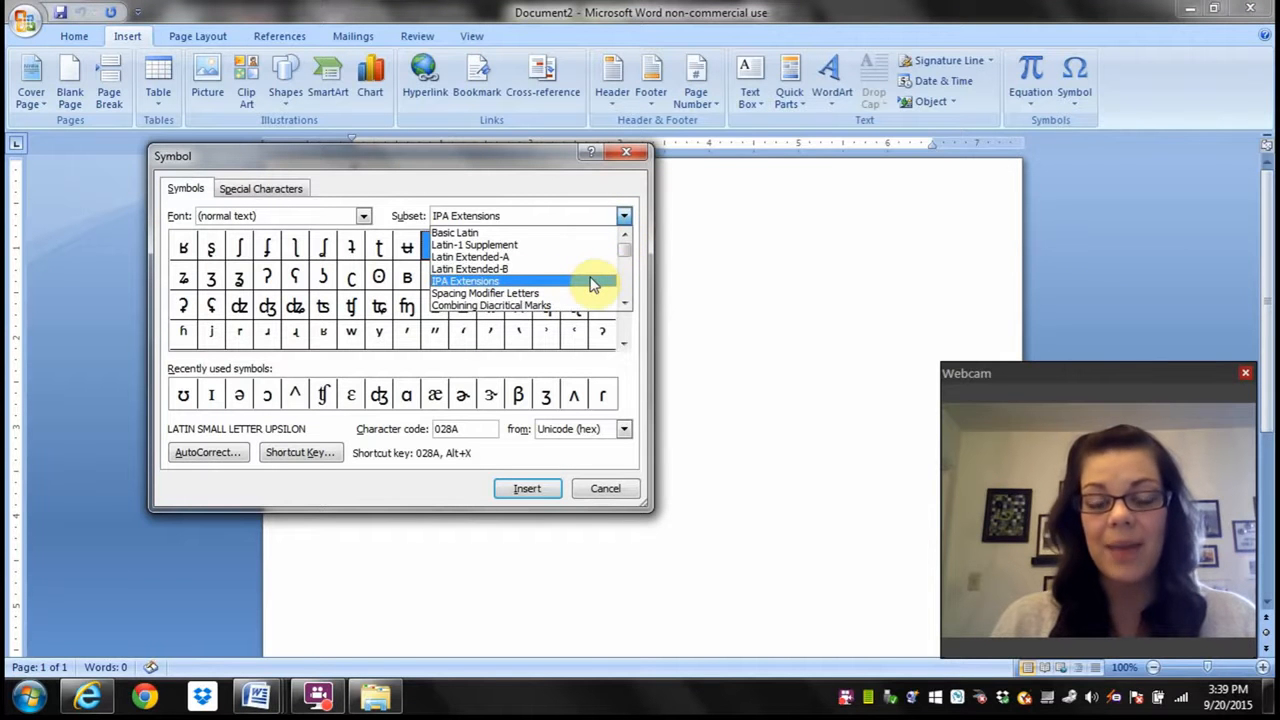
pyautogui.click(466, 281)
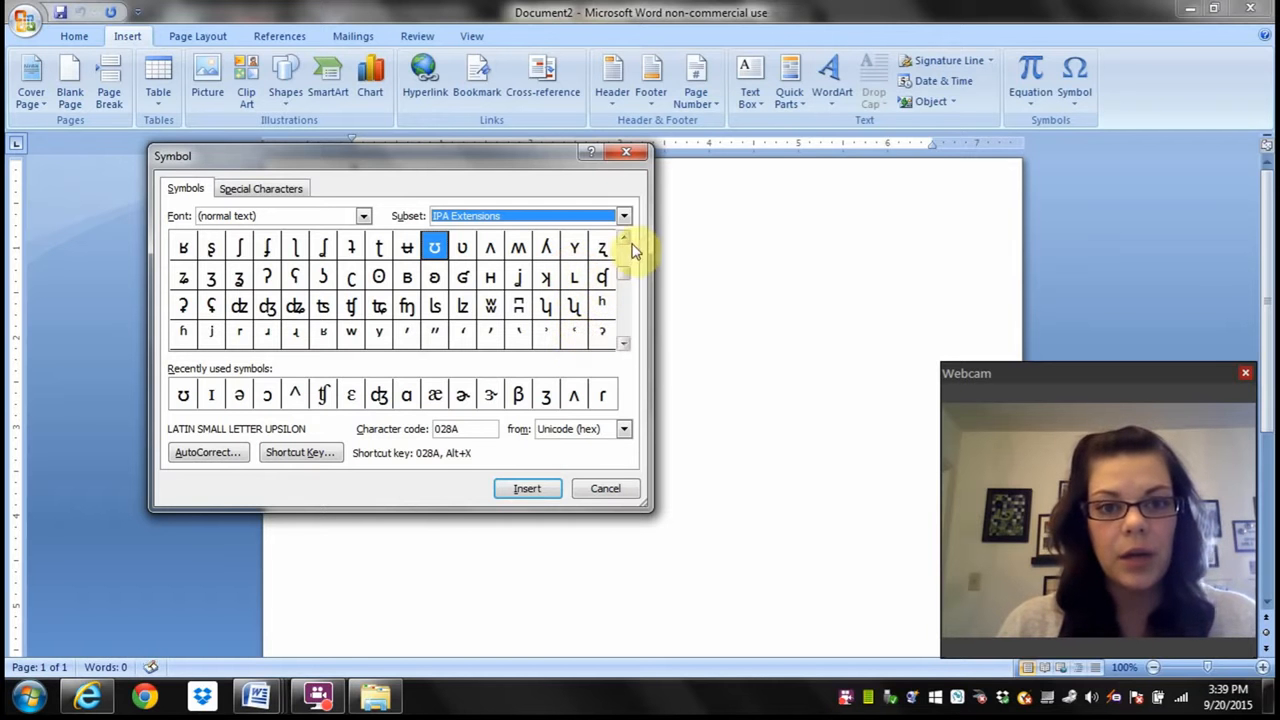
pyautogui.click(623, 240)
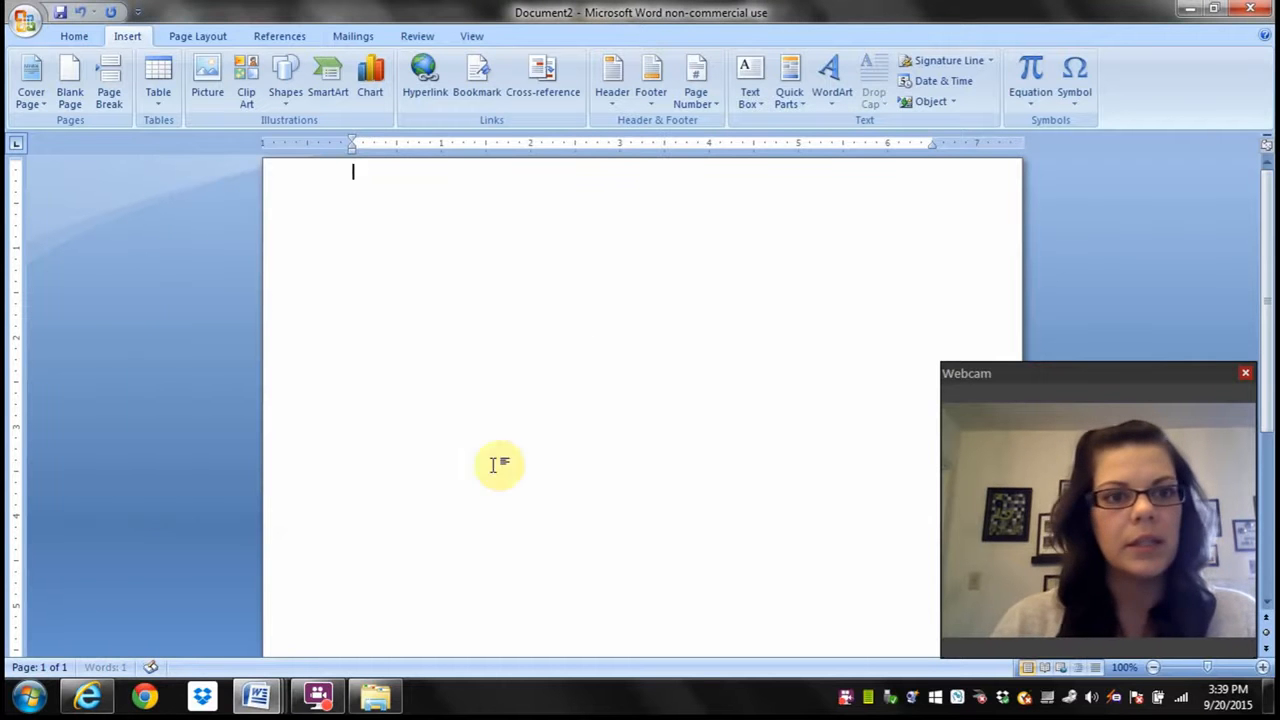
# - Type a 50-point letter p as the document's first character
pyautogui.click(74, 36)
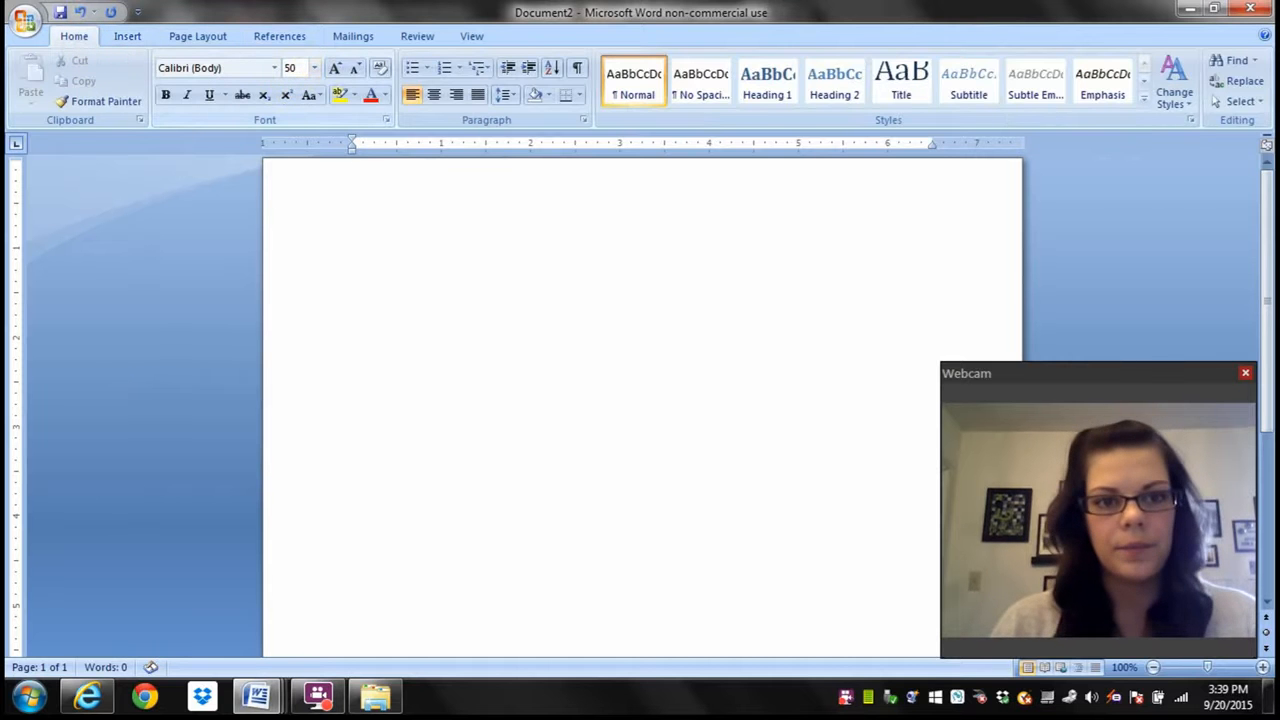
pyautogui.write('p')
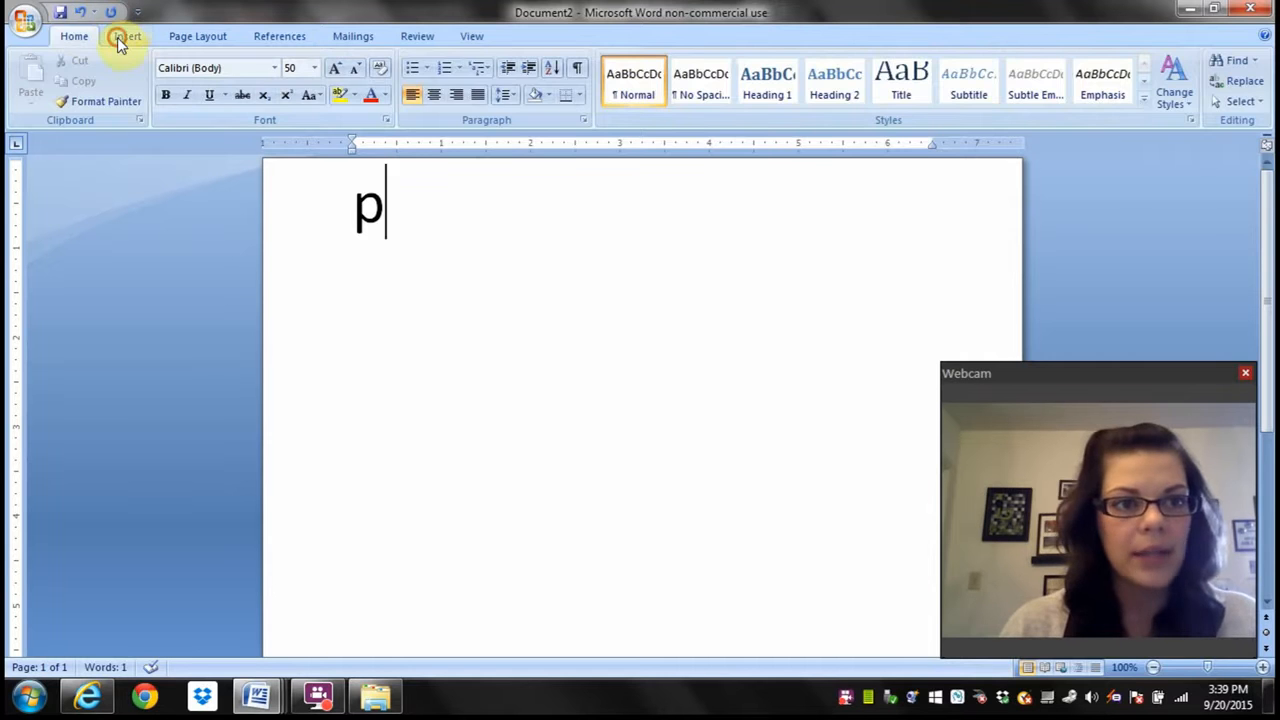
pyautogui.click(1074, 75)
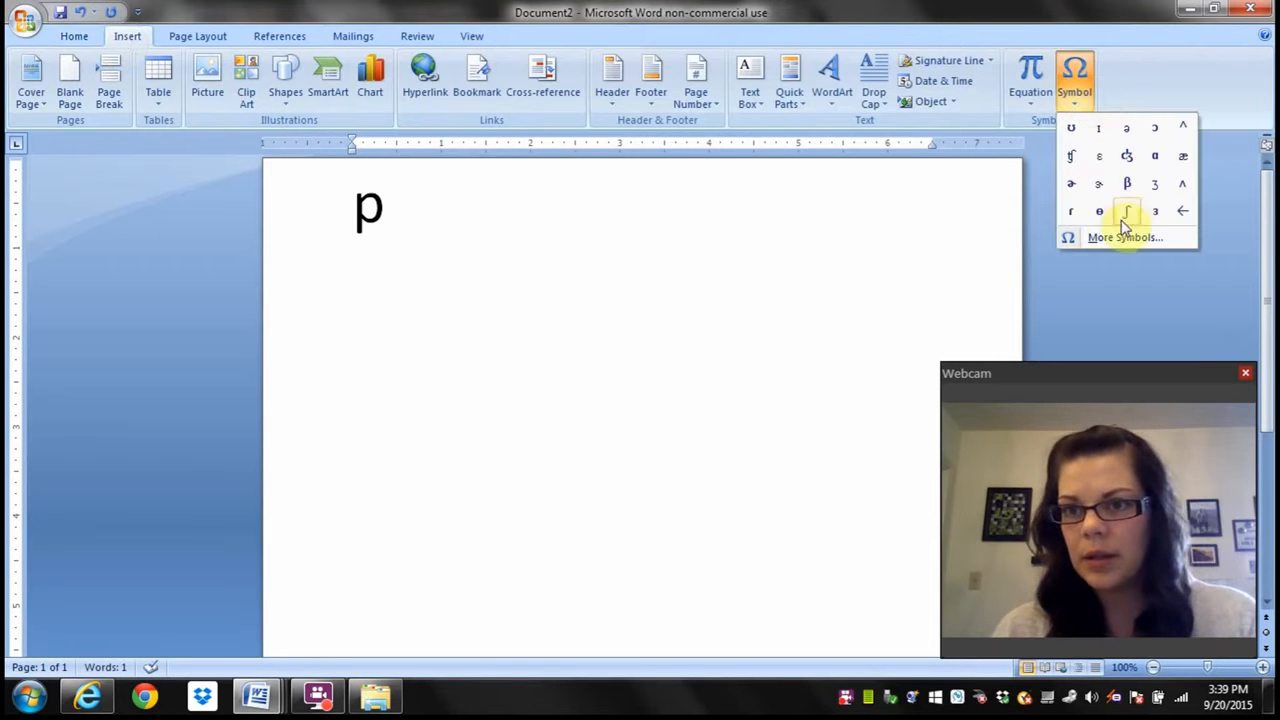
# - Insert the small capital I (ɪ) after the p and type the rest to read peɪp
pyautogui.click(1125, 237)
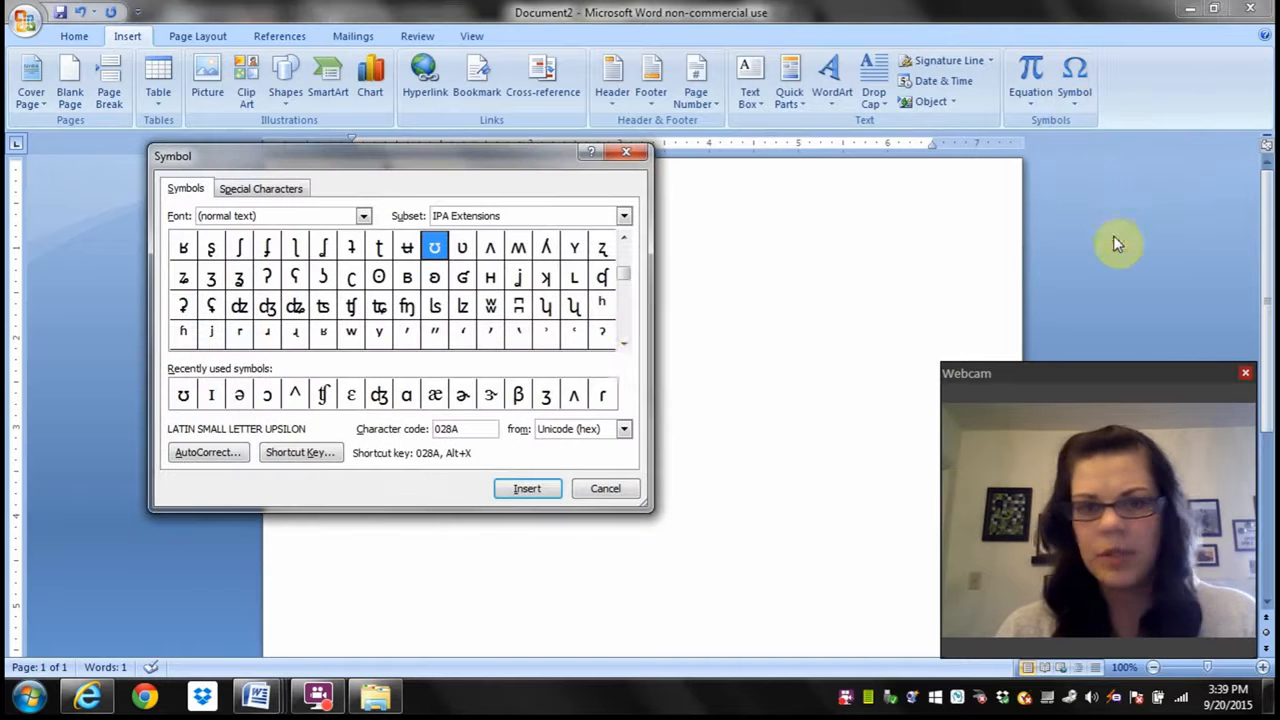
pyautogui.moveTo(570, 460)
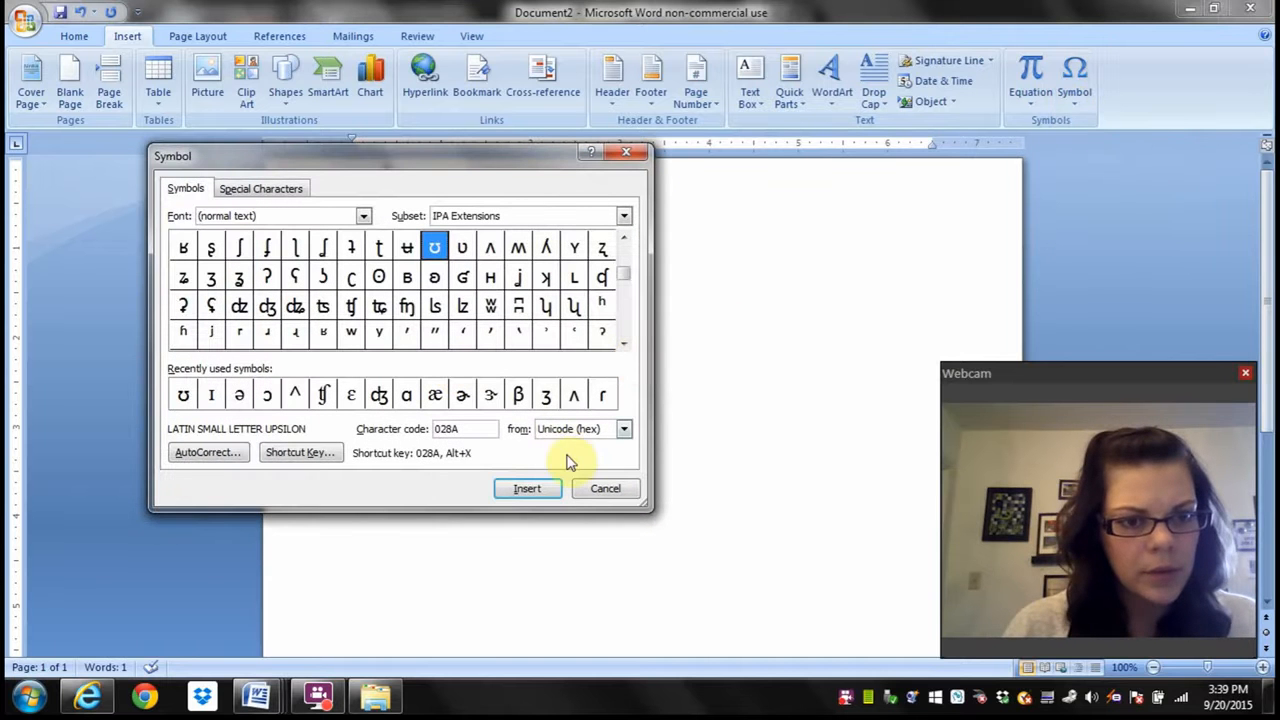
pyautogui.click(211, 394)
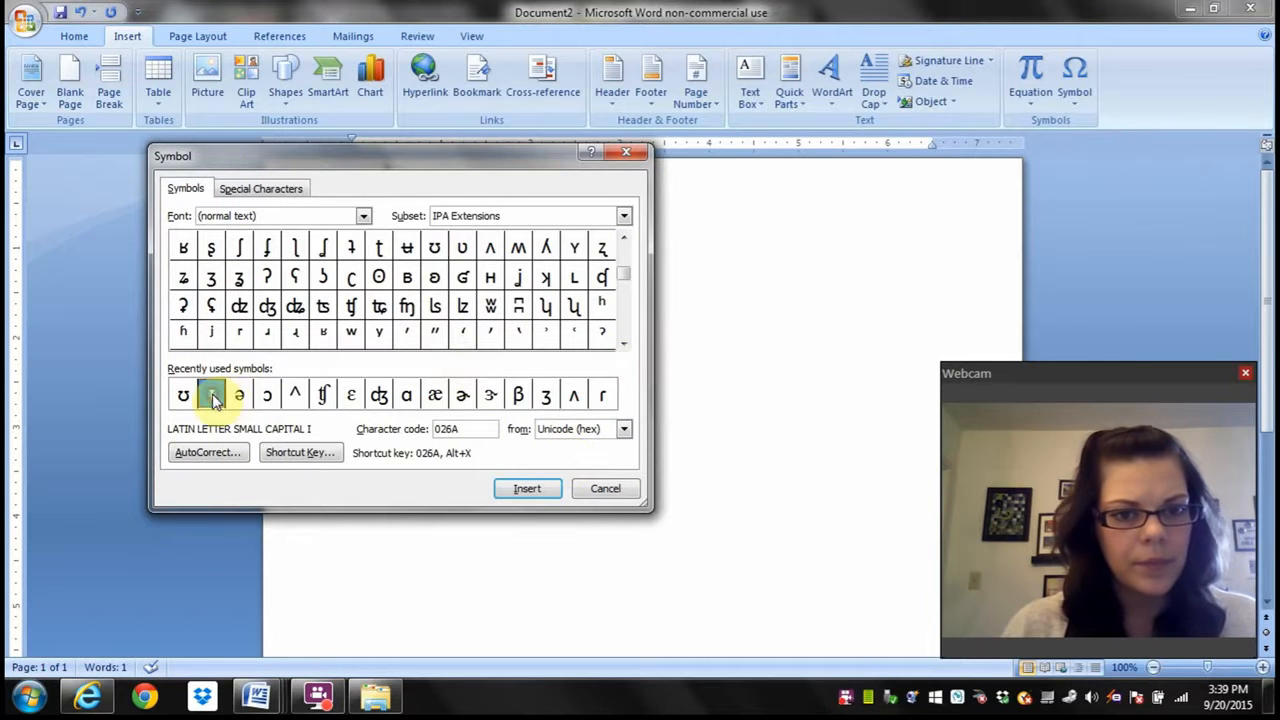
pyautogui.click(211, 394)
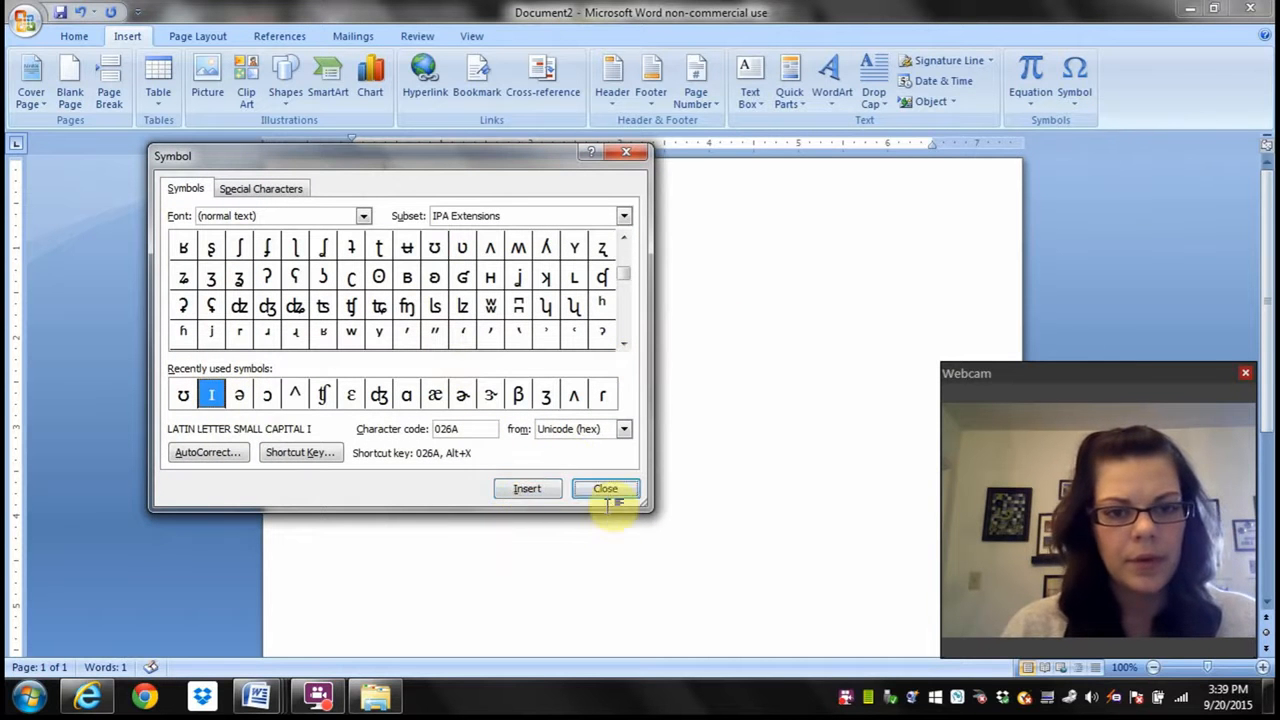
pyautogui.click(605, 489)
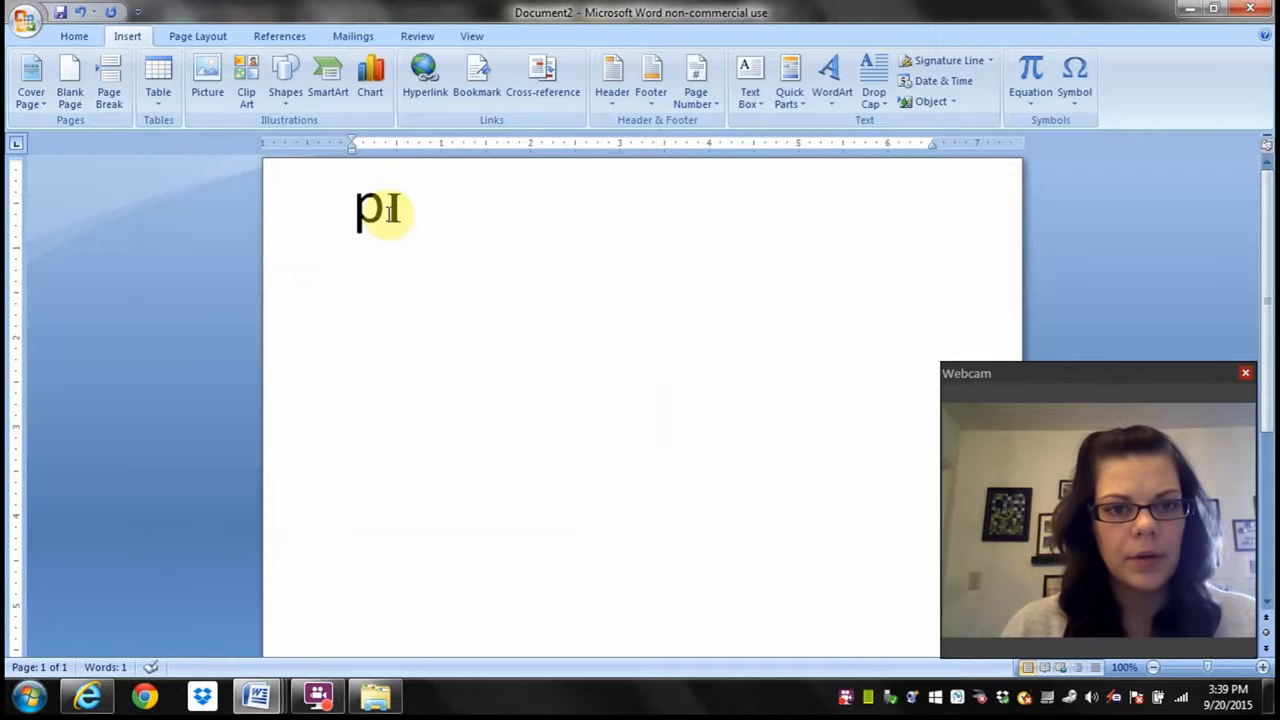
pyautogui.write('er')
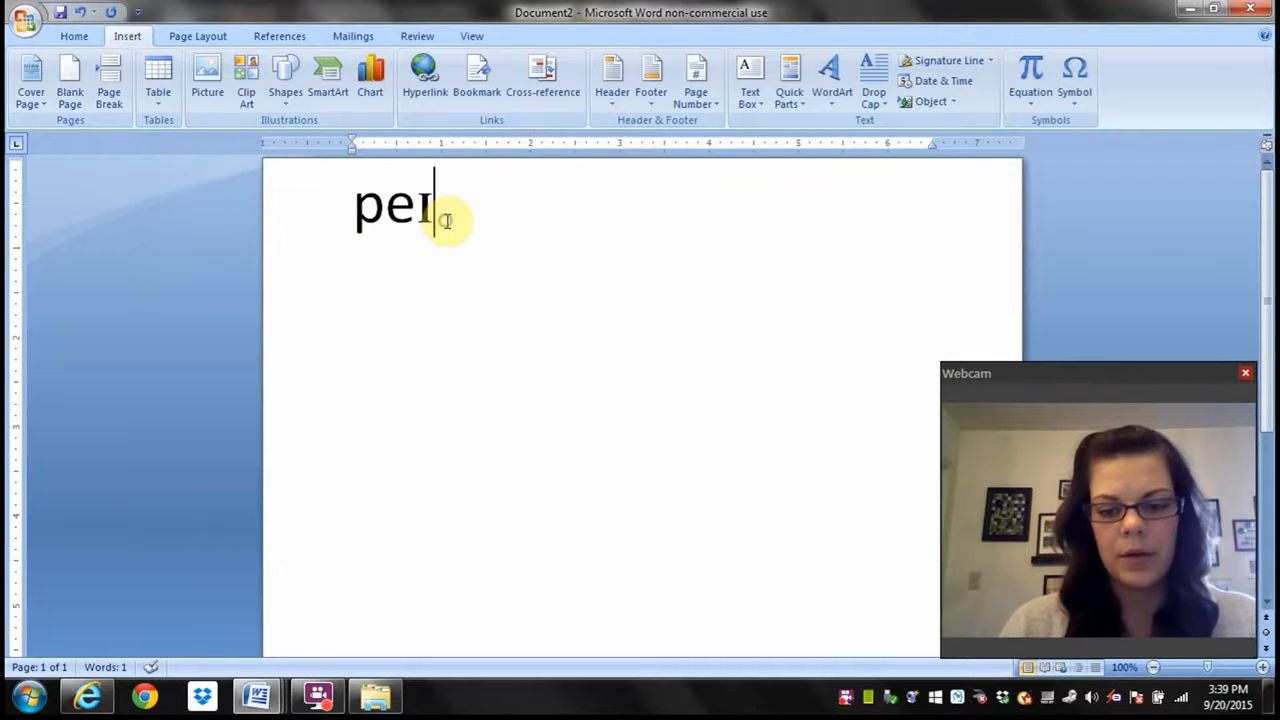
pyautogui.write('p')
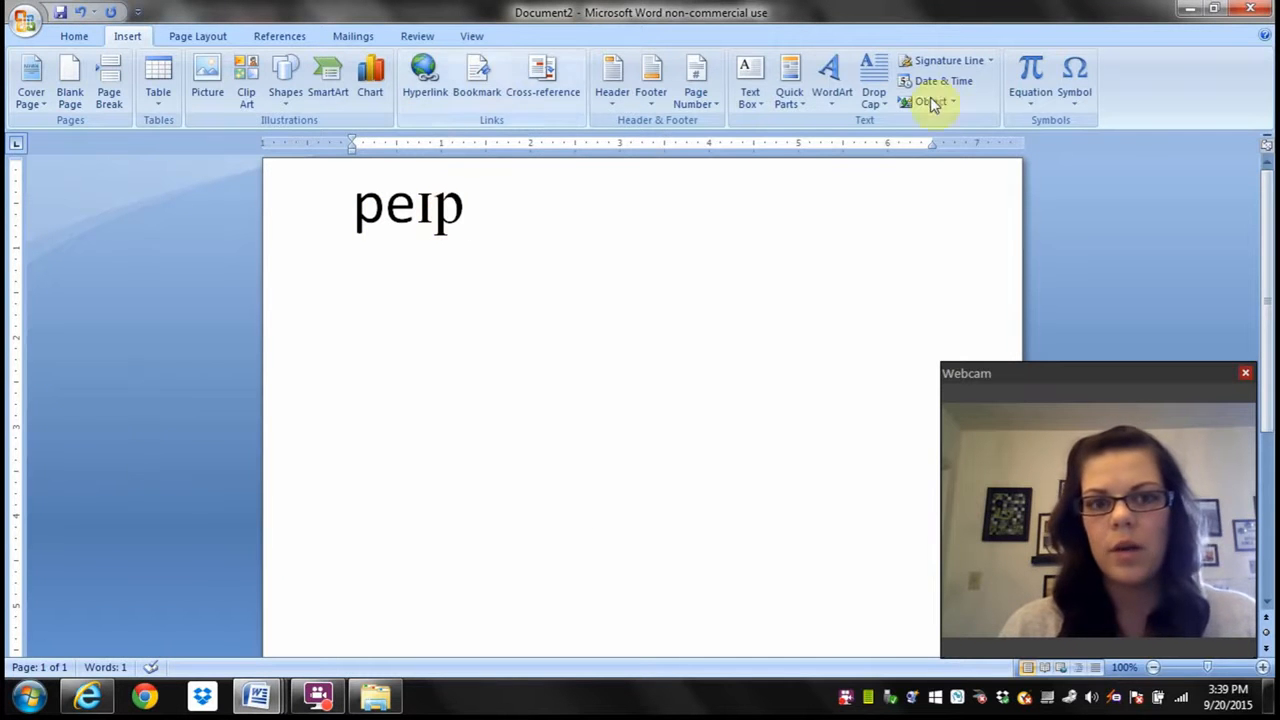
pyautogui.click(1074, 75)
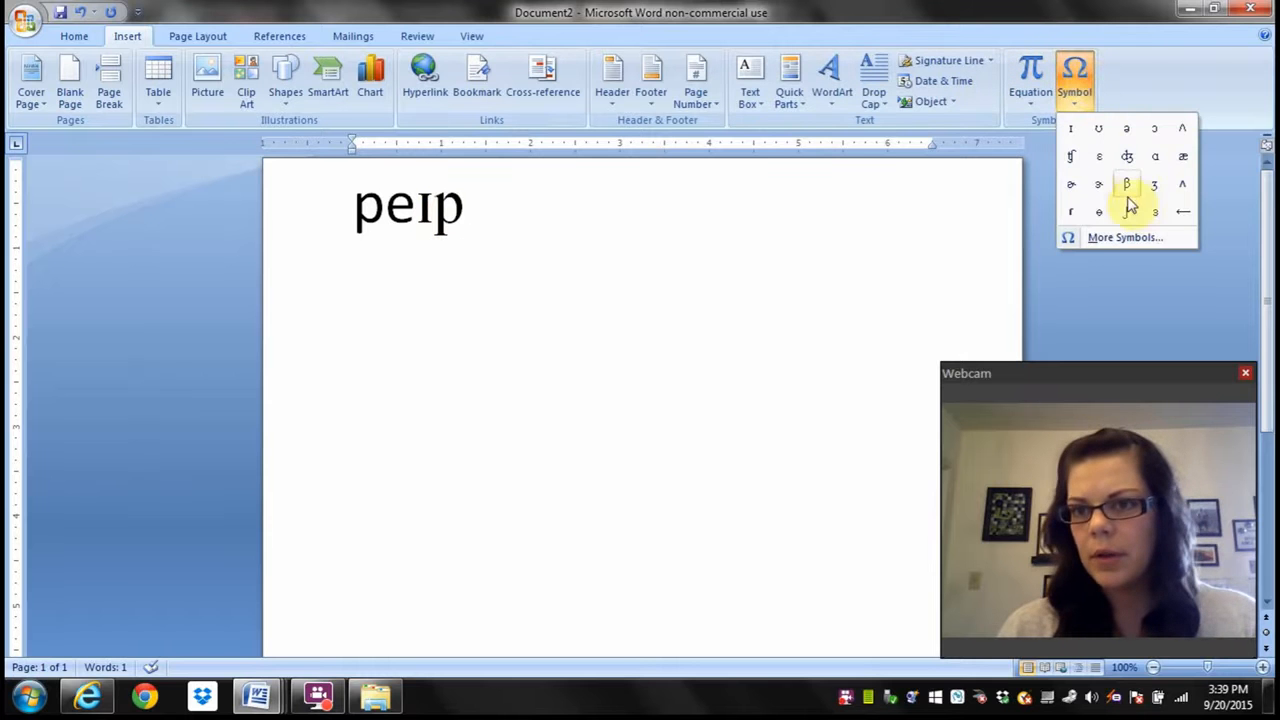
pyautogui.moveTo(1071, 186)
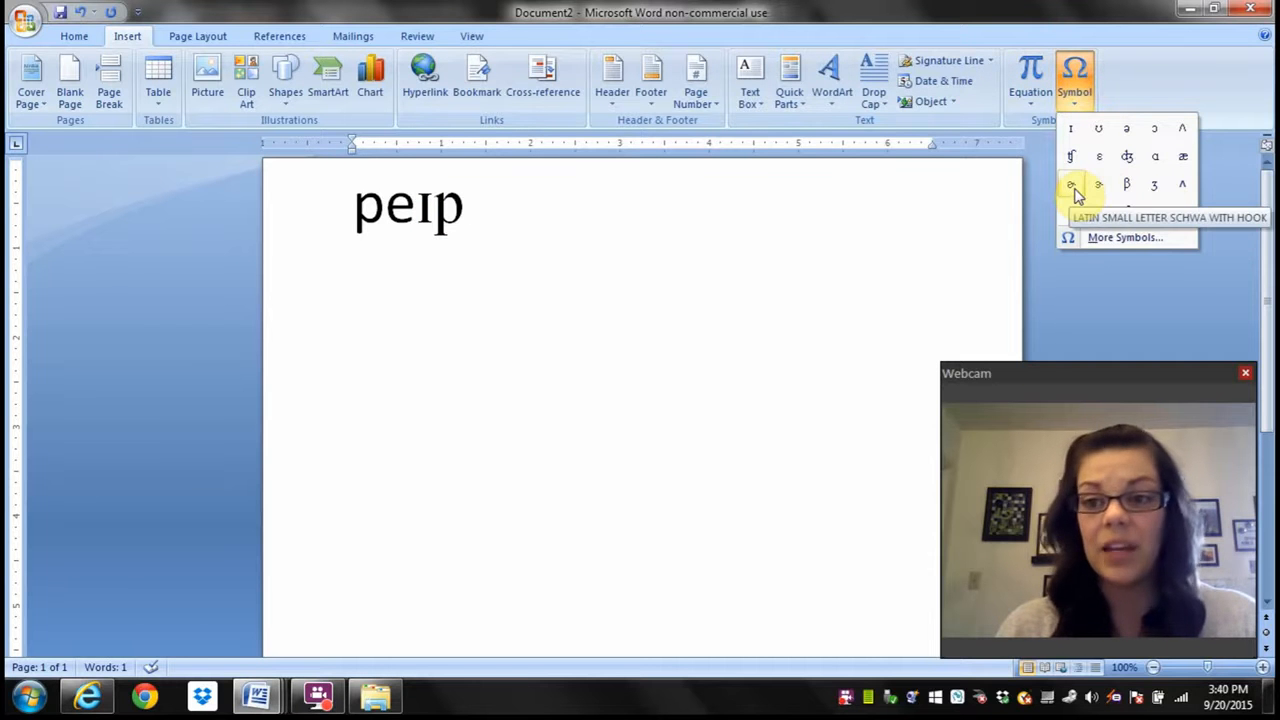
pyautogui.click(1071, 184)
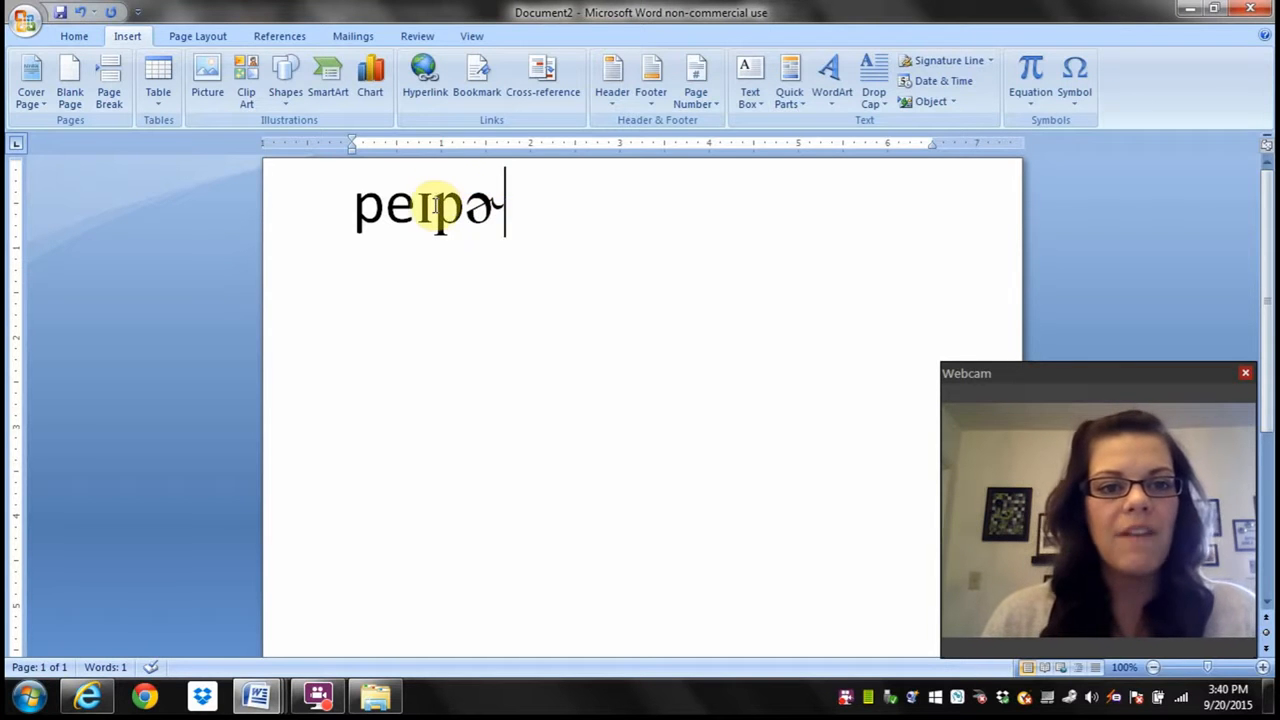
pyautogui.moveTo(565, 237)
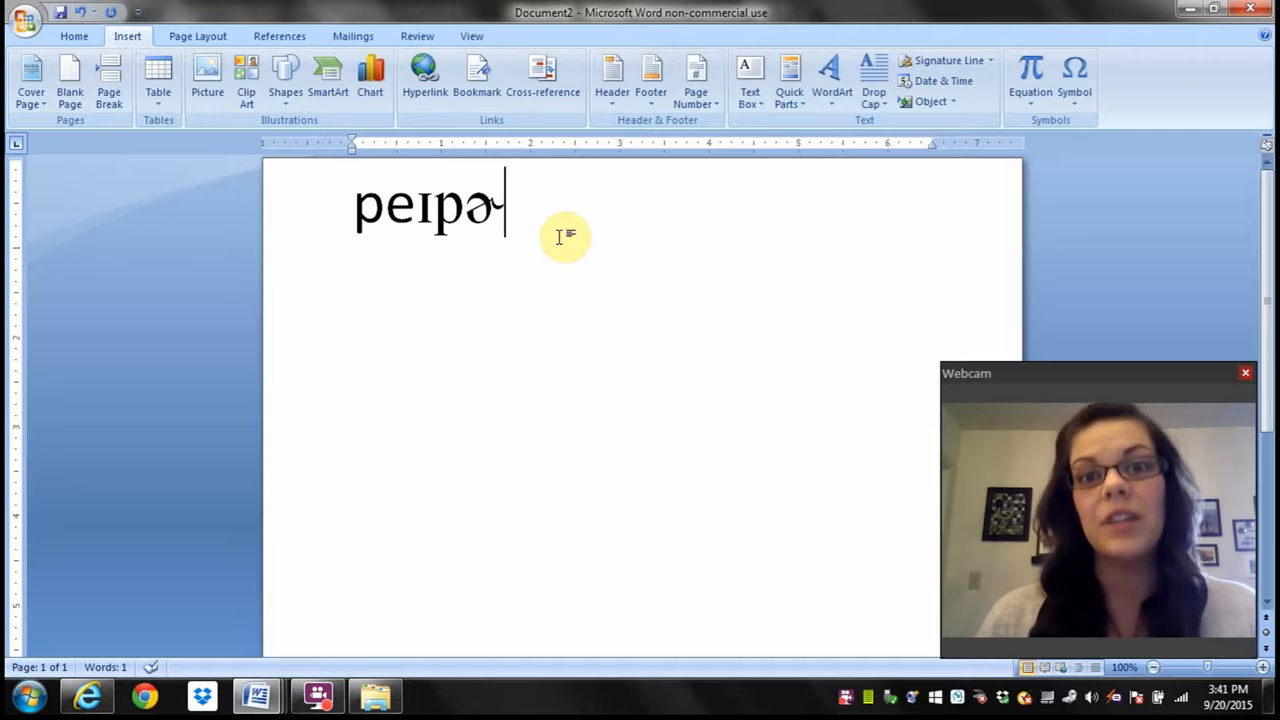
pyautogui.moveTo(590, 231)
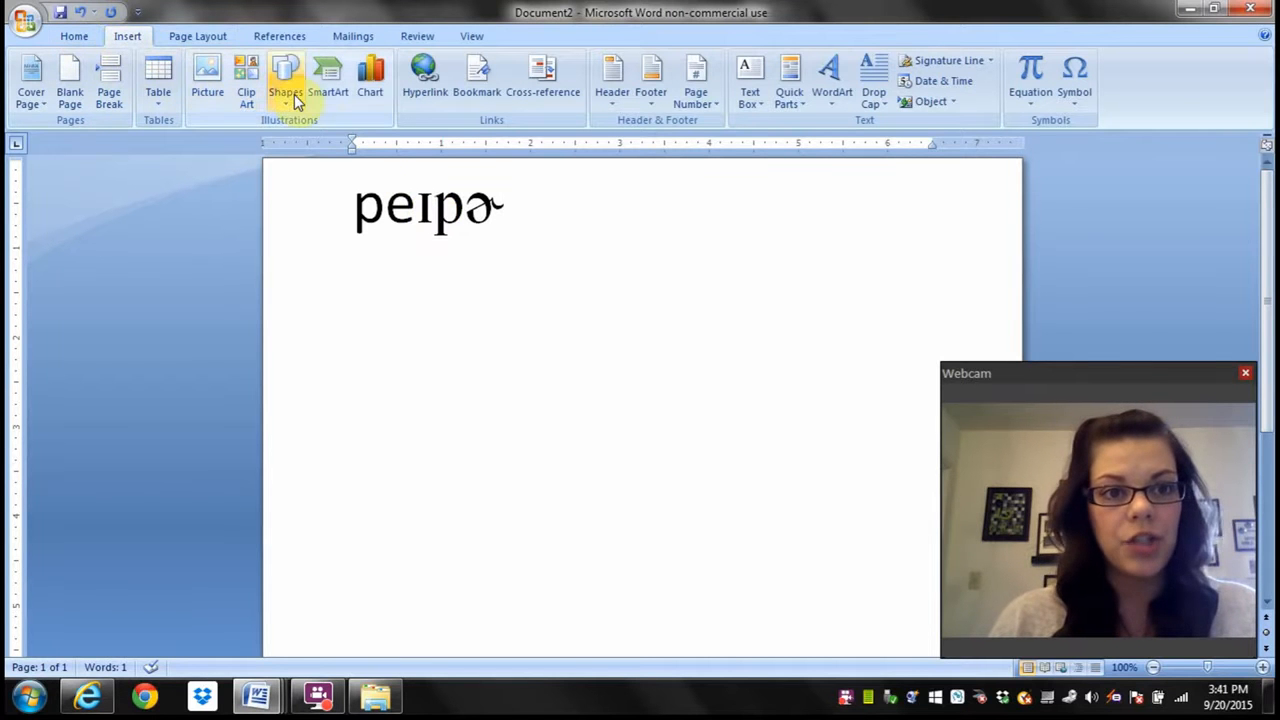
# - Select and deselect the overline drawn above the vowels of peɪpɚ
pyautogui.click(285, 75)
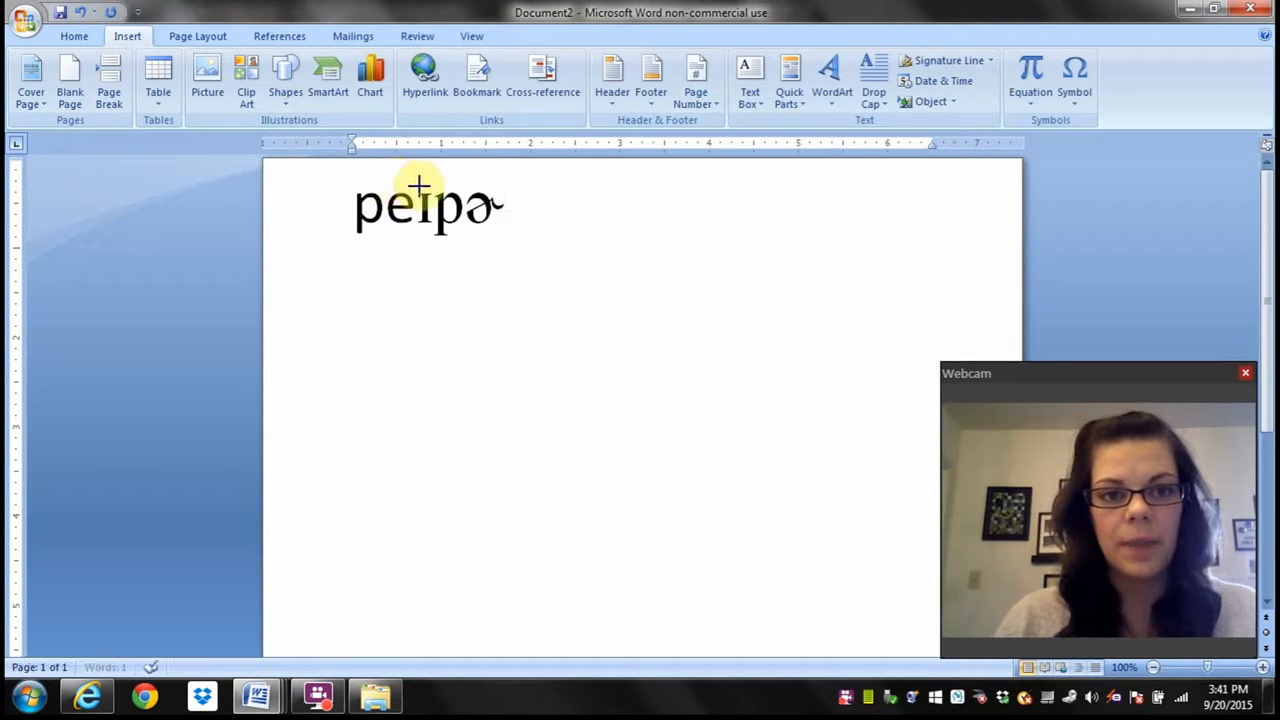
pyautogui.click(425, 205)
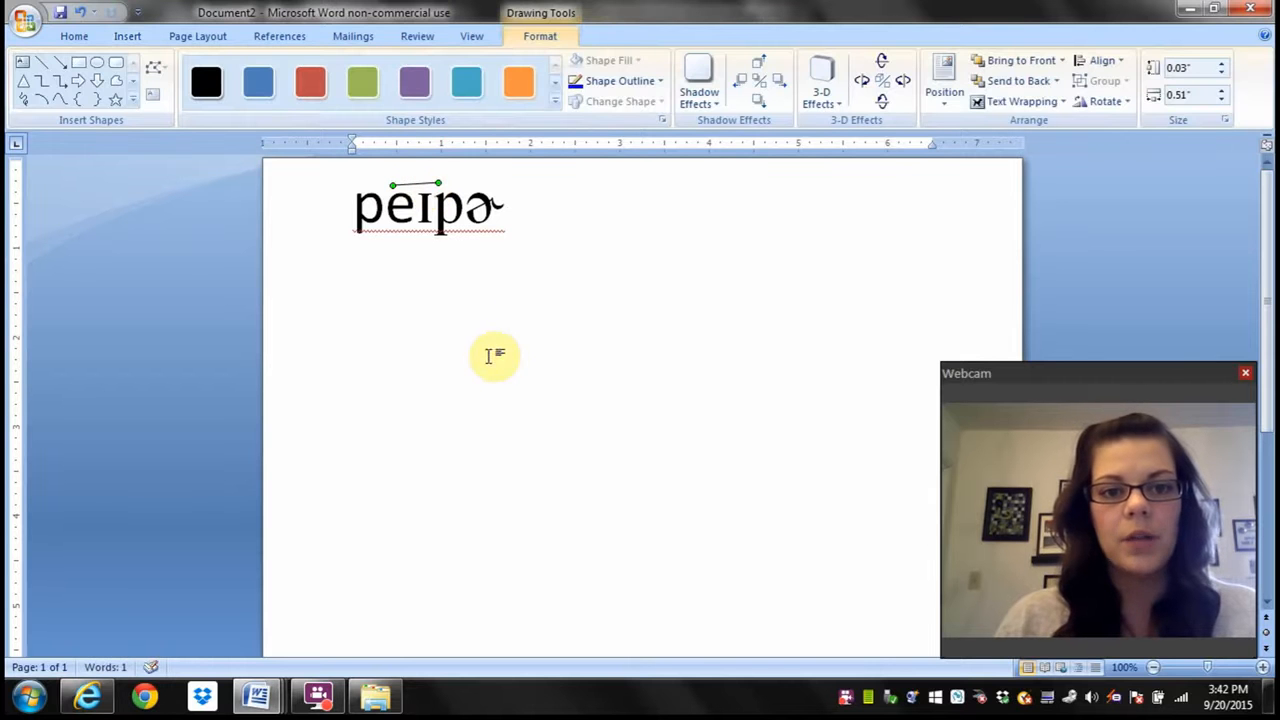
pyautogui.click(428, 205)
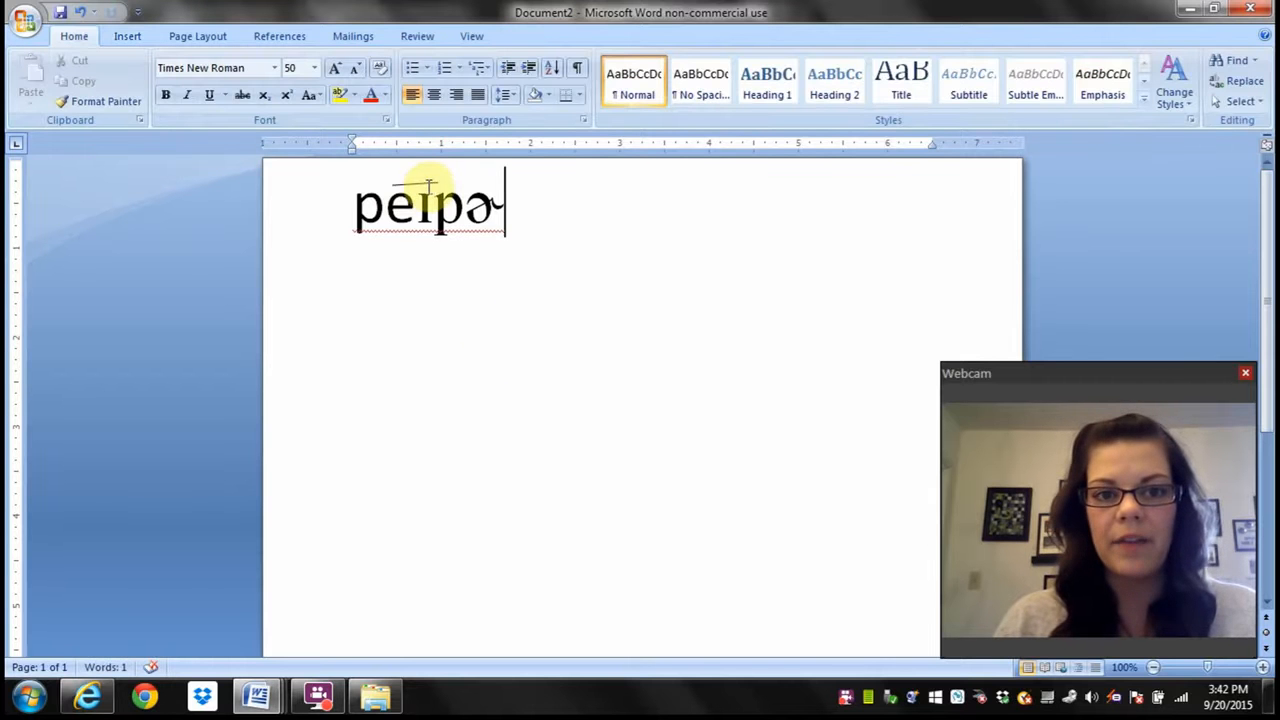
pyautogui.moveTo(198, 545)
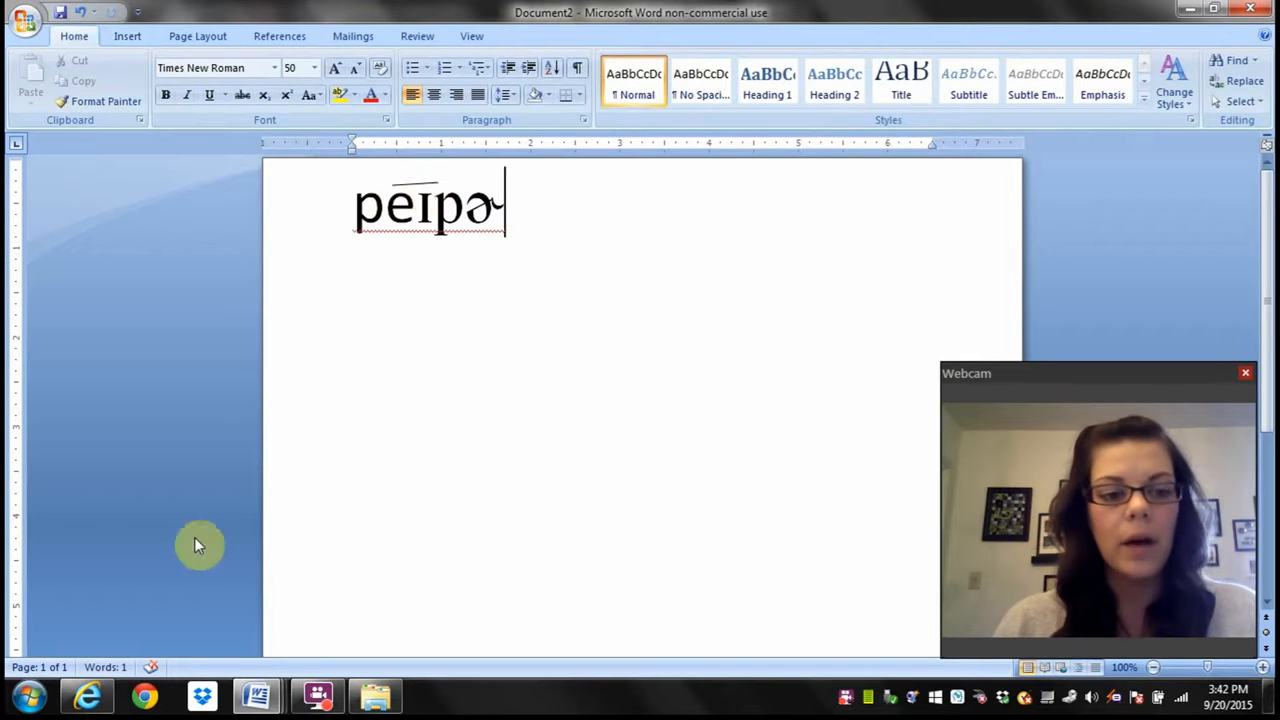
pyautogui.moveTo(87, 695)
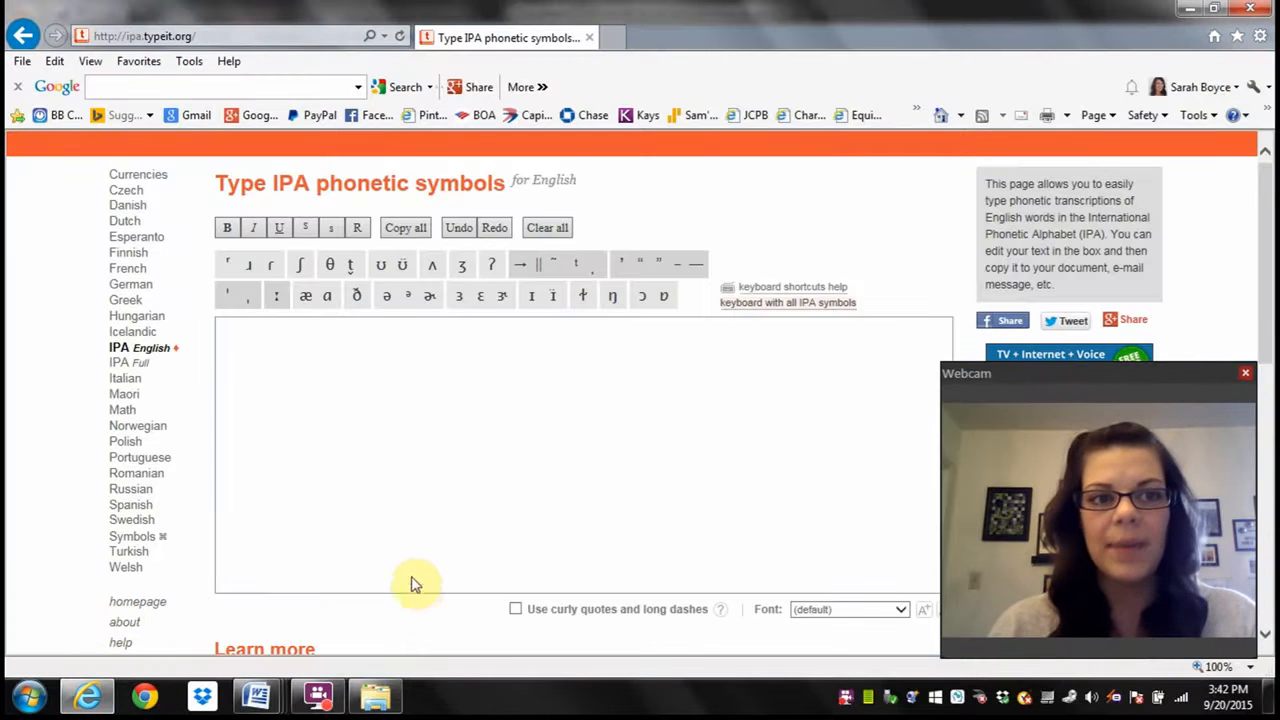
# - Click into TypeIt's typing area and switch to the IPA Full keyboard
pyautogui.click(413, 491)
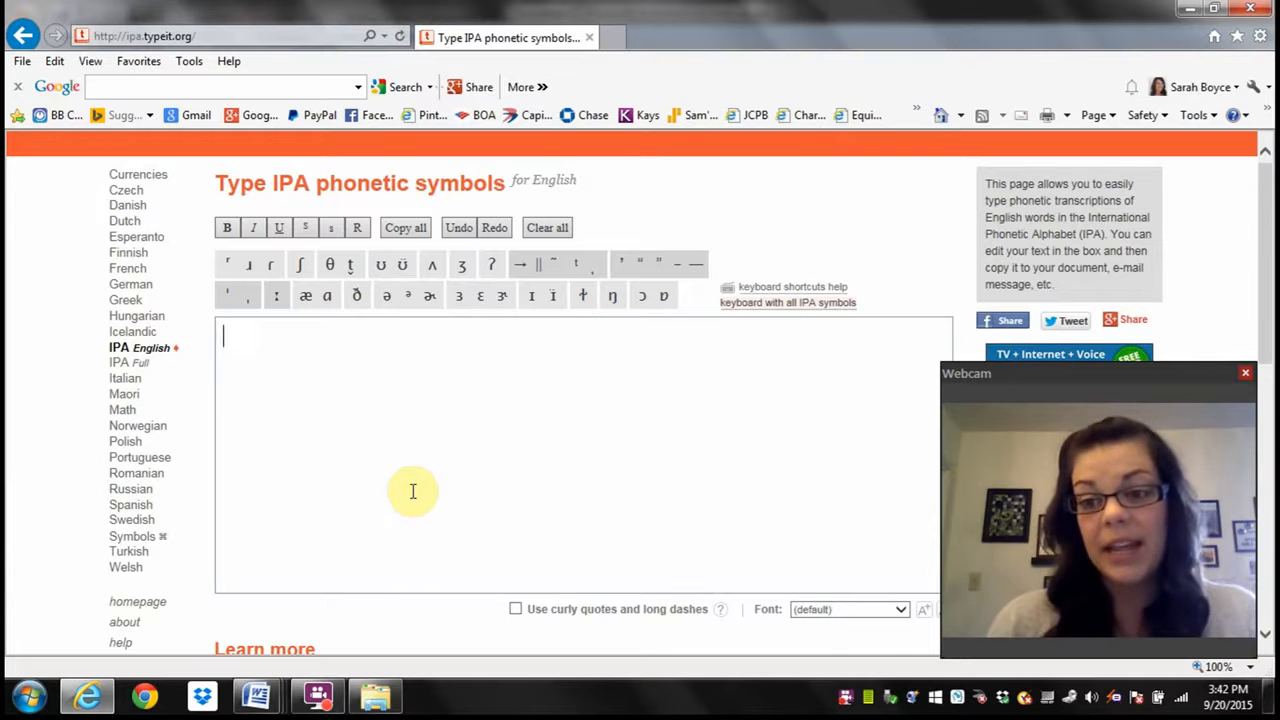
pyautogui.moveTo(186, 92)
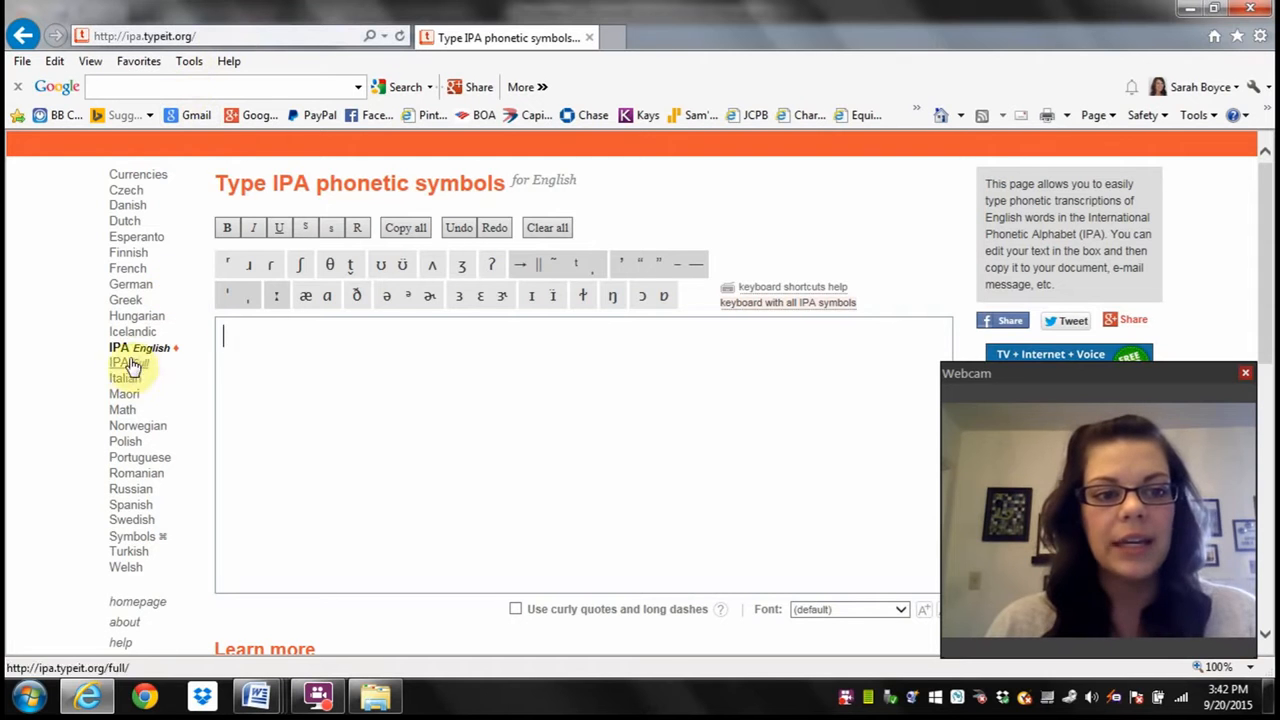
pyautogui.click(128, 363)
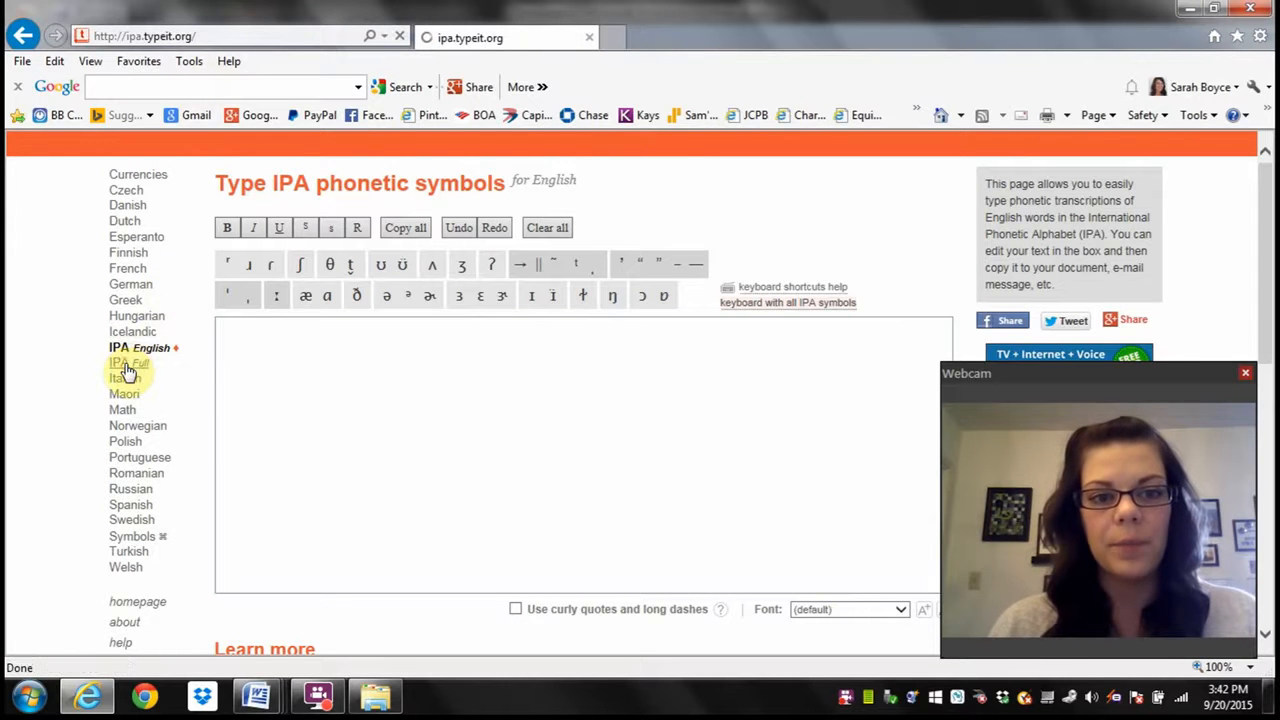
pyautogui.click(128, 362)
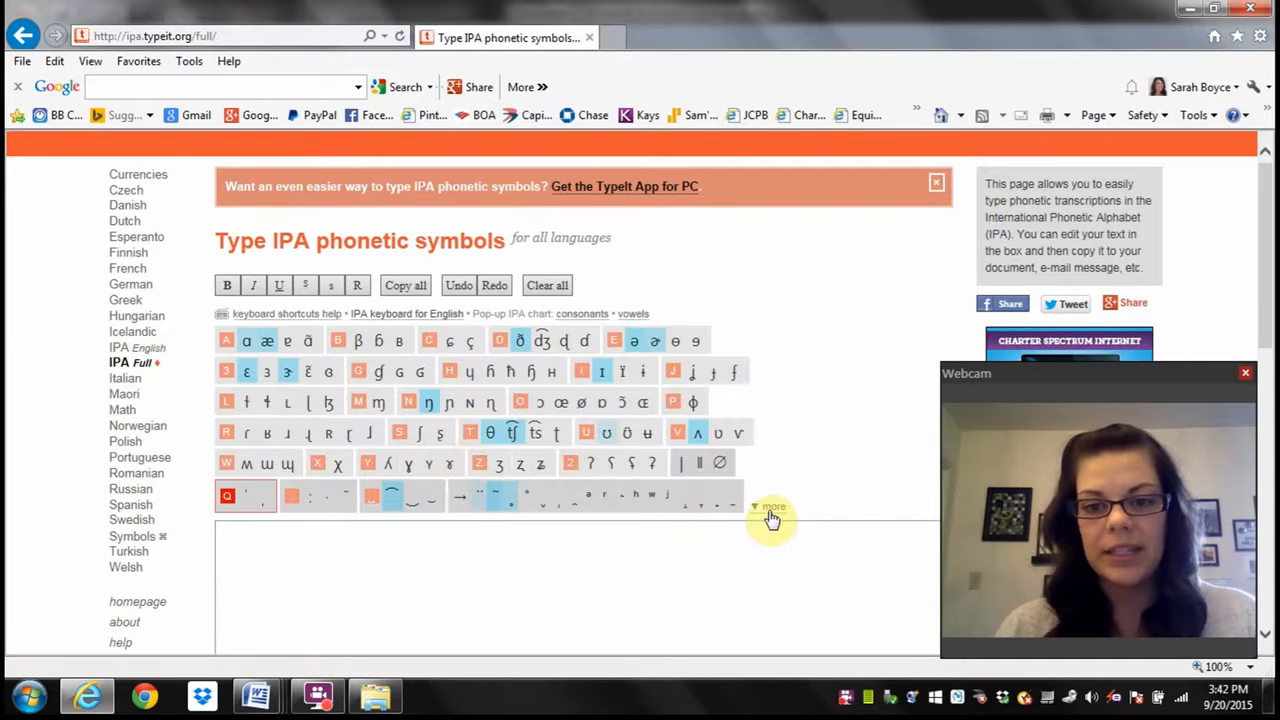
# - Expand the extra diacritic and tone symbol rows with the '▼ more' link
pyautogui.click(770, 507)
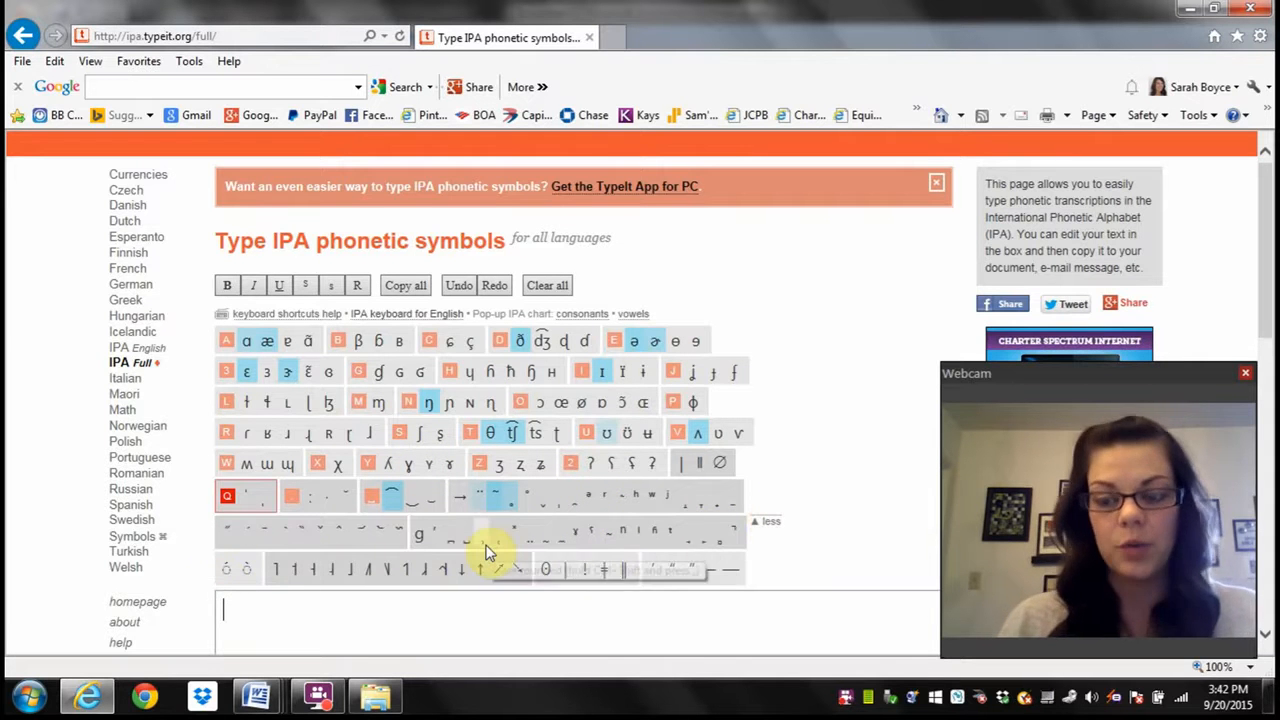
pyautogui.moveTo(489, 550)
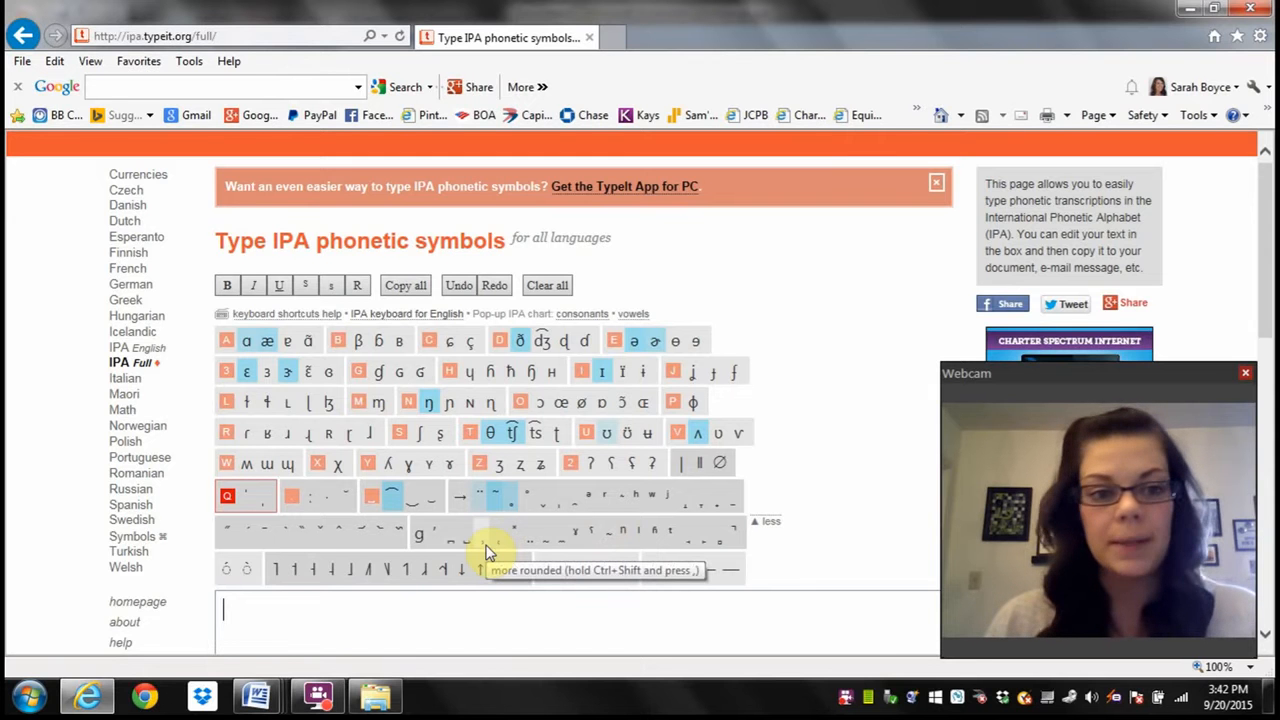
pyautogui.moveTo(495, 635)
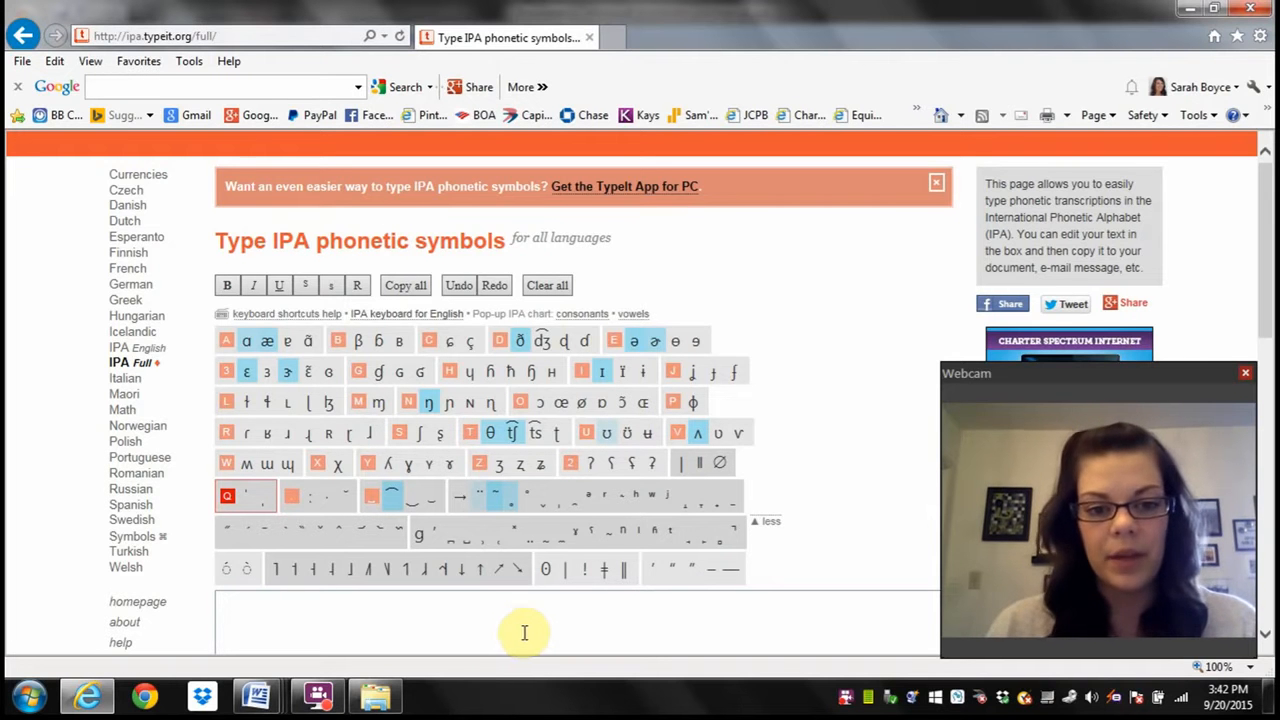
pyautogui.moveTo(613, 687)
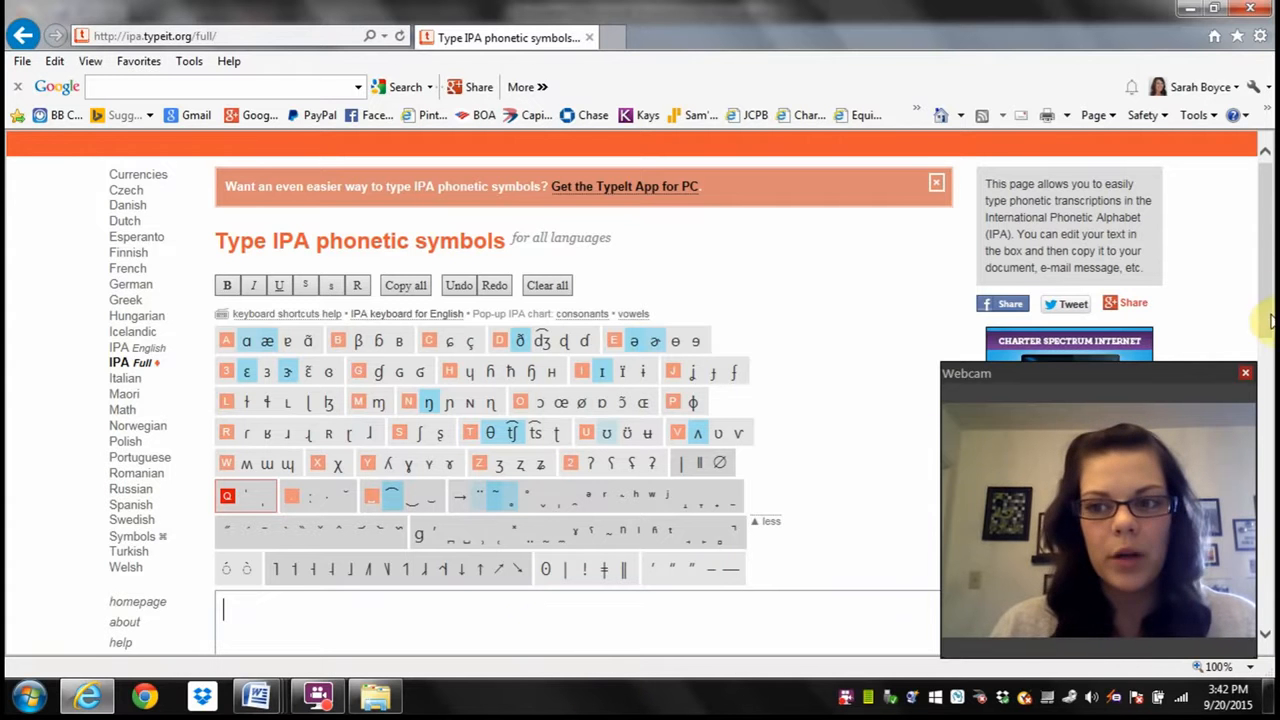
pyautogui.moveTo(625, 607)
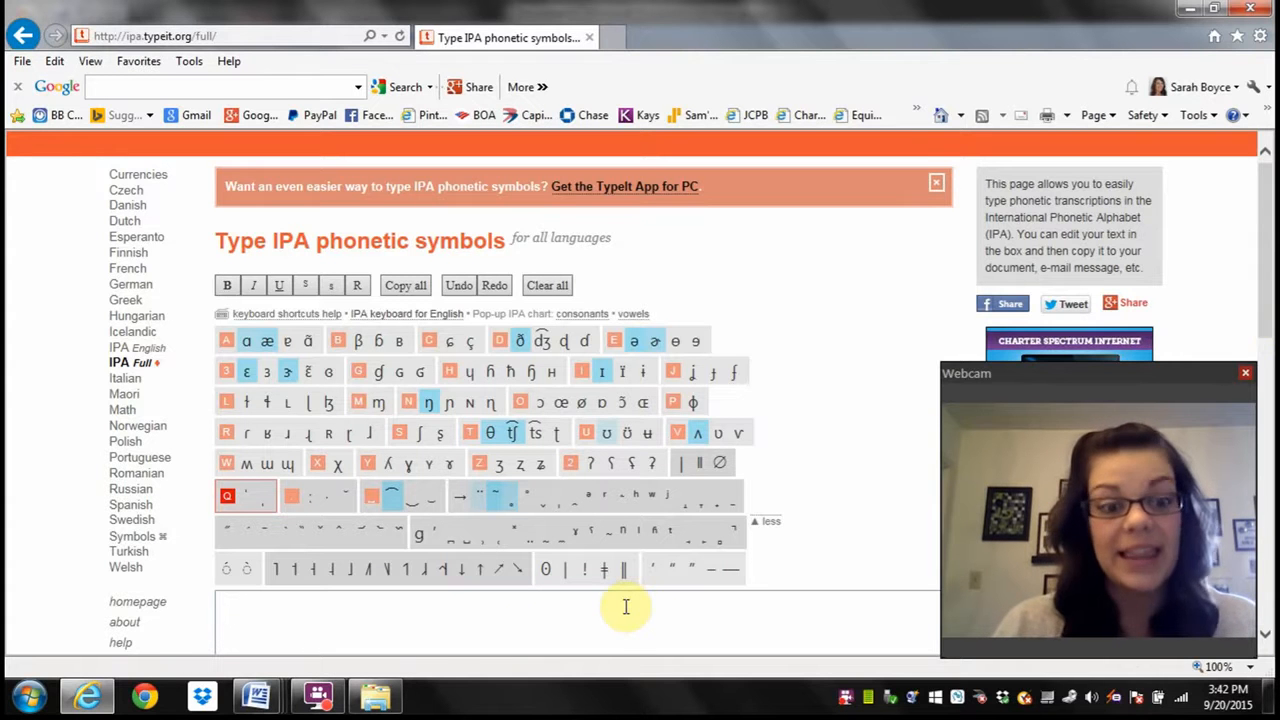
# - Compose /peɪpɚ in TypeIt with a tie bar and final rhotic schwa, fixing a typo
pyautogui.write('/')
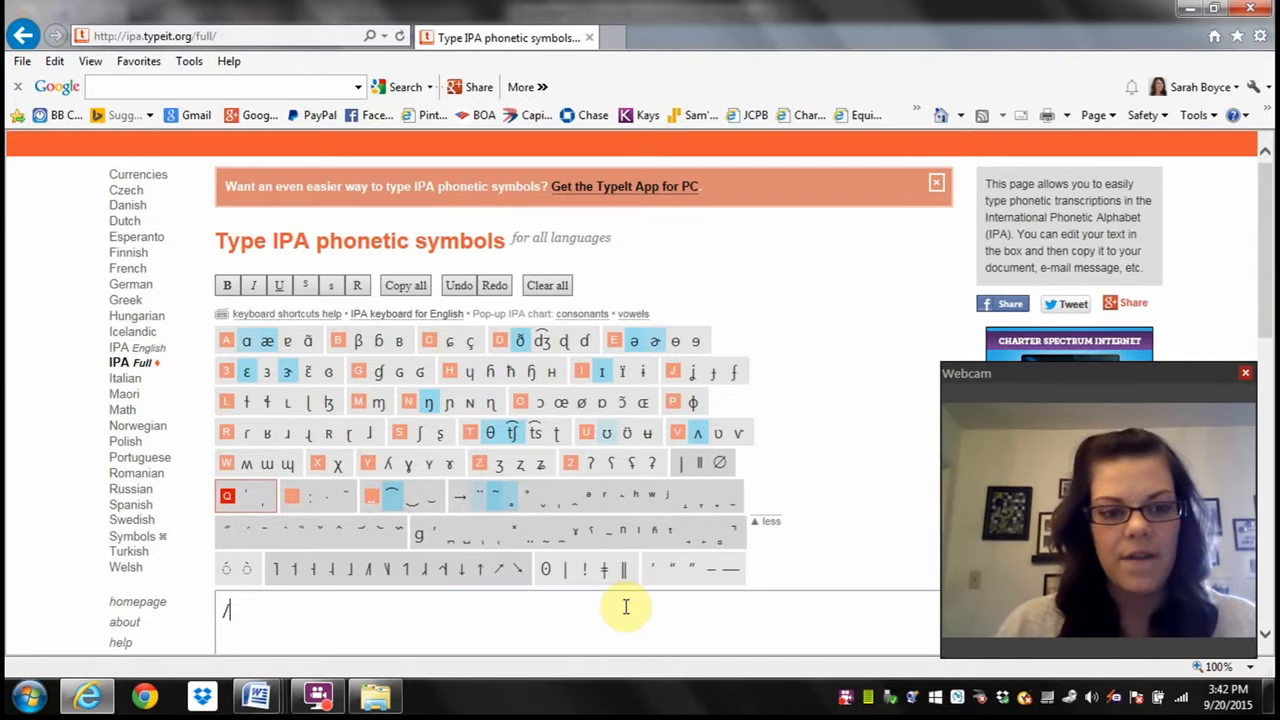
pyautogui.write('p')
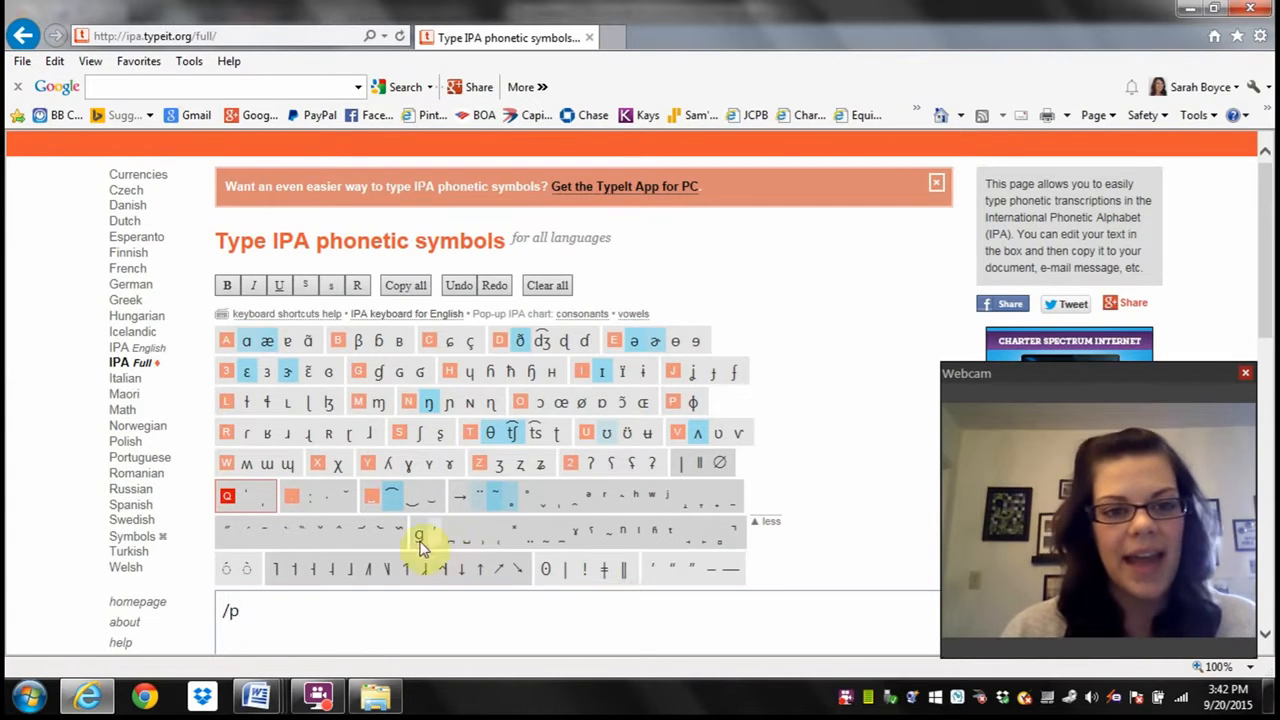
pyautogui.moveTo(328, 402)
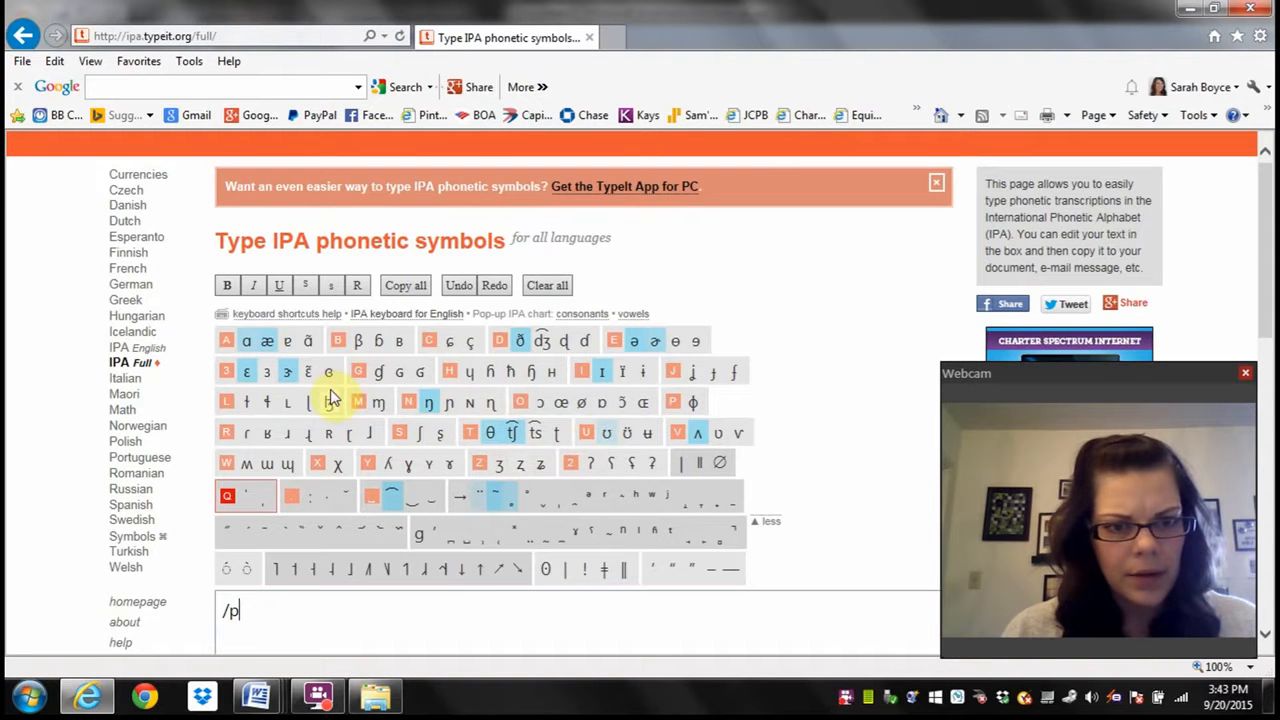
pyautogui.moveTo(693, 371)
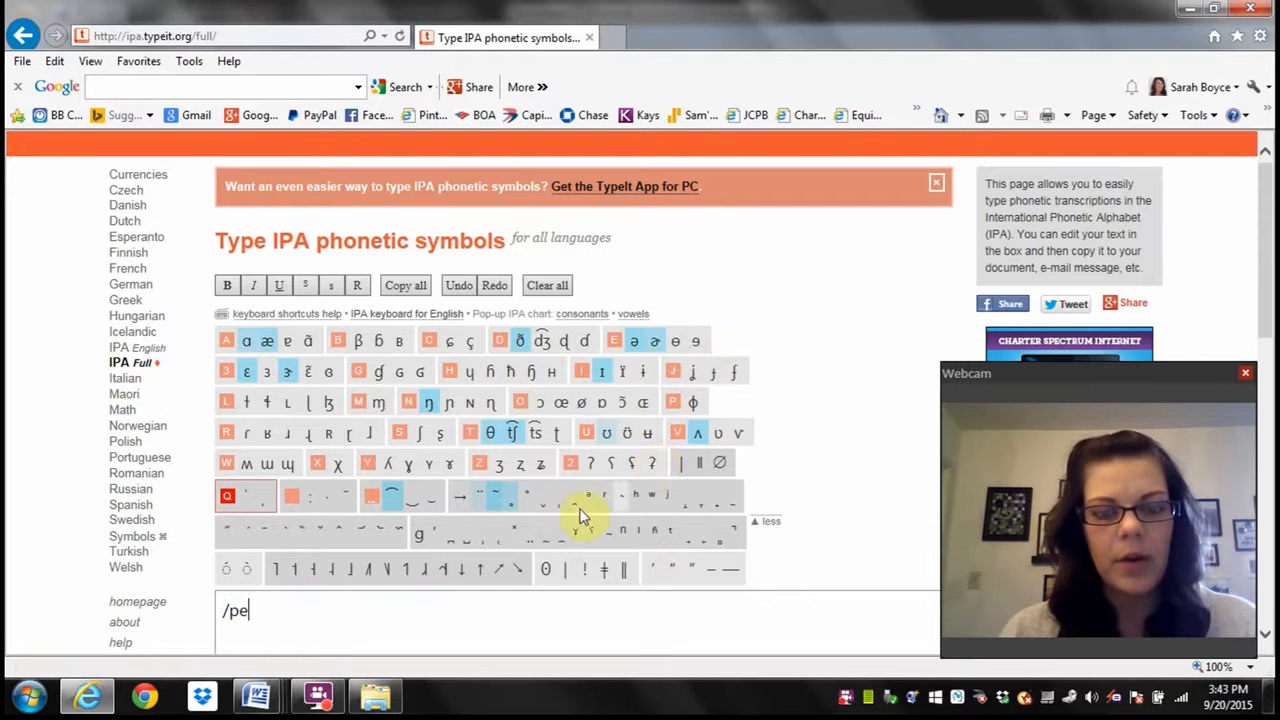
pyautogui.moveTo(400, 569)
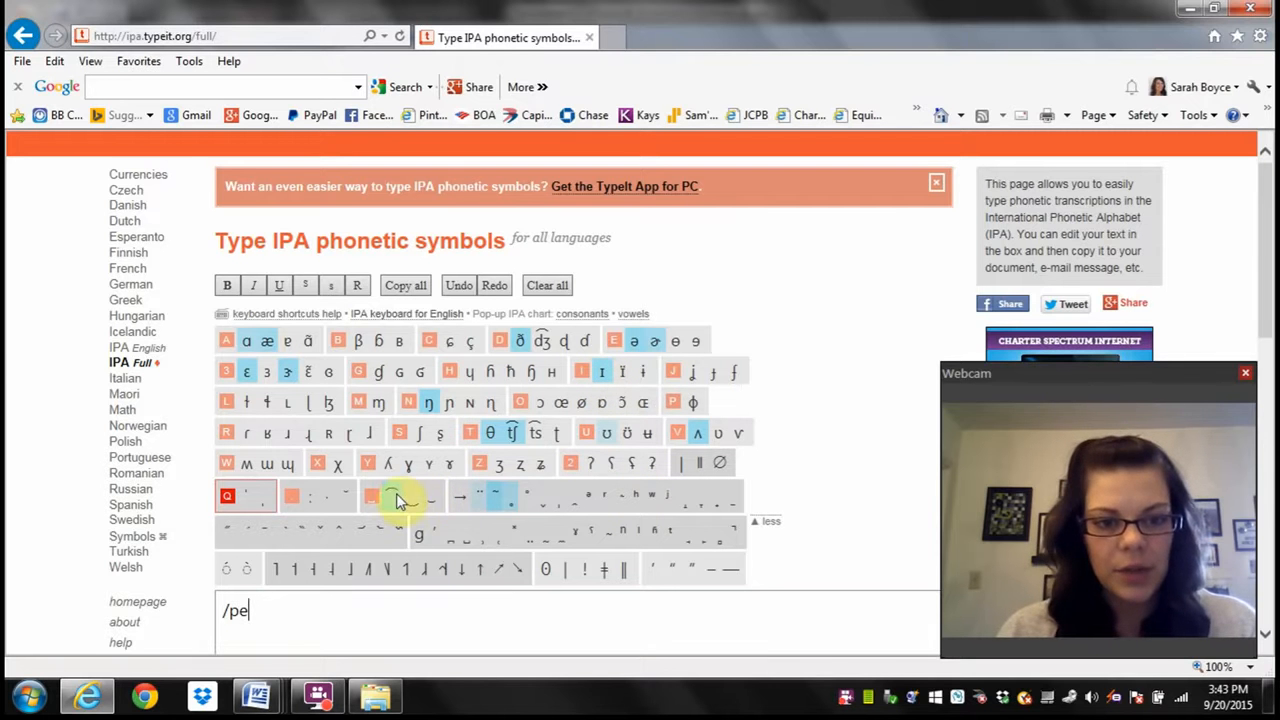
pyautogui.moveTo(388, 497)
pyautogui.write('͡ɪ /')
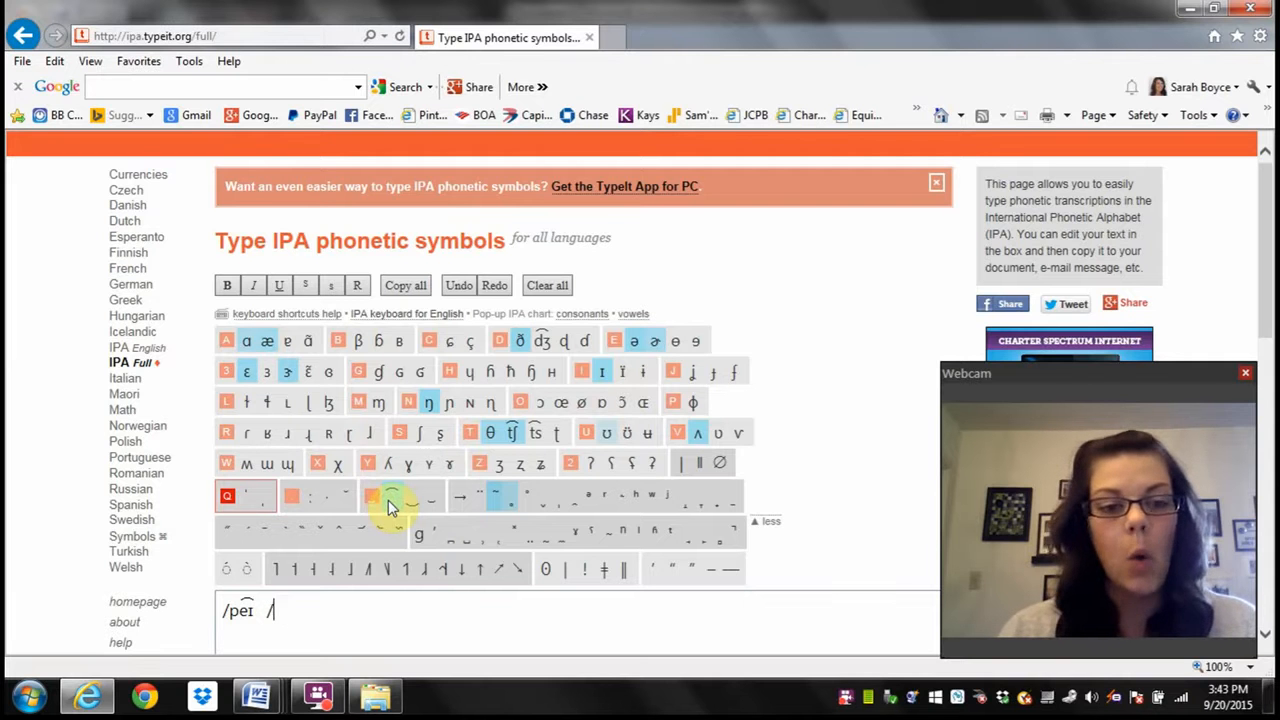
pyautogui.click(470, 450)
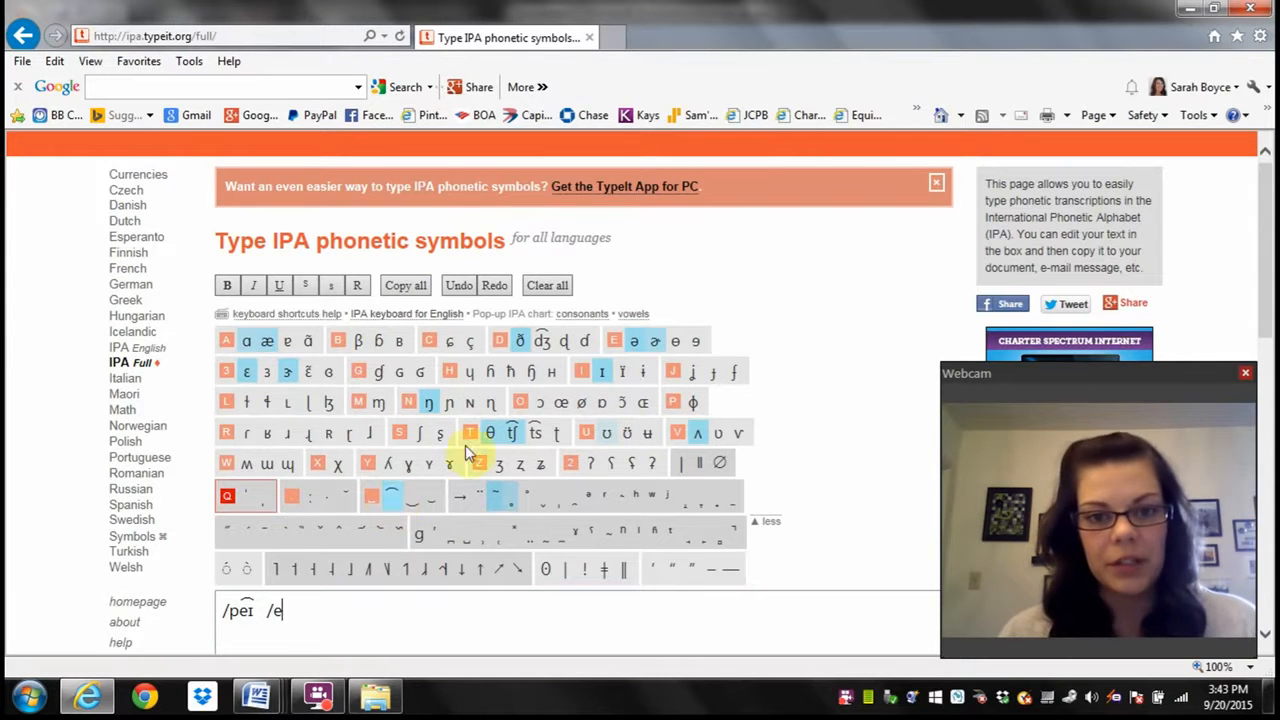
pyautogui.click(601, 371)
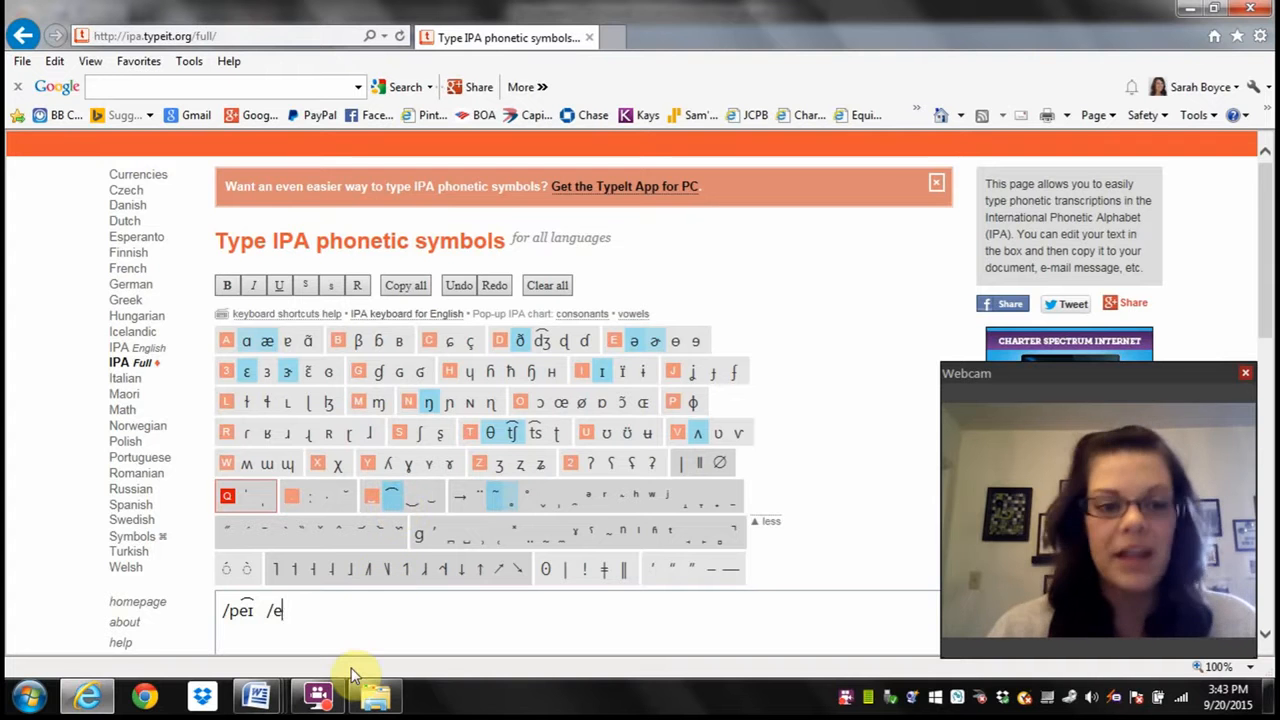
pyautogui.press('backspace')
pyautogui.write('p')
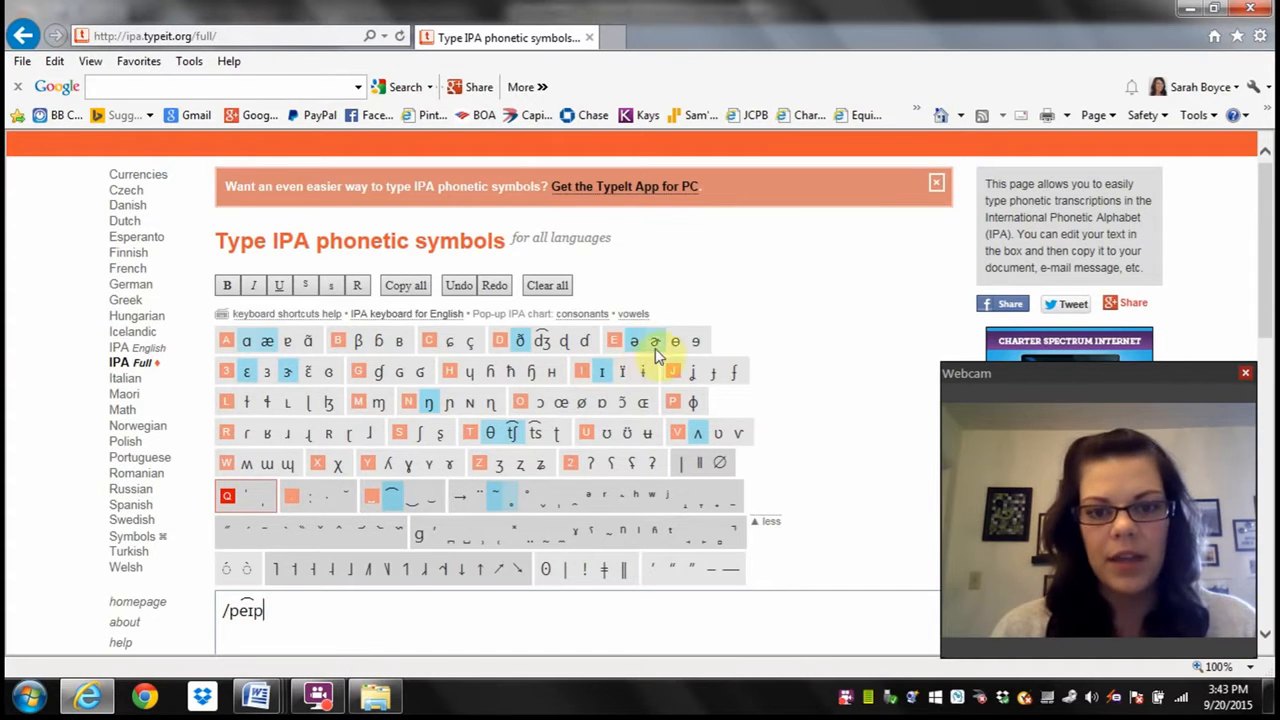
pyautogui.click(655, 341)
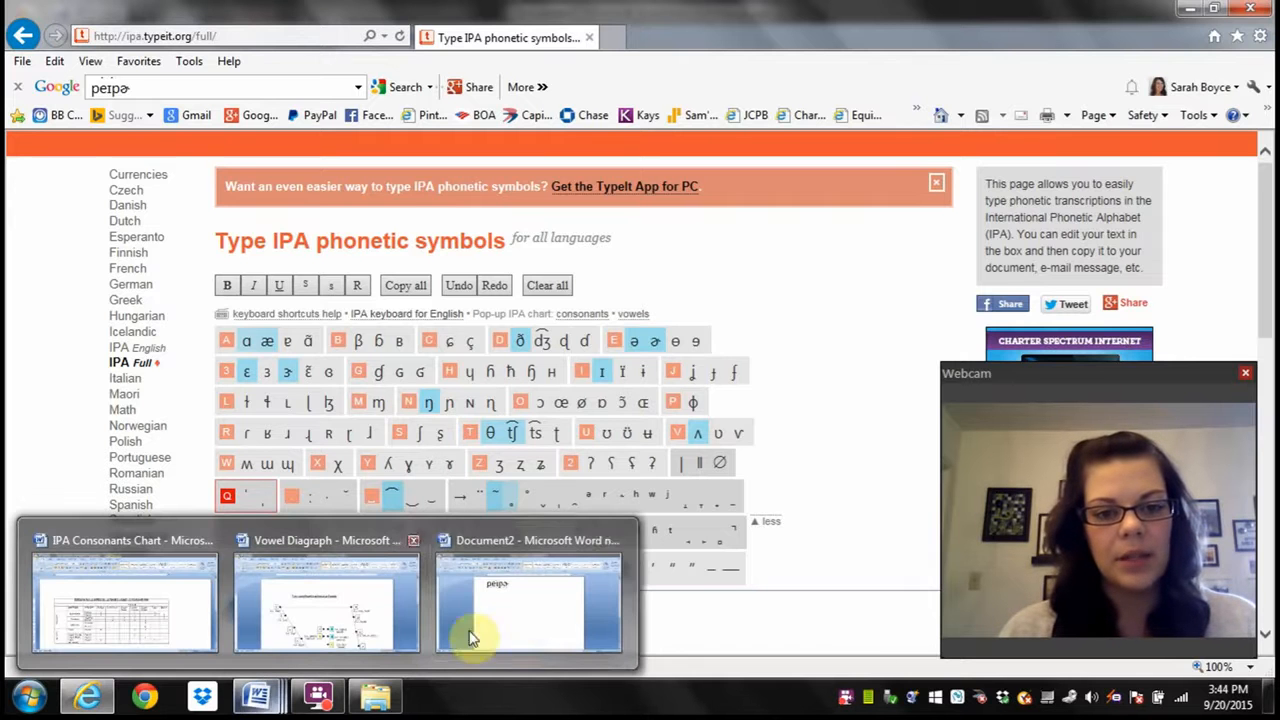
# - Switch to Document2 and select the pasted transcription peɪpɚ
pyautogui.click(528, 600)
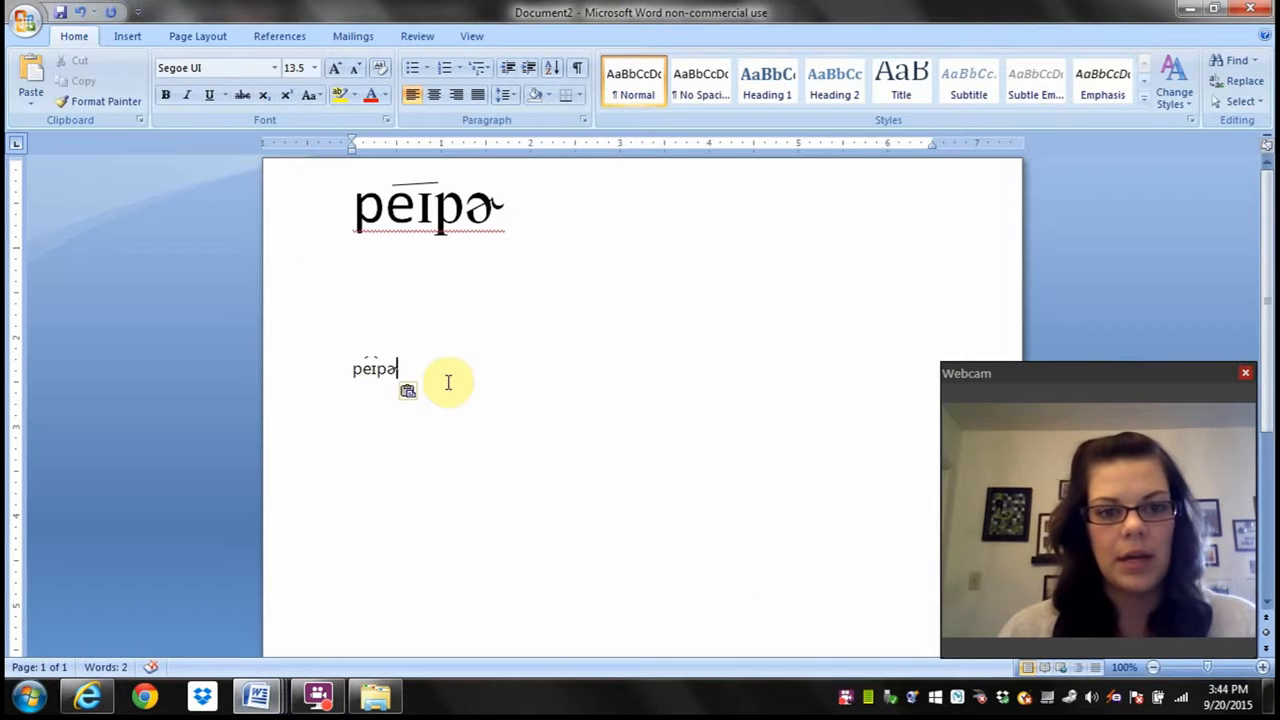
pyautogui.doubleClick(374, 369)
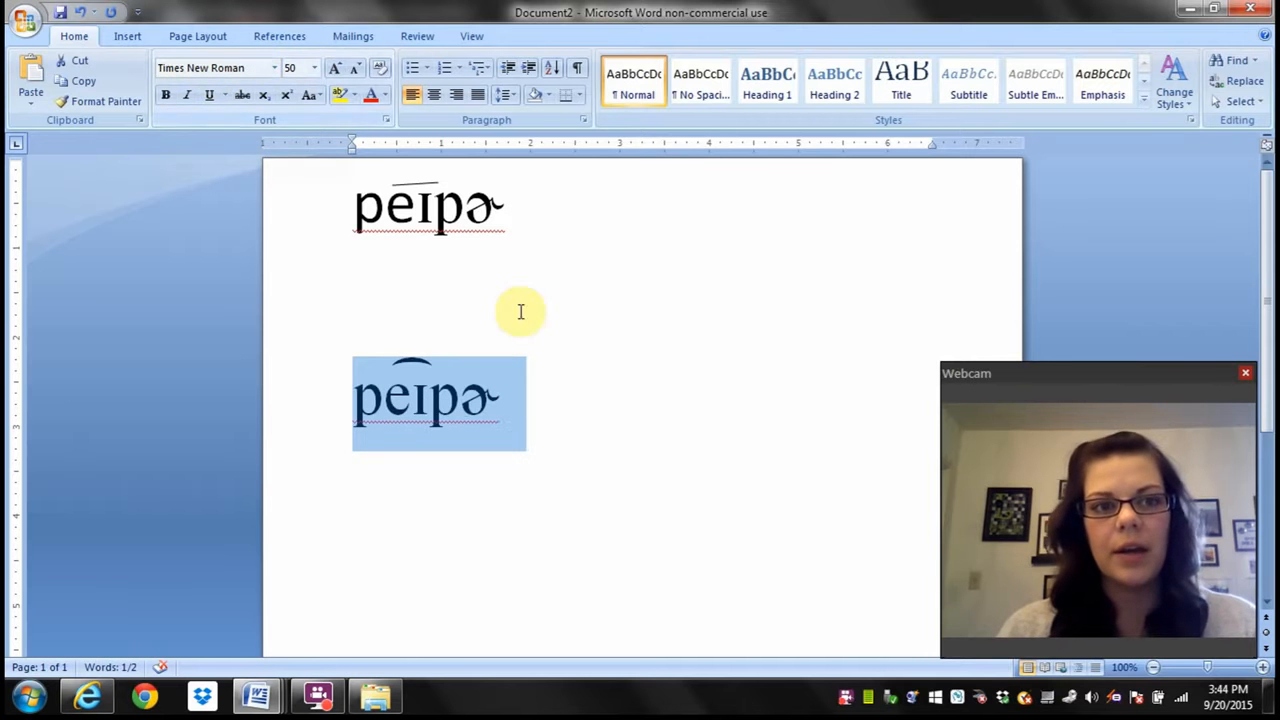
pyautogui.moveTo(615, 511)
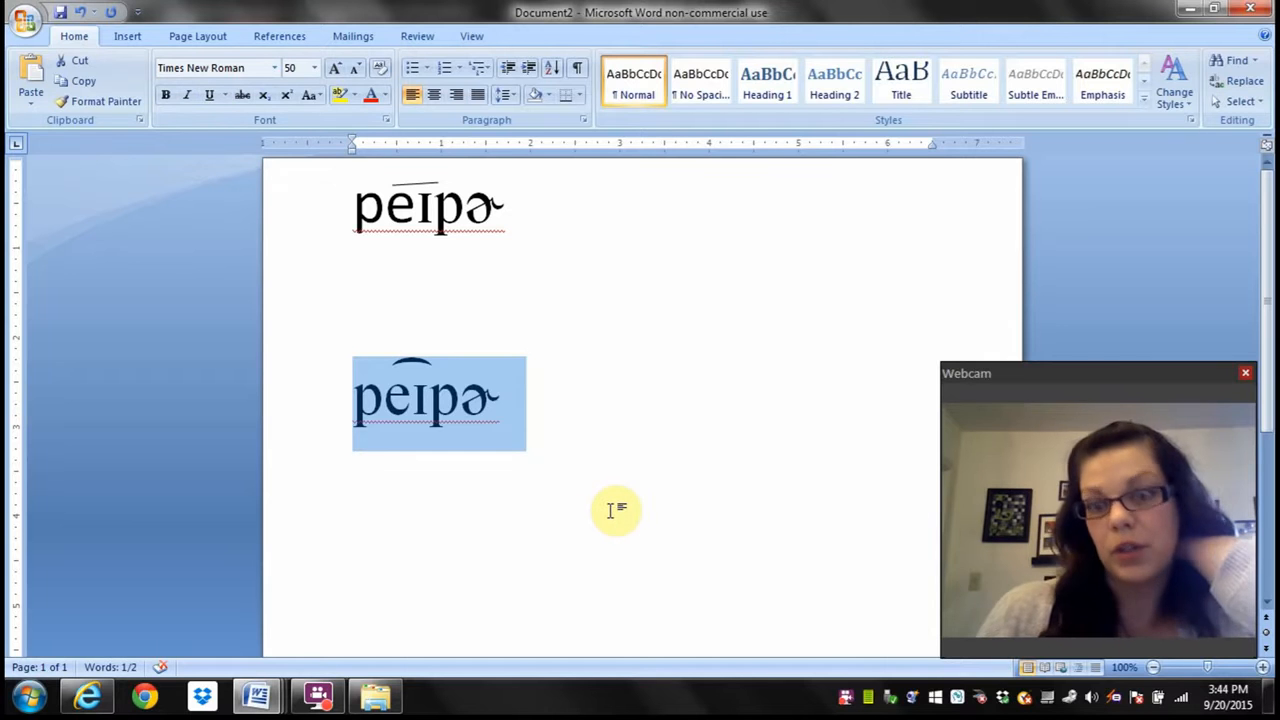
pyautogui.moveTo(505, 495)
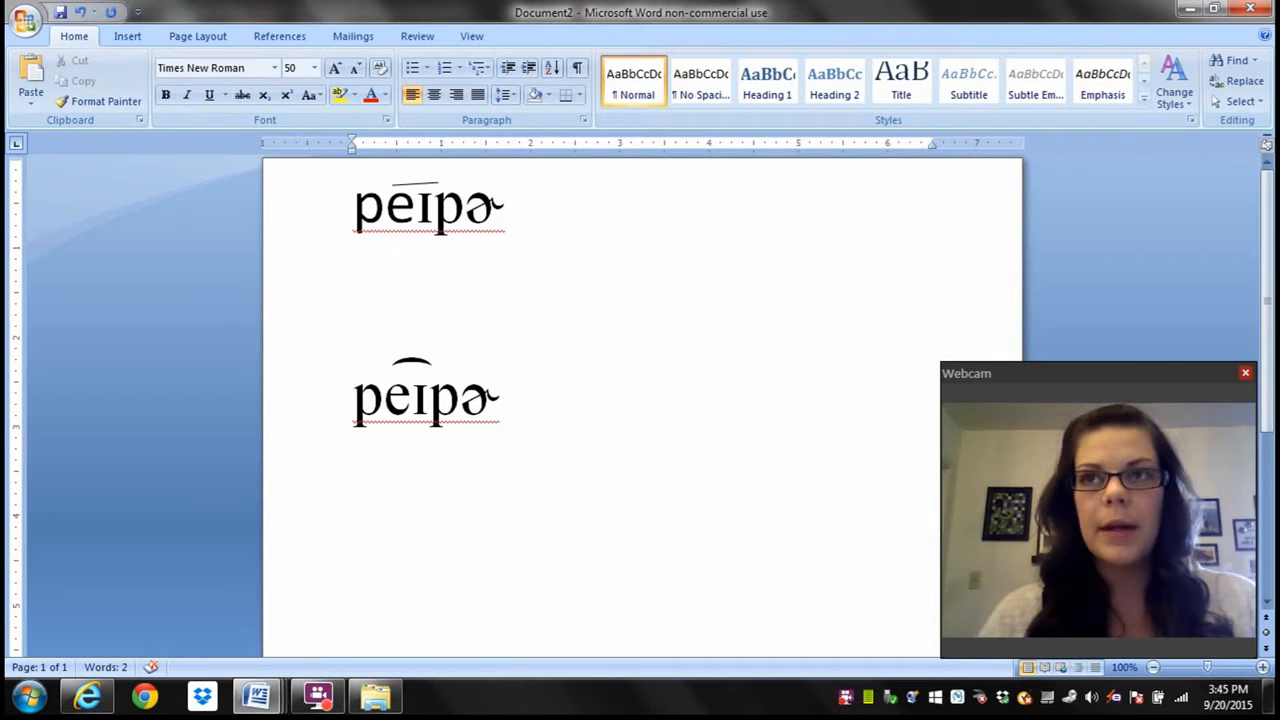
pyautogui.click(355, 490)
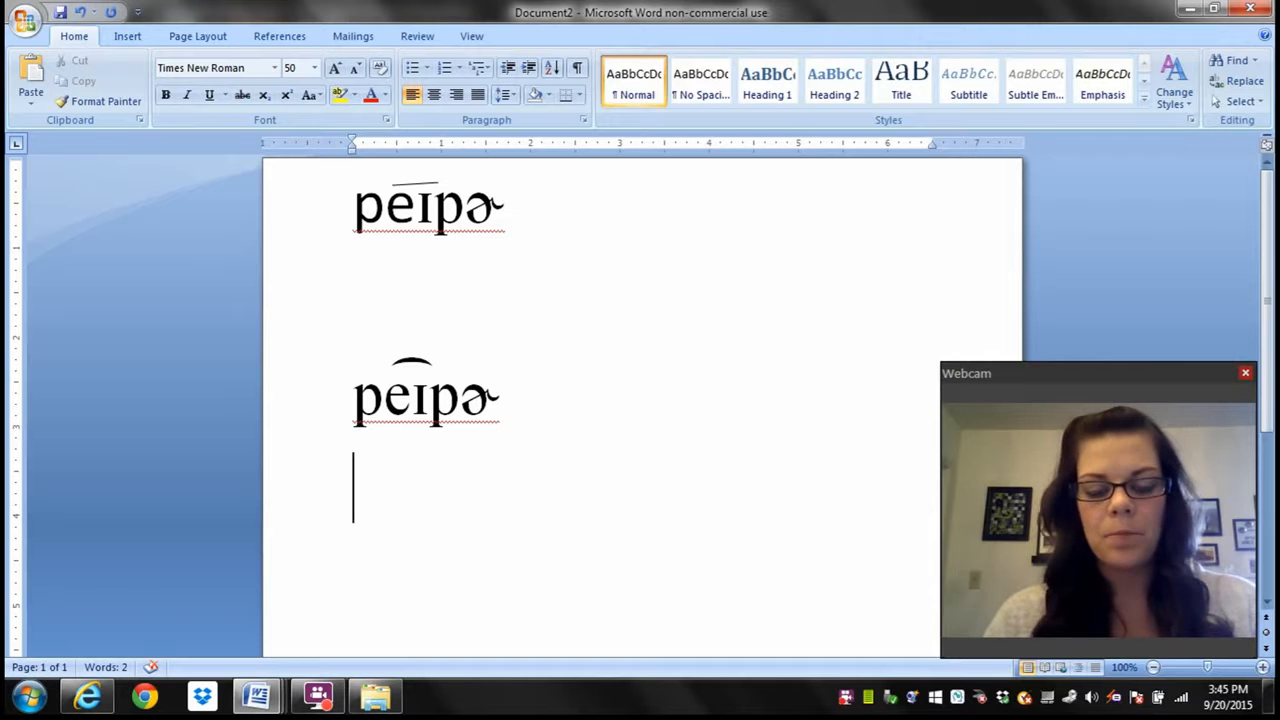
# - Type 'horse' on the third line beneath the two transcriptions
pyautogui.write('hor')
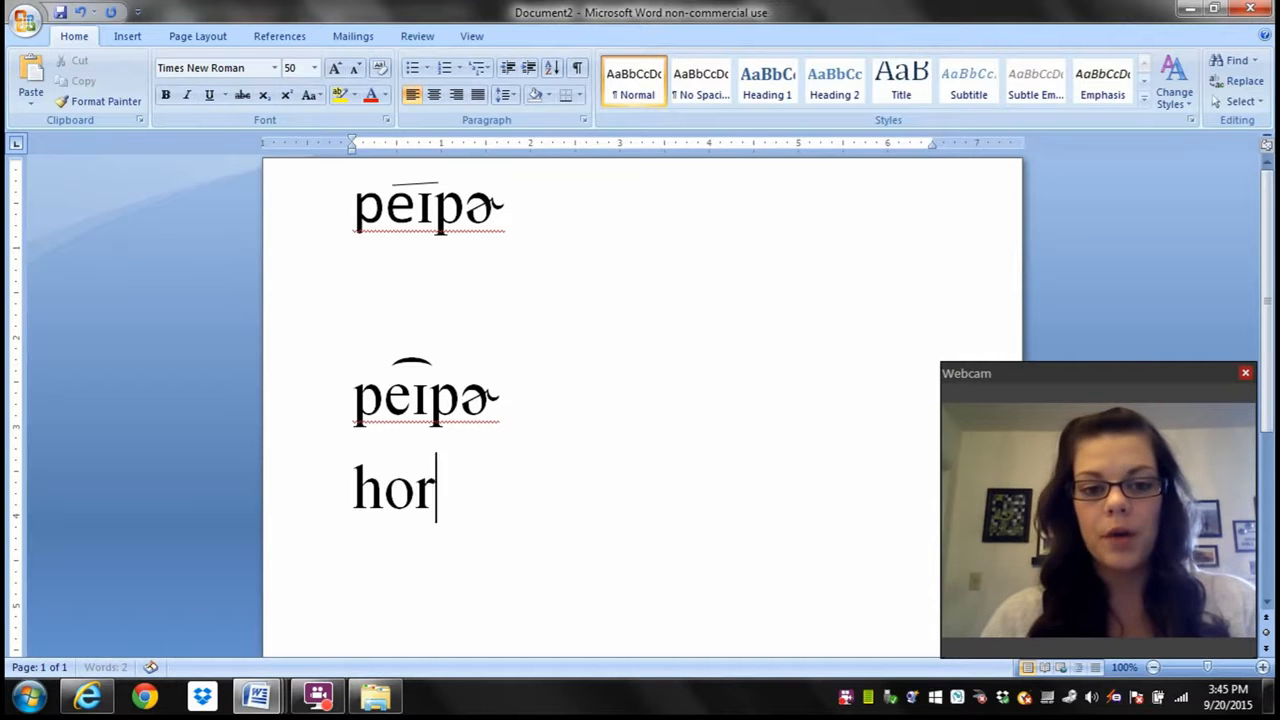
pyautogui.write('se')
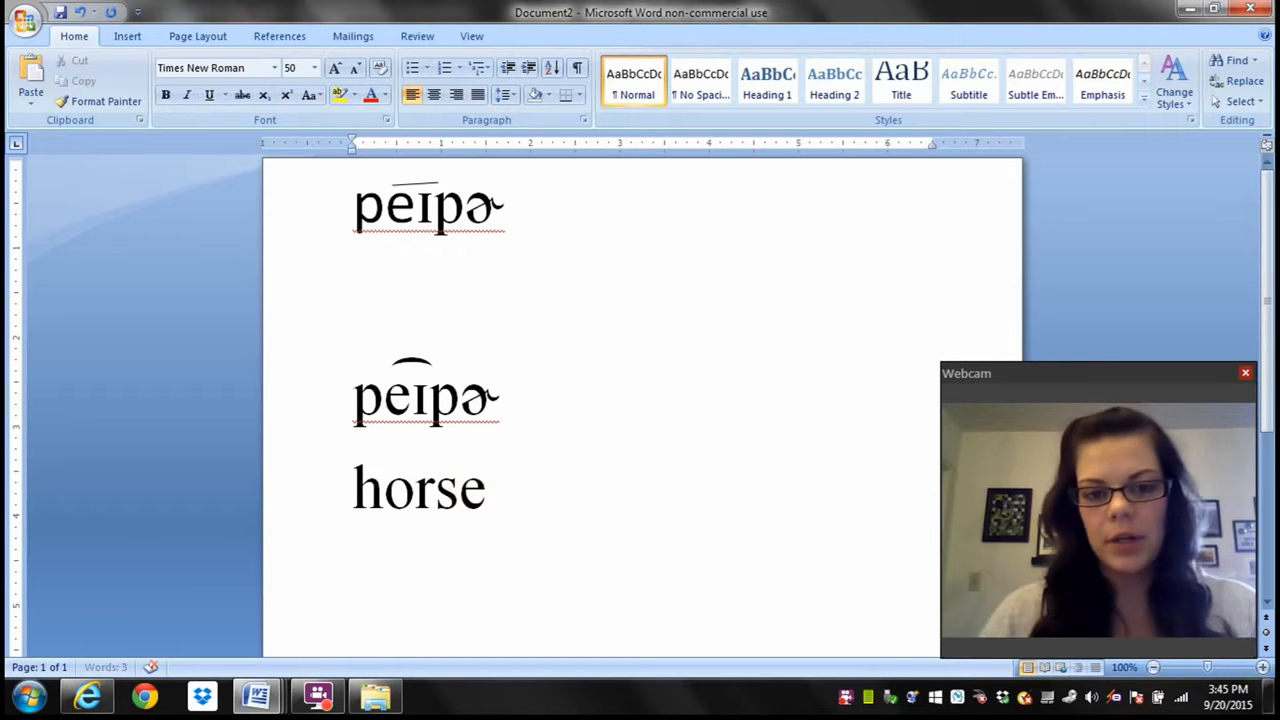
pyautogui.click(530, 488)
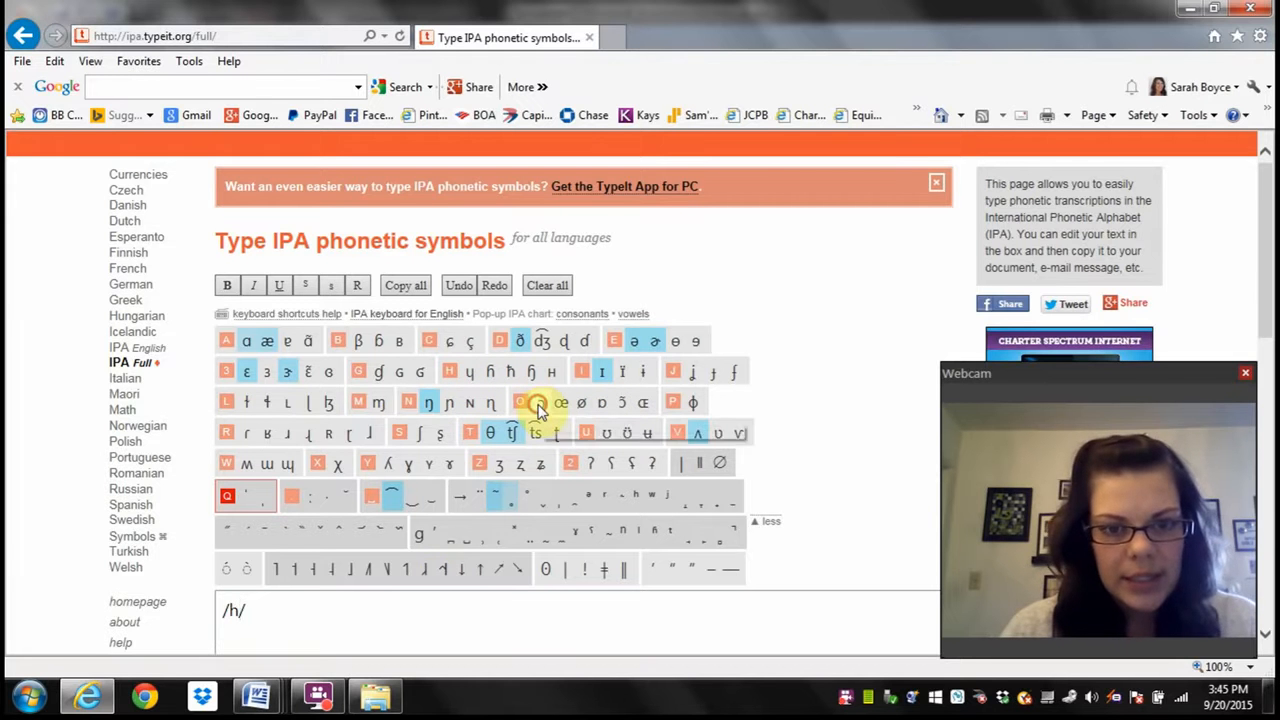
# - Add the ɔ vowel to build /hɔrs/ in TypeIt IPA, then return to Document2
pyautogui.click(520, 402)
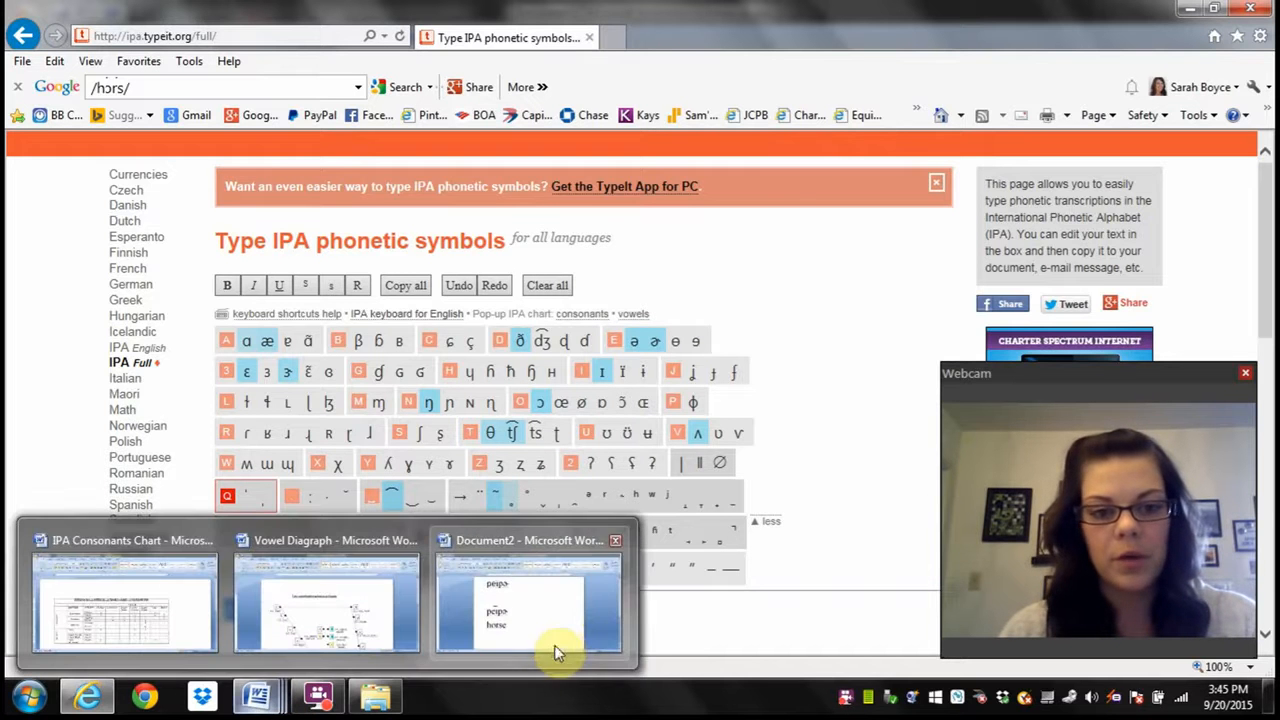
pyautogui.click(528, 600)
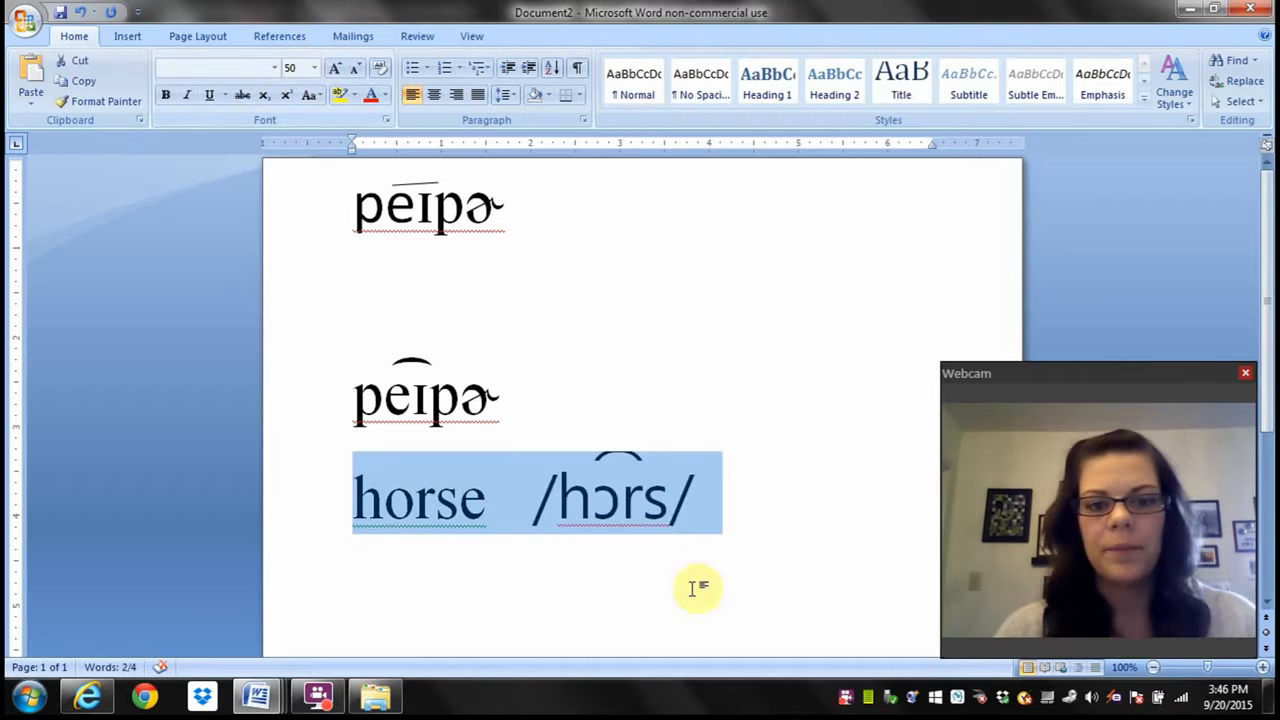
# - Deselect the pasted /hɔrs/ and place the insertion point right after horse
pyautogui.click(504, 499)
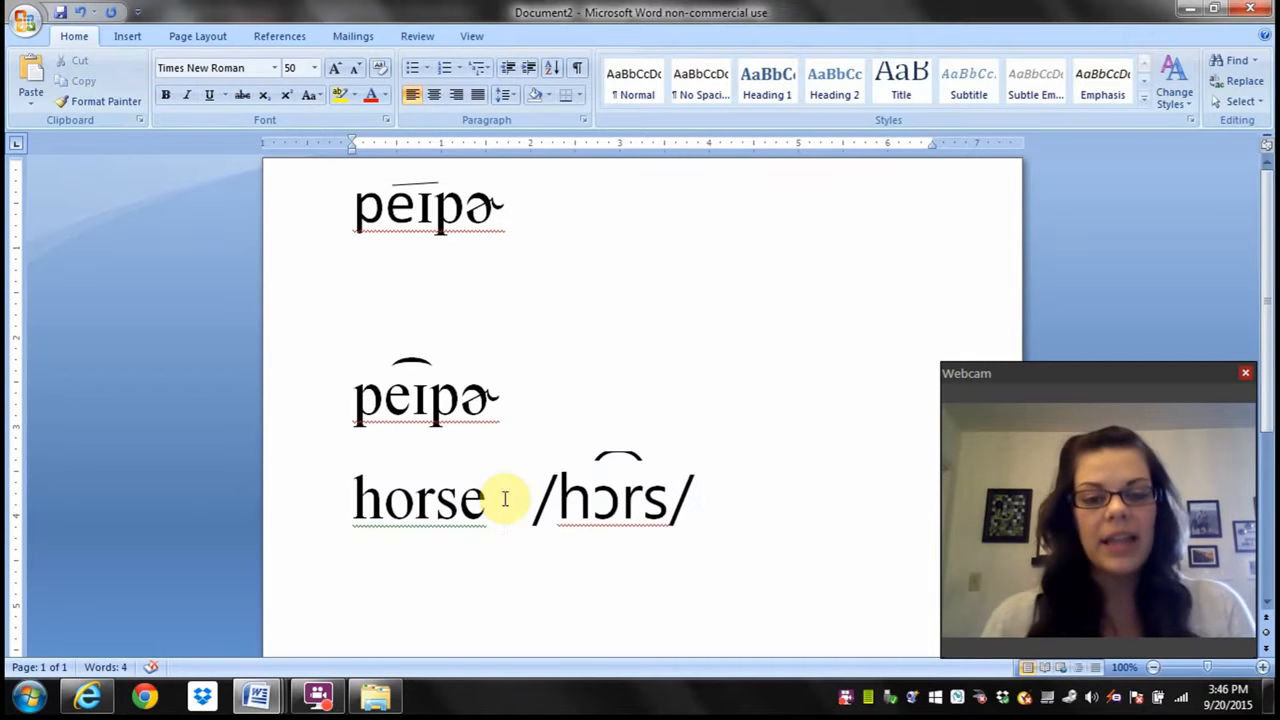
pyautogui.click(505, 498)
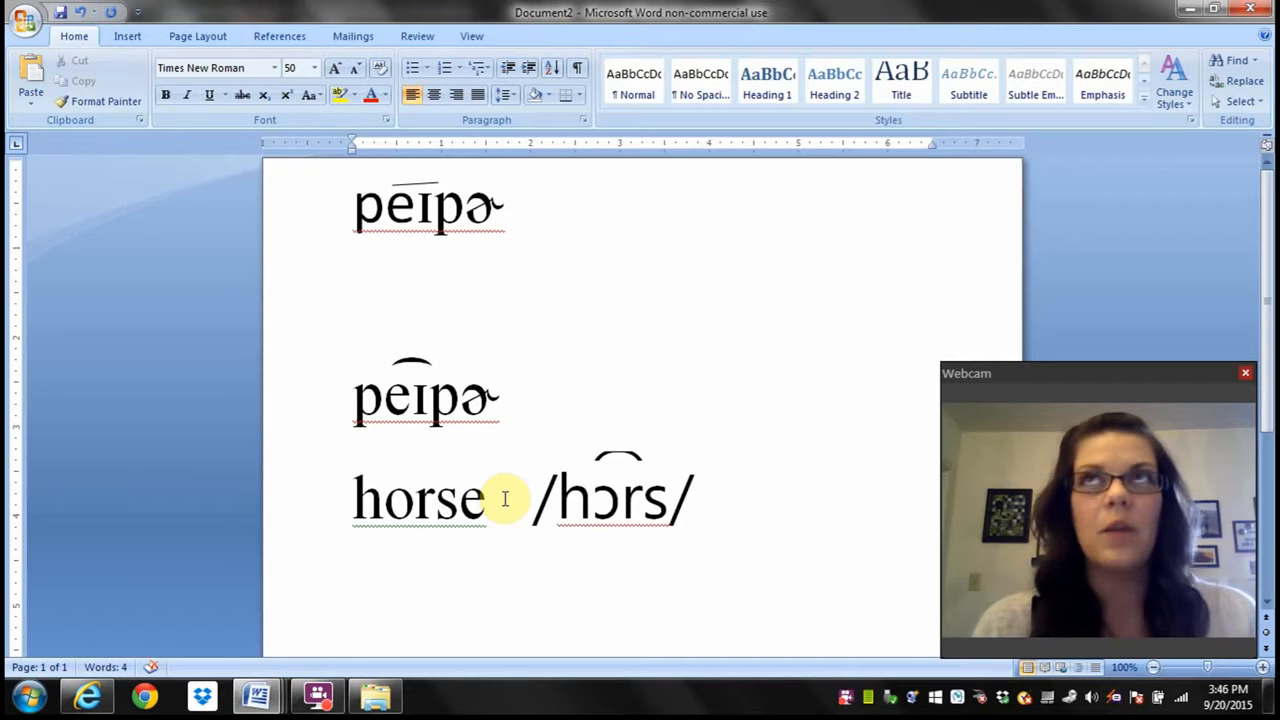
pyautogui.click(505, 498)
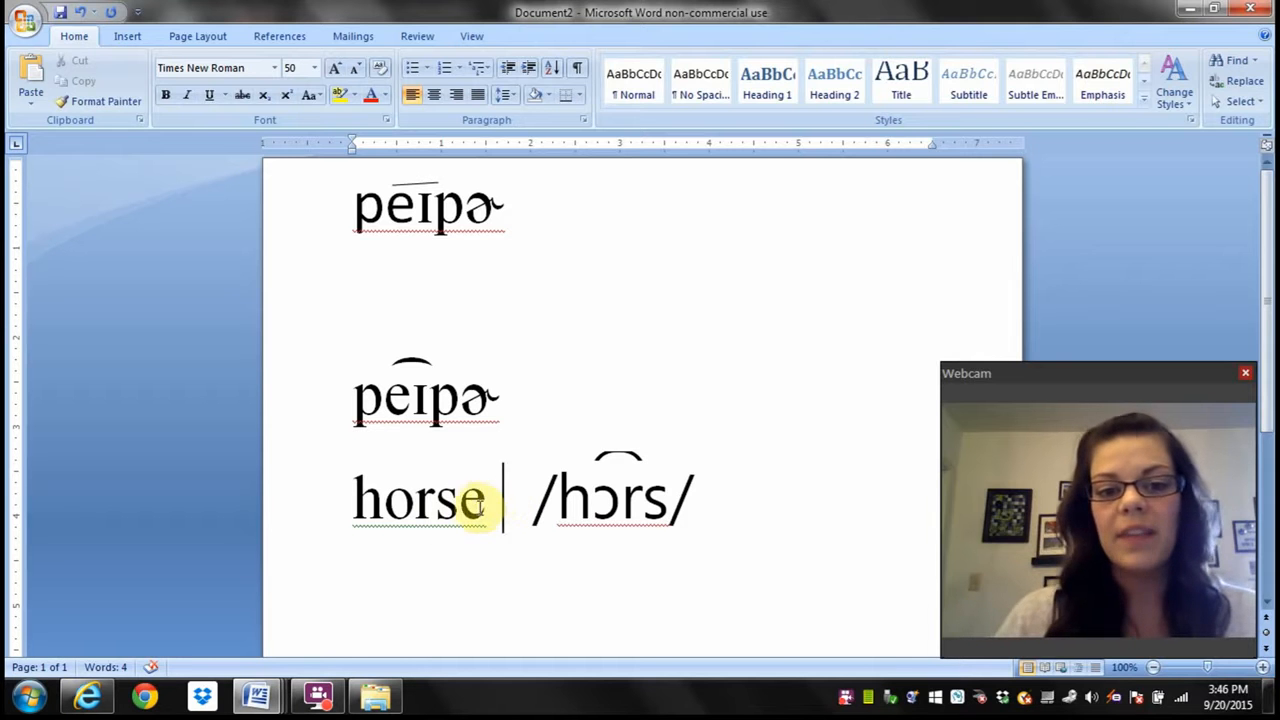
pyautogui.doubleClick(418, 498)
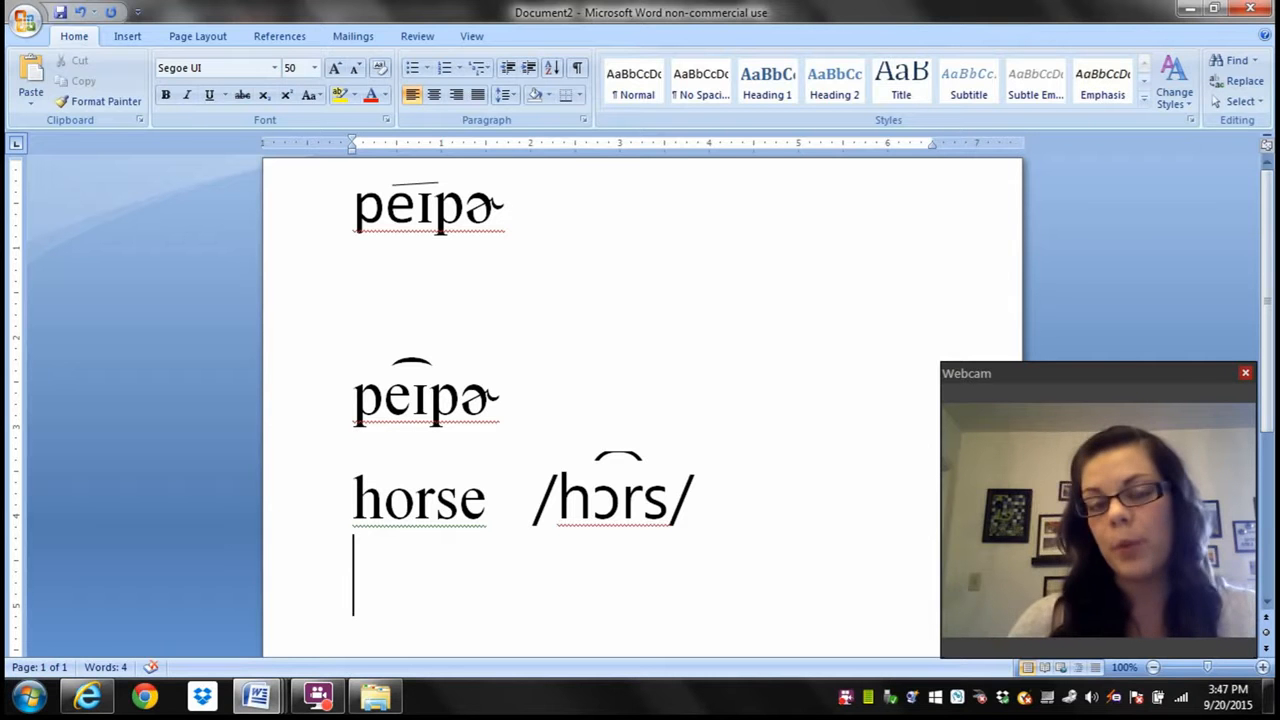
# - Type the first dialogue line 'Me: I want ice cream.'
pyautogui.write('M')
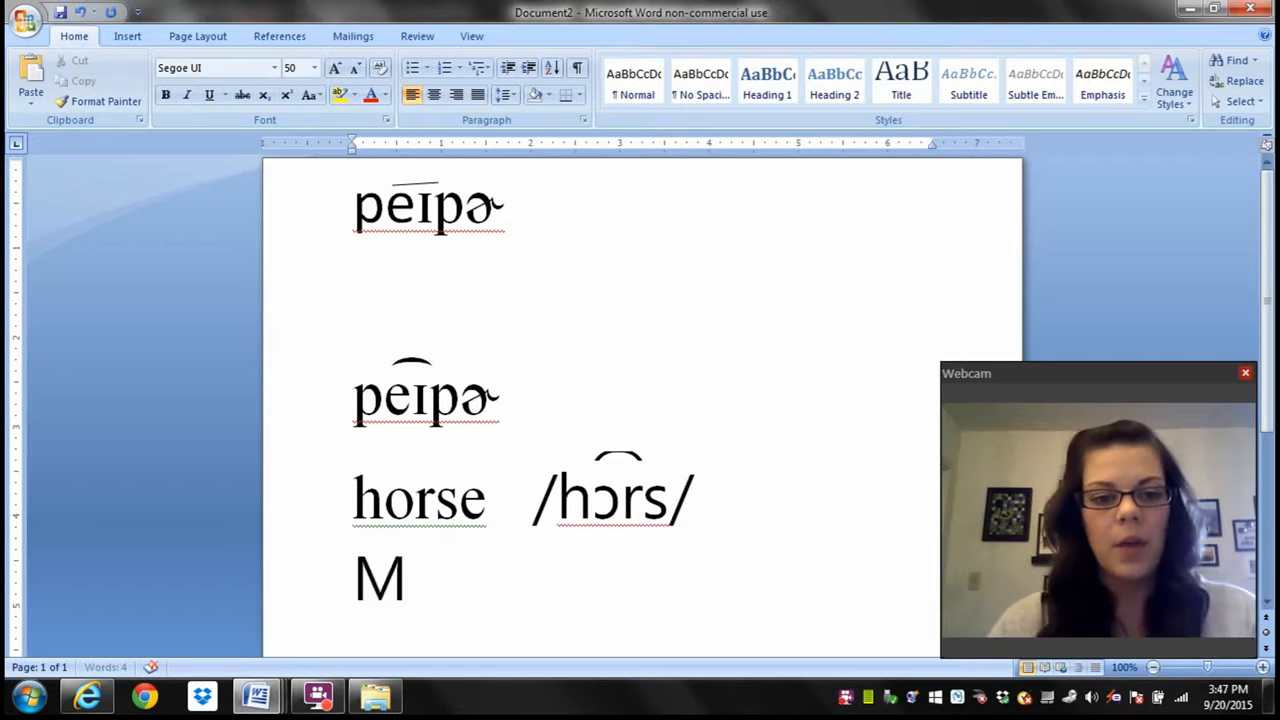
pyautogui.write('e:')
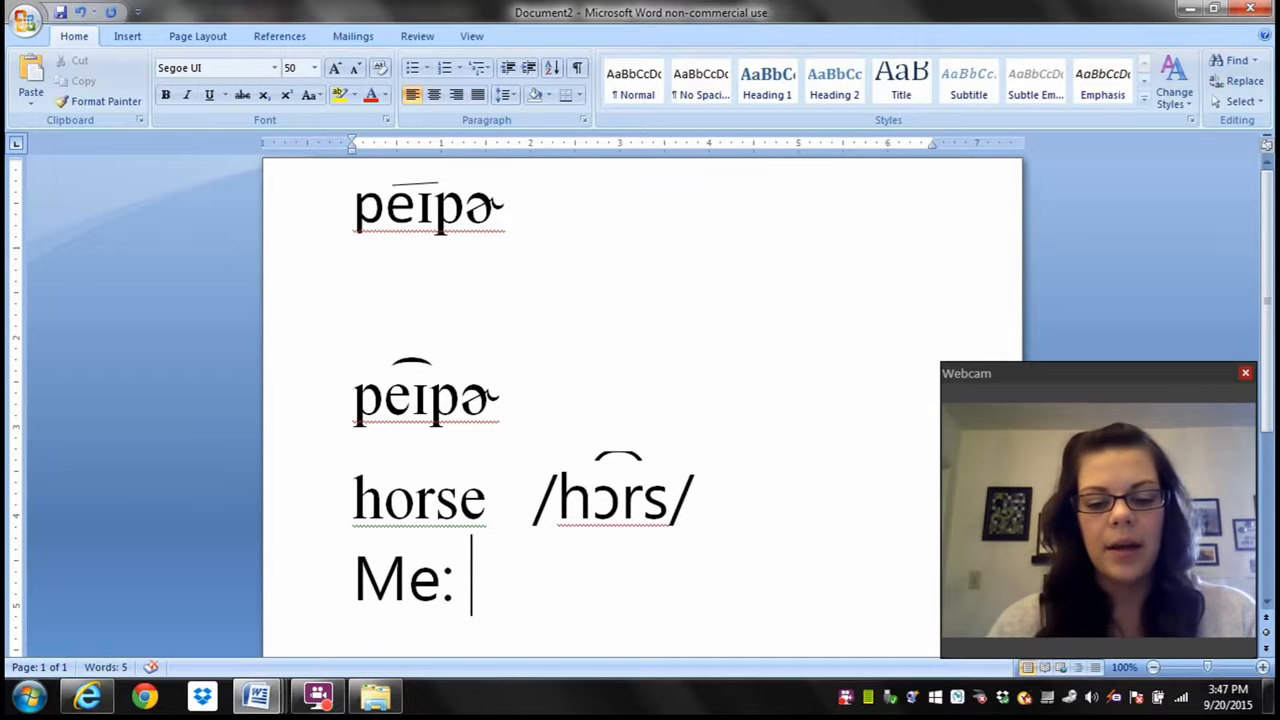
pyautogui.write('I want ice c')
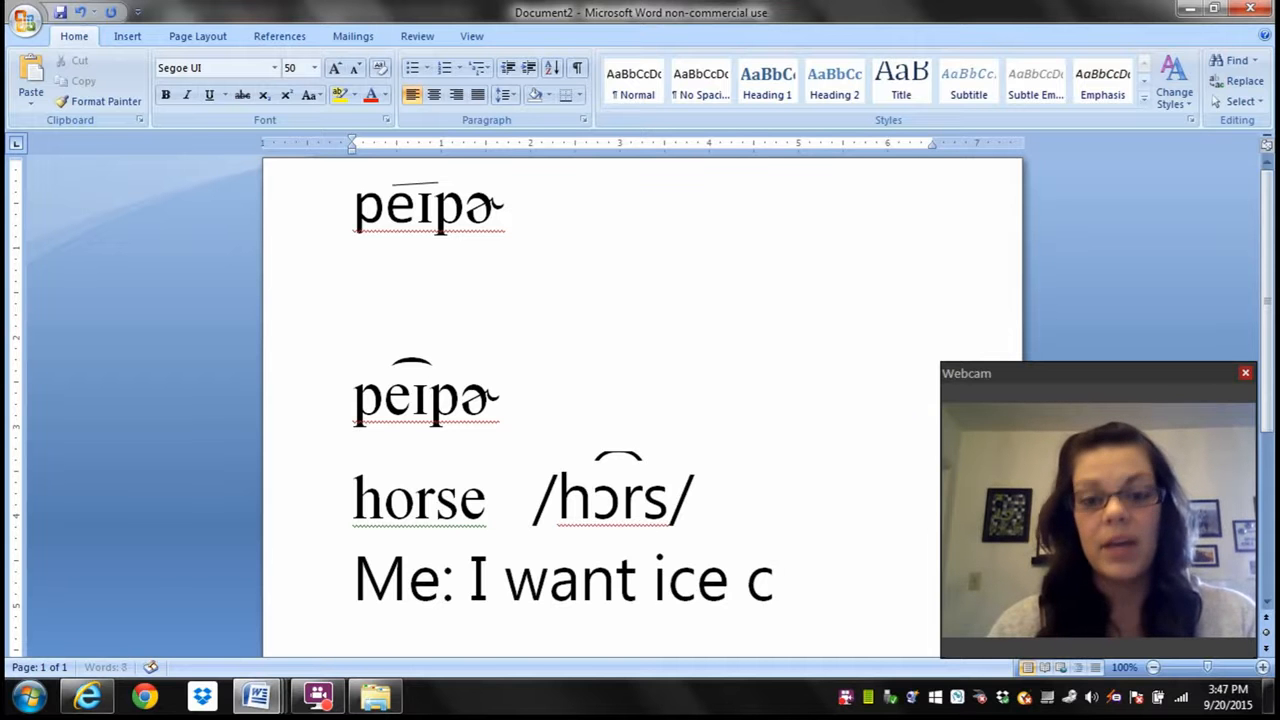
pyautogui.write('ream.')
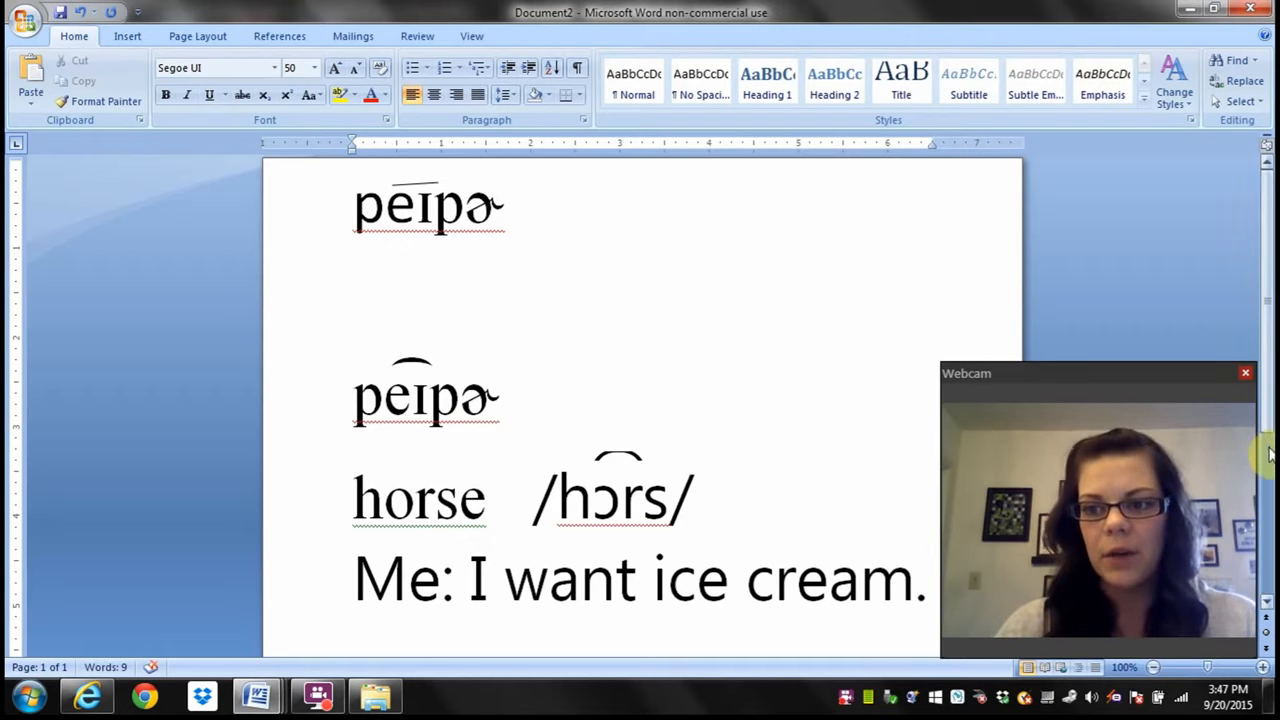
# - Add 'Me: Ummmmm' and 'Me: I want ice cream.', then select the blank line
pyautogui.scroll(-3)
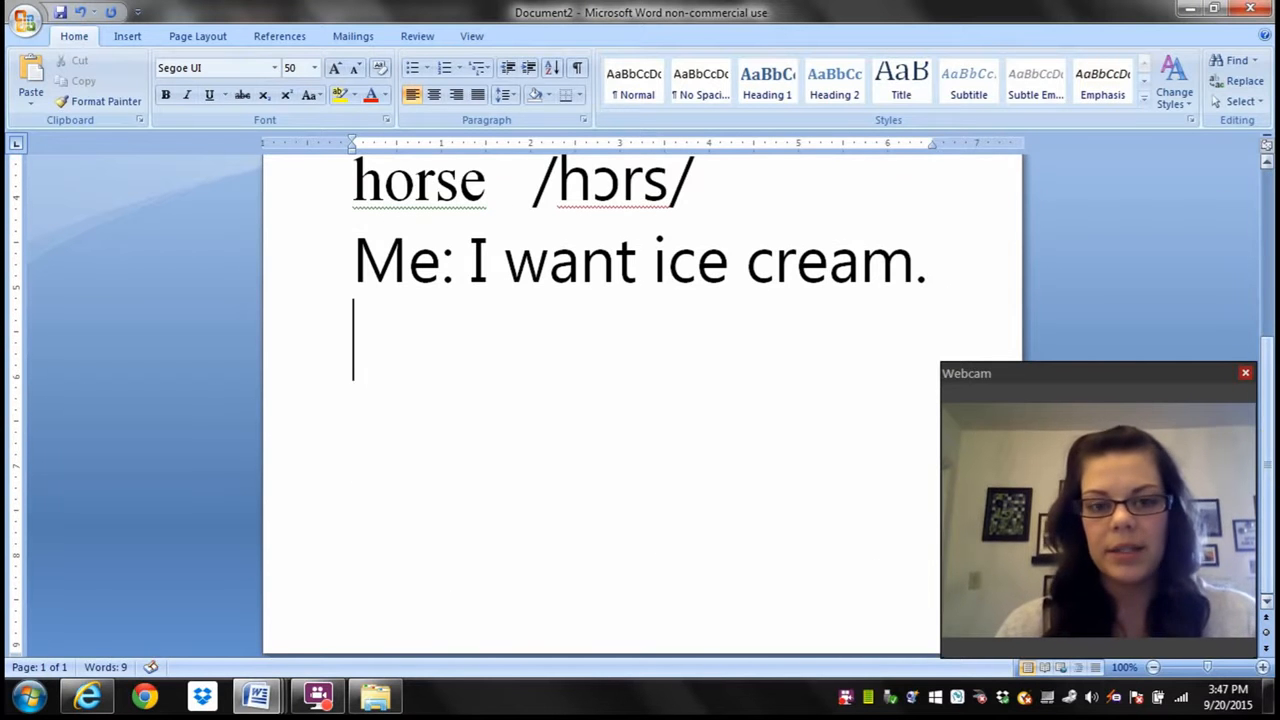
pyautogui.write('Me:')
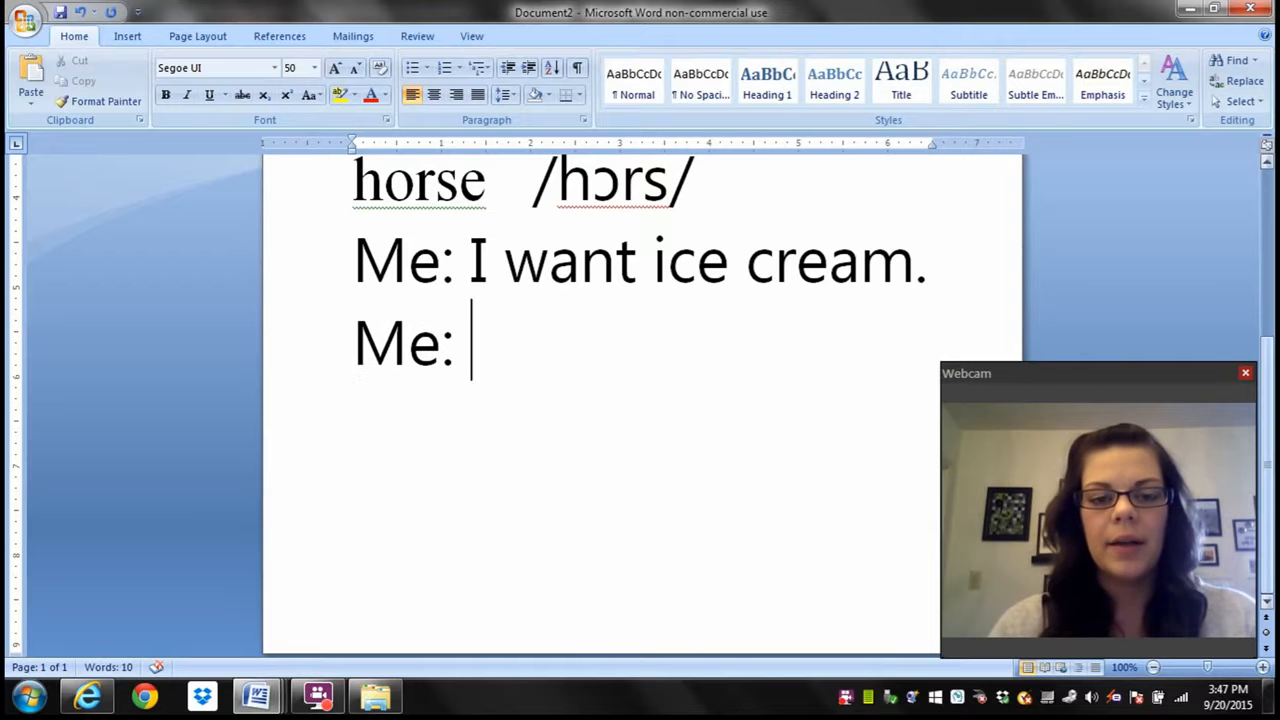
pyautogui.write('Ummmmm')
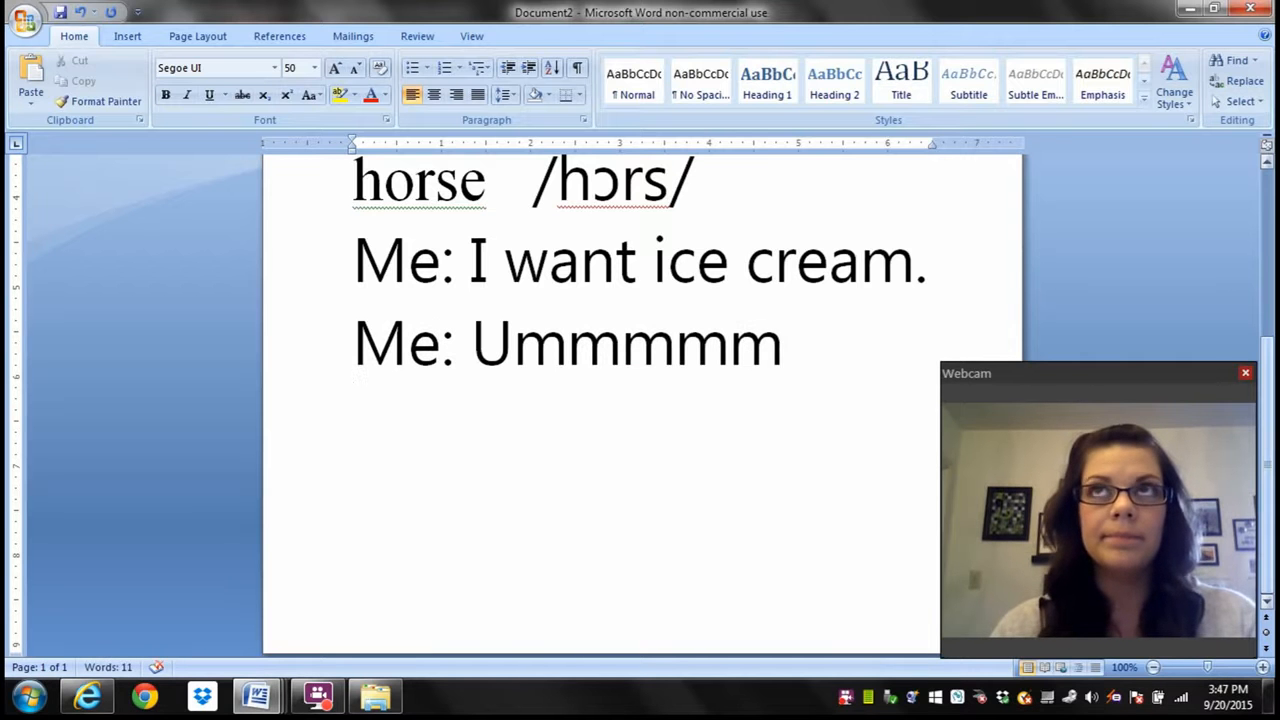
pyautogui.write('Me:')
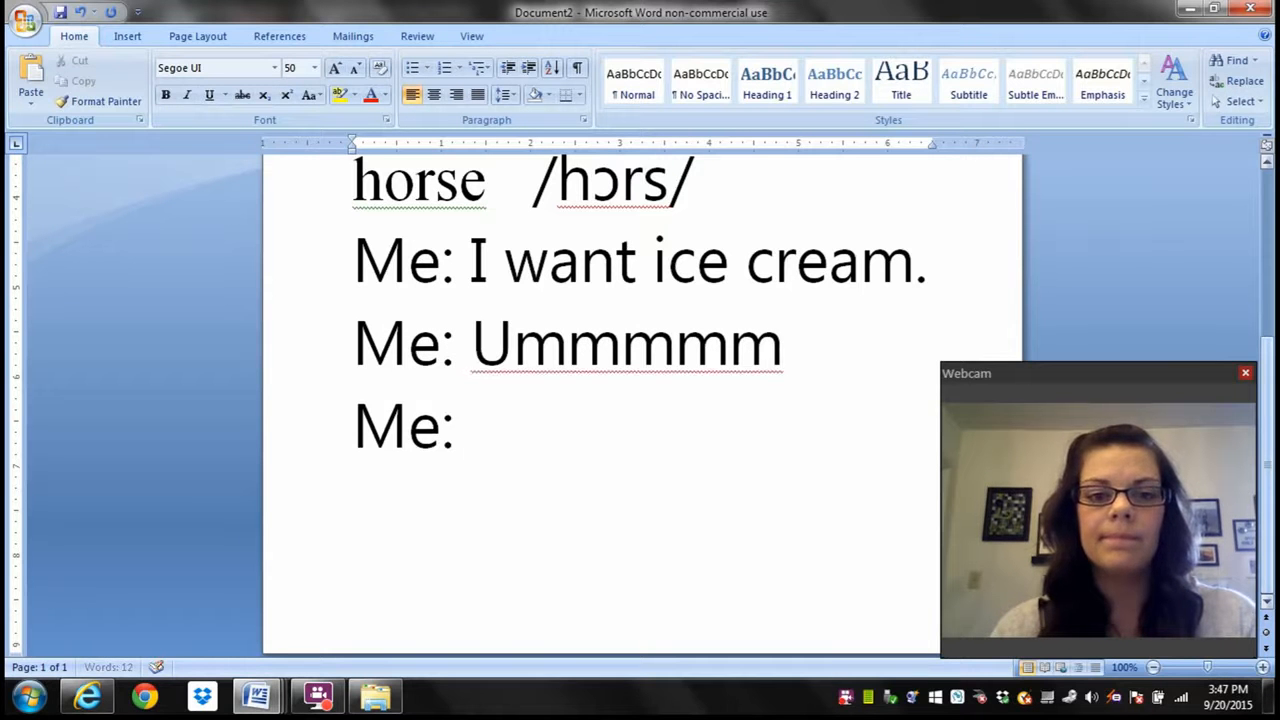
pyautogui.write('I want ice')
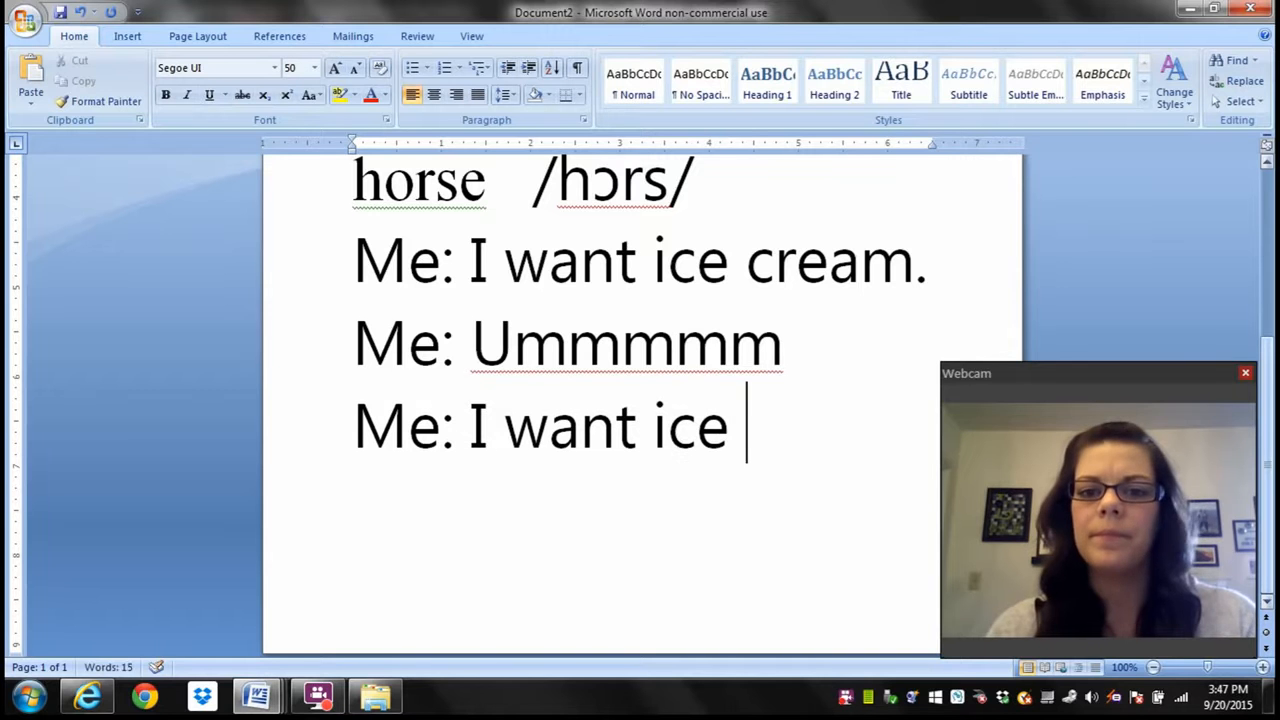
pyautogui.write('cream.')
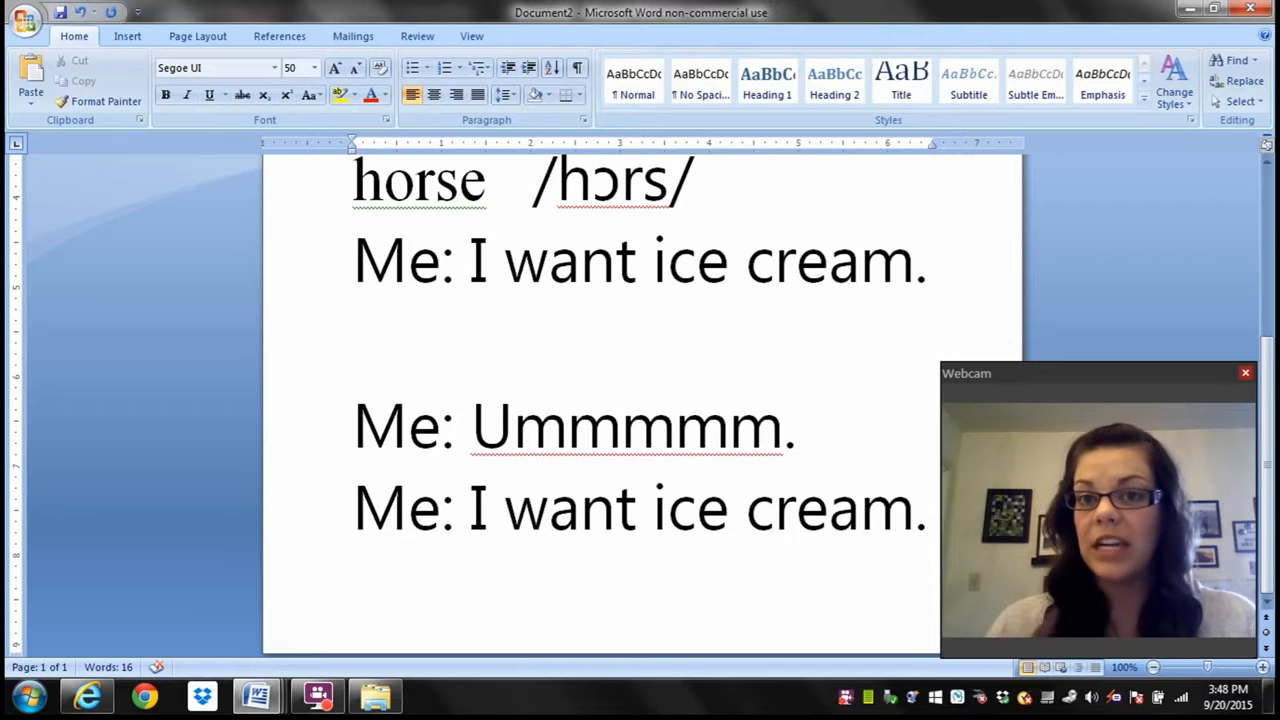
pyautogui.click(355, 340)
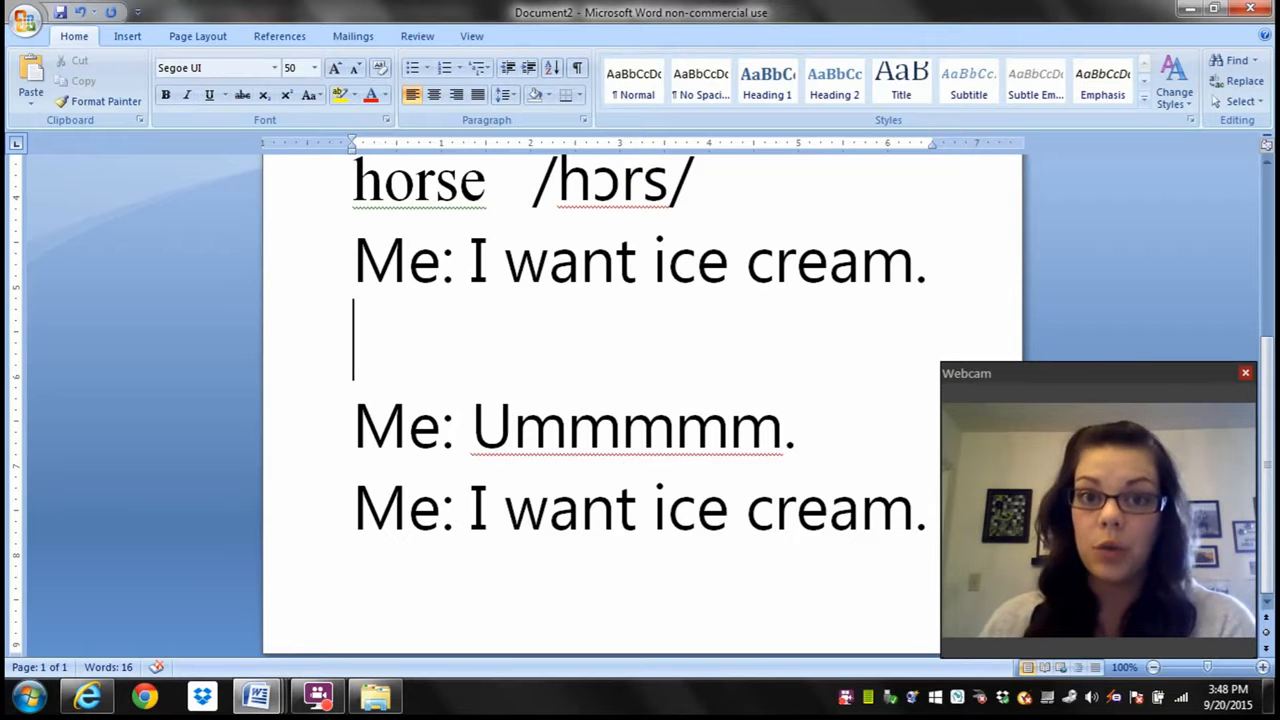
pyautogui.moveTo(841, 212)
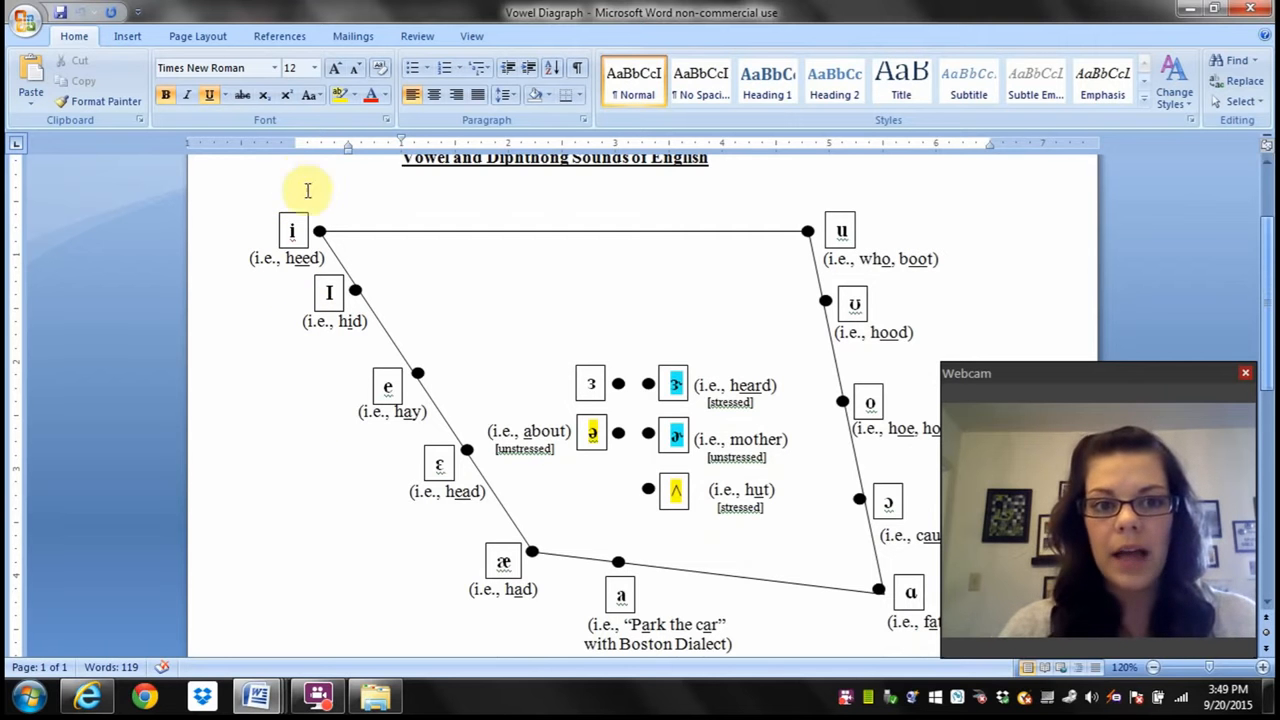
pyautogui.moveTo(853, 263)
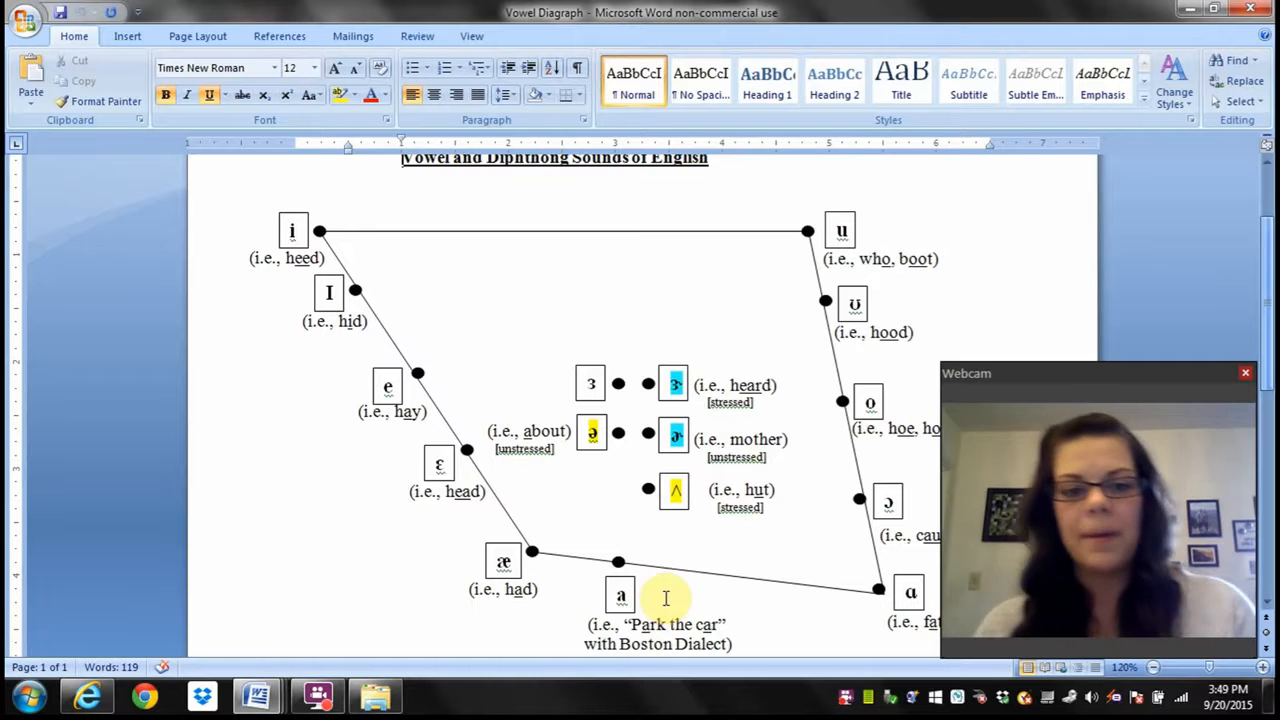
pyautogui.moveTo(645, 581)
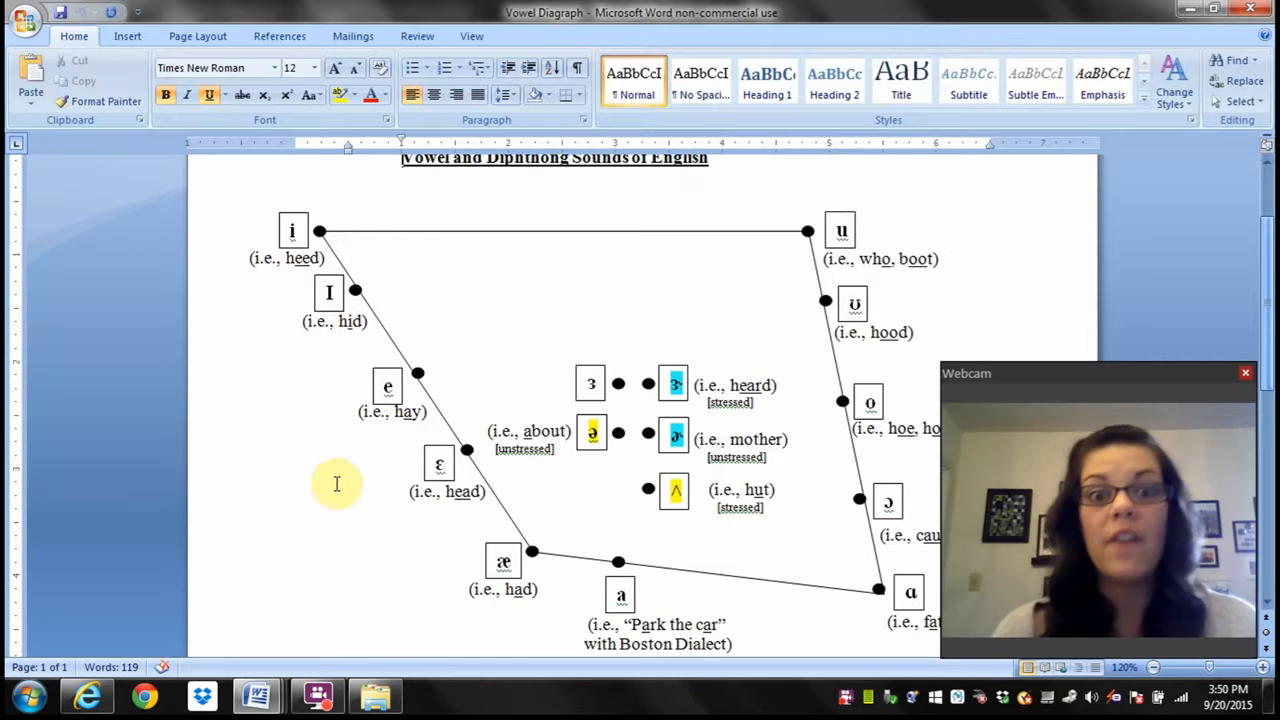
pyautogui.moveTo(329, 358)
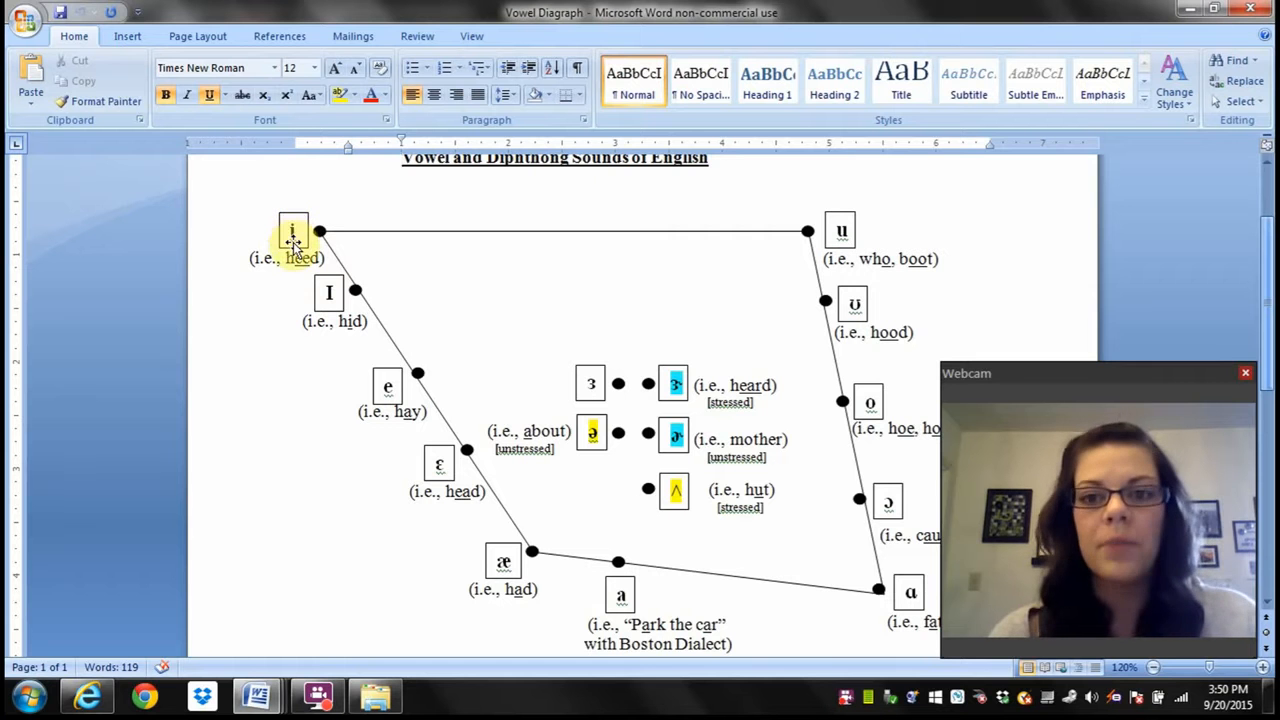
pyautogui.moveTo(323, 515)
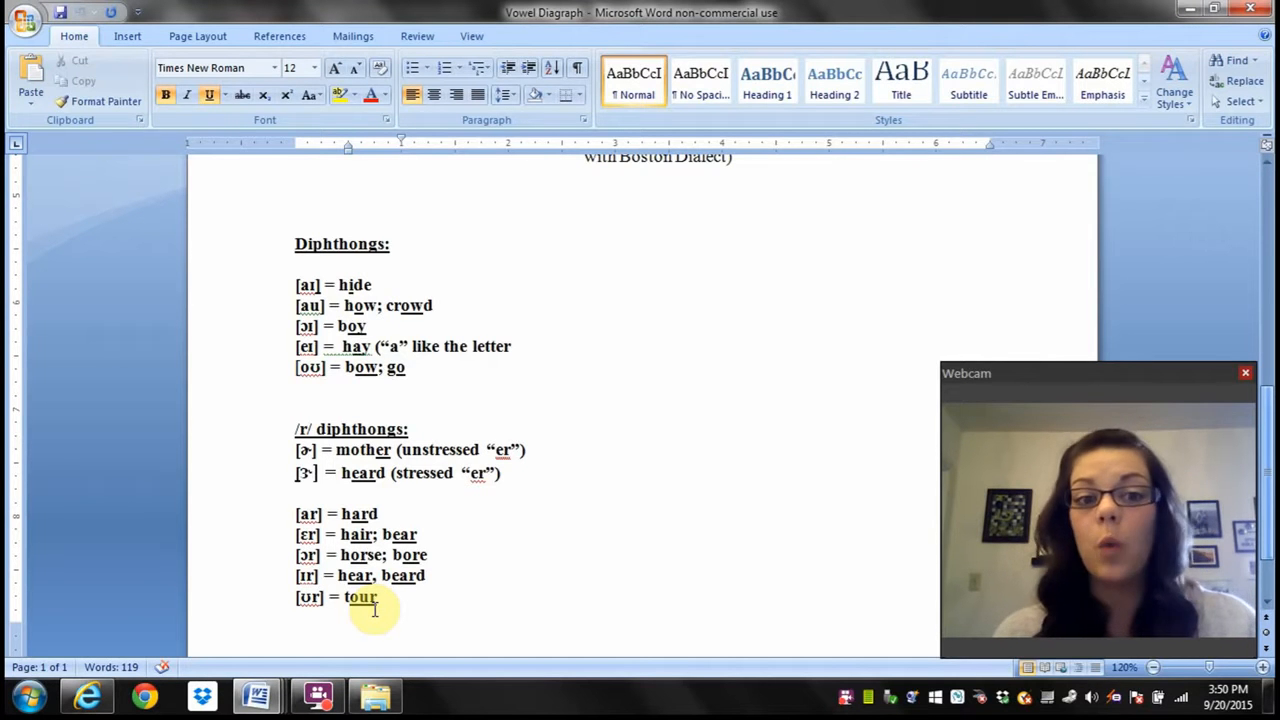
pyautogui.moveTo(534, 360)
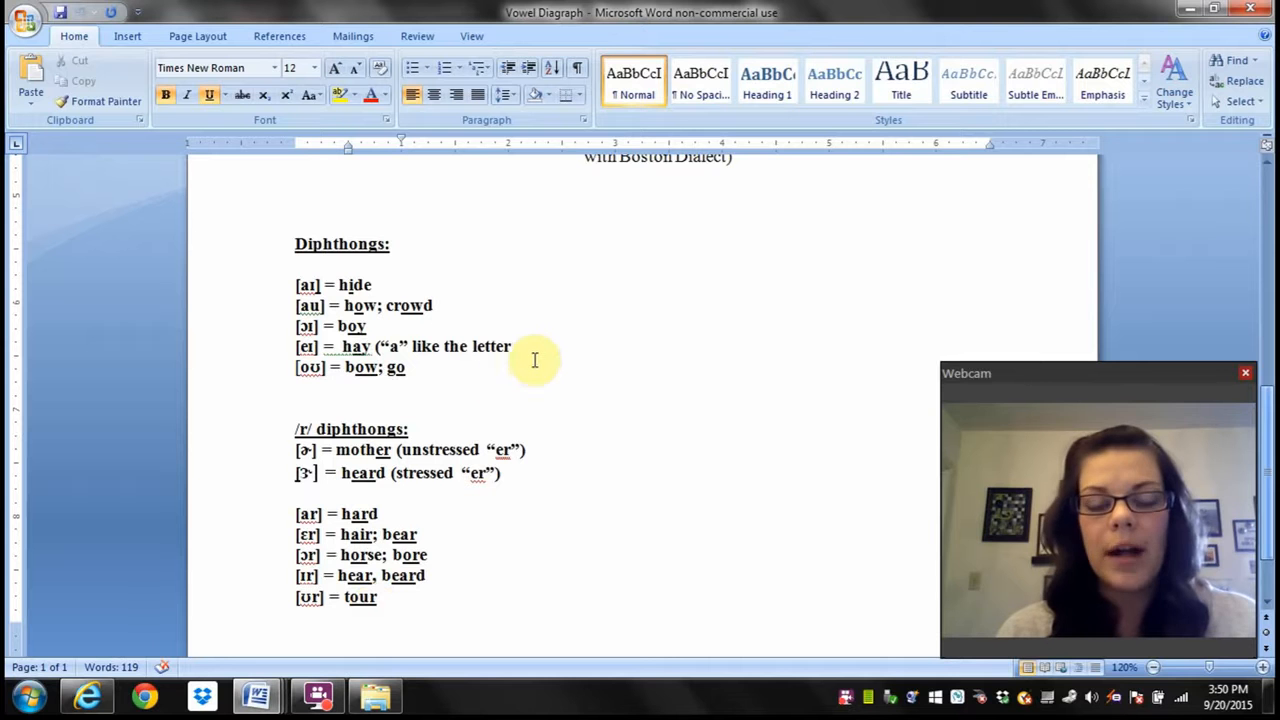
pyautogui.moveTo(540, 343)
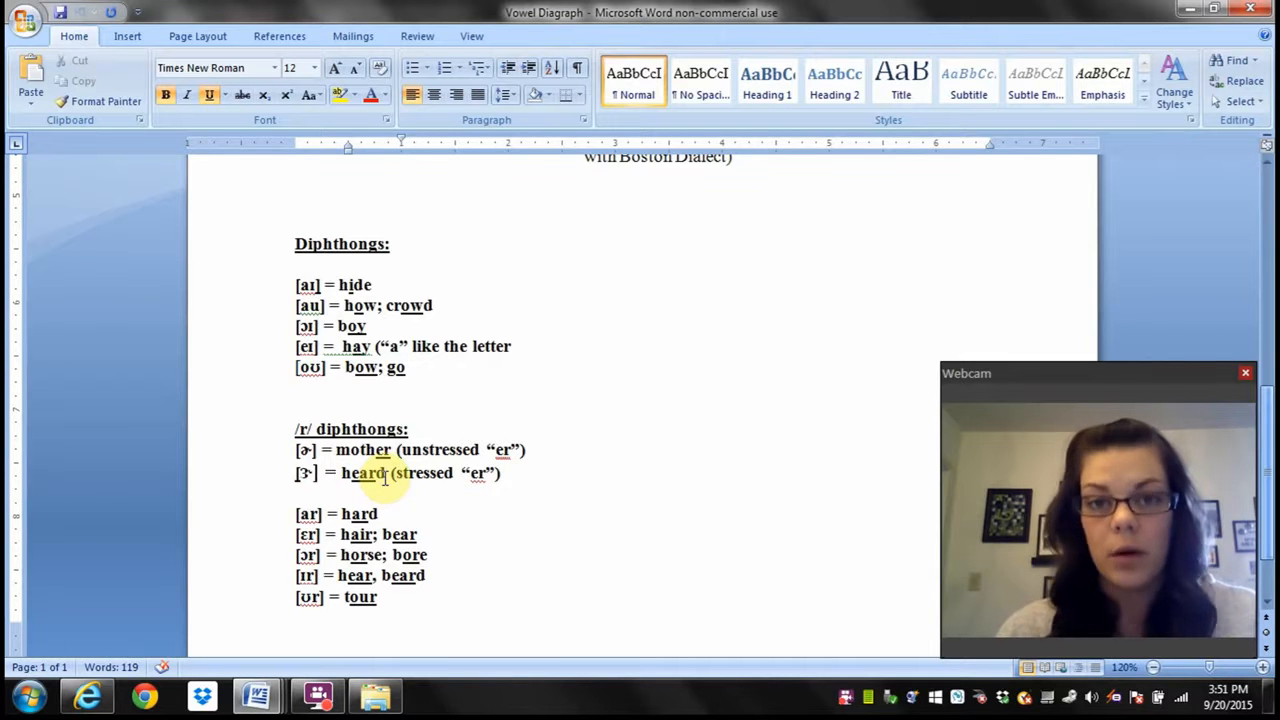
pyautogui.doubleClick(363, 449)
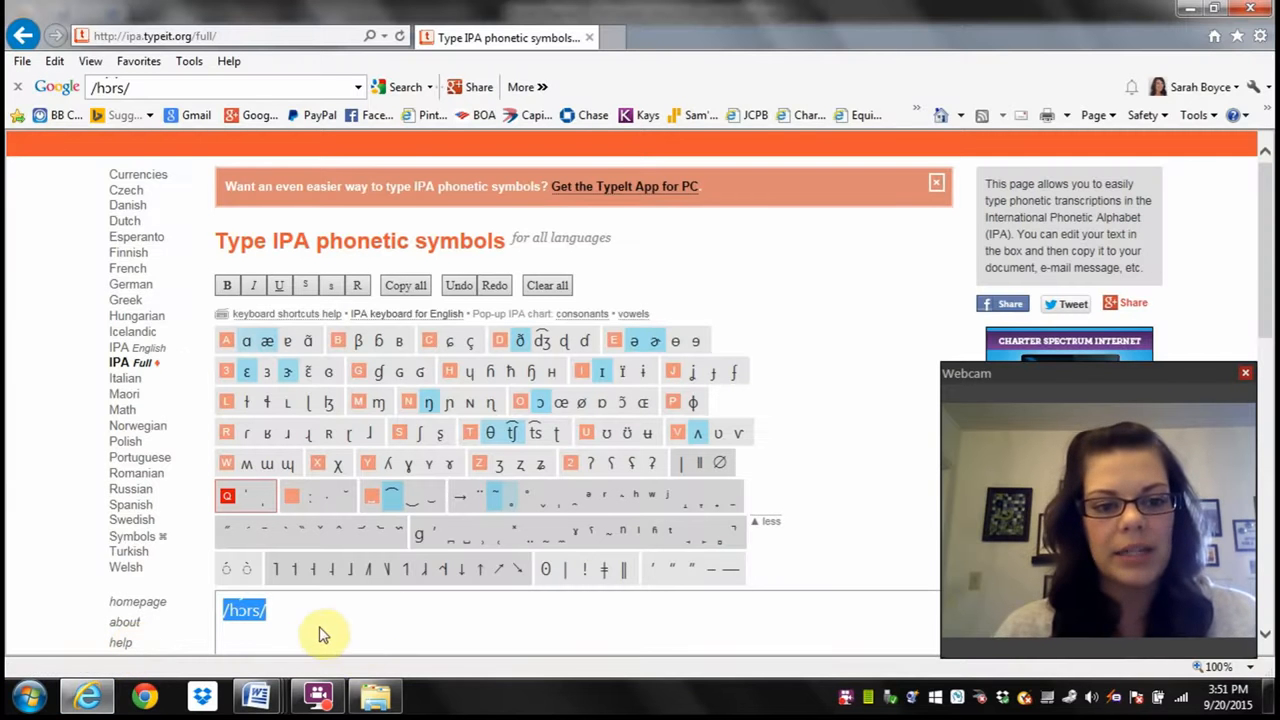
pyautogui.moveTo(257, 695)
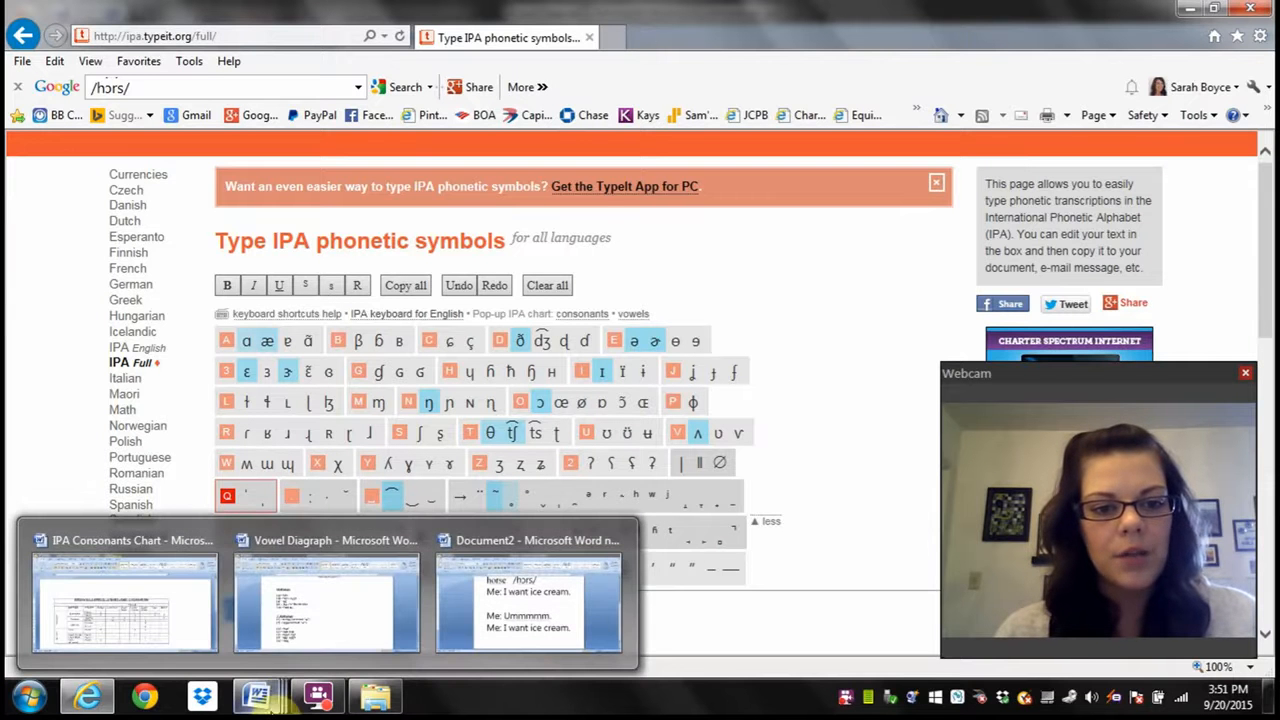
pyautogui.moveTo(327, 605)
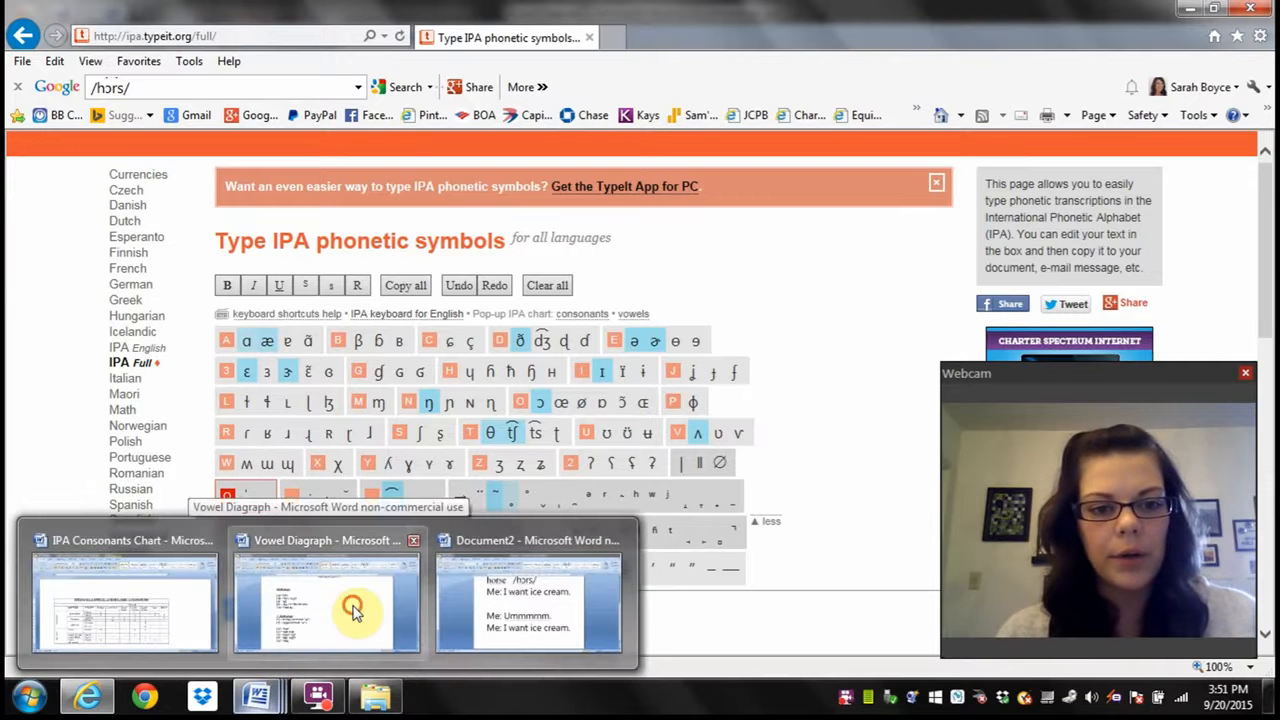
# - Bring the Vowel Diagraph document to the front from the taskbar
pyautogui.click(326, 605)
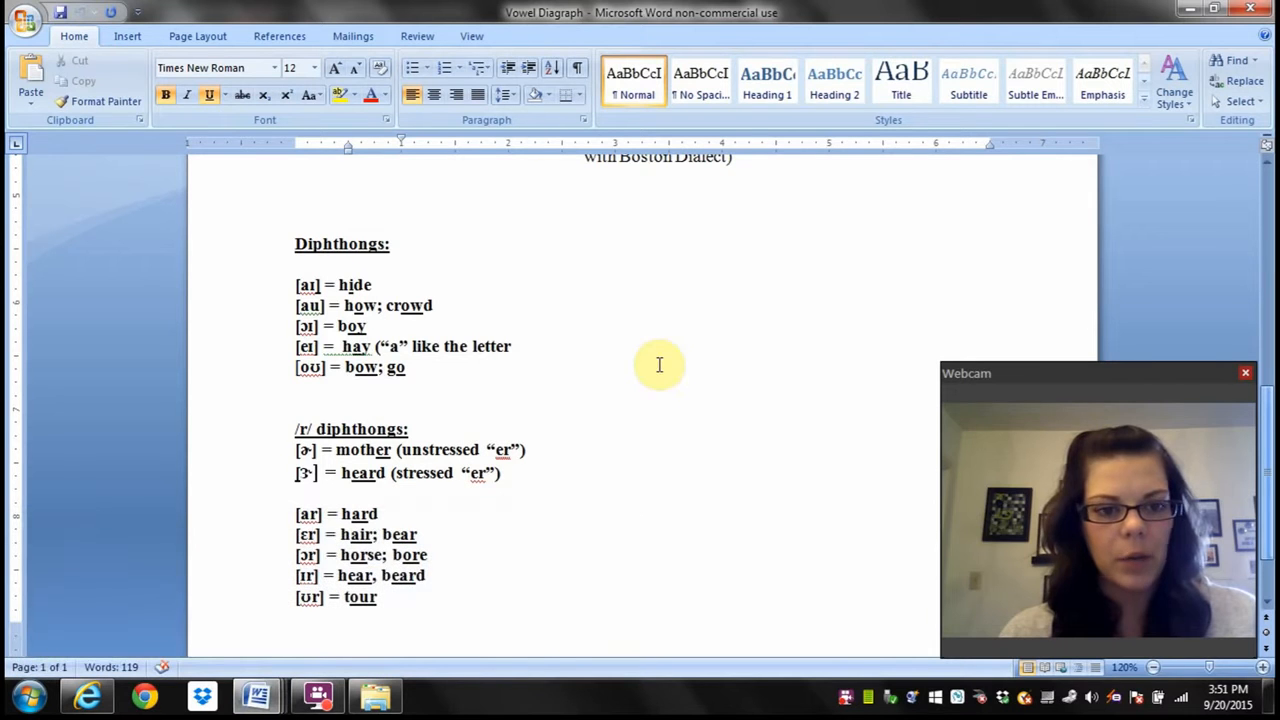
pyautogui.moveTo(315, 631)
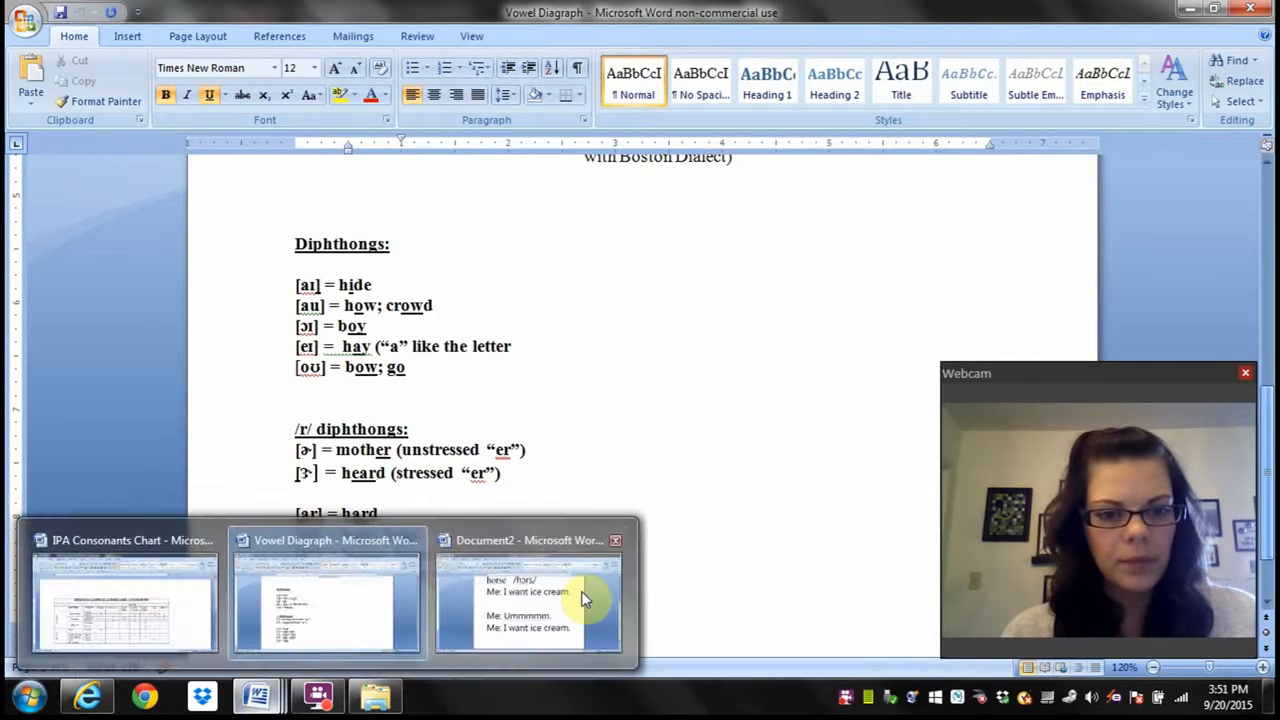
# - Type 'House: /haʊs/' in Document2, taking the diphthong from Vowel Diagraph
pyautogui.click(528, 600)
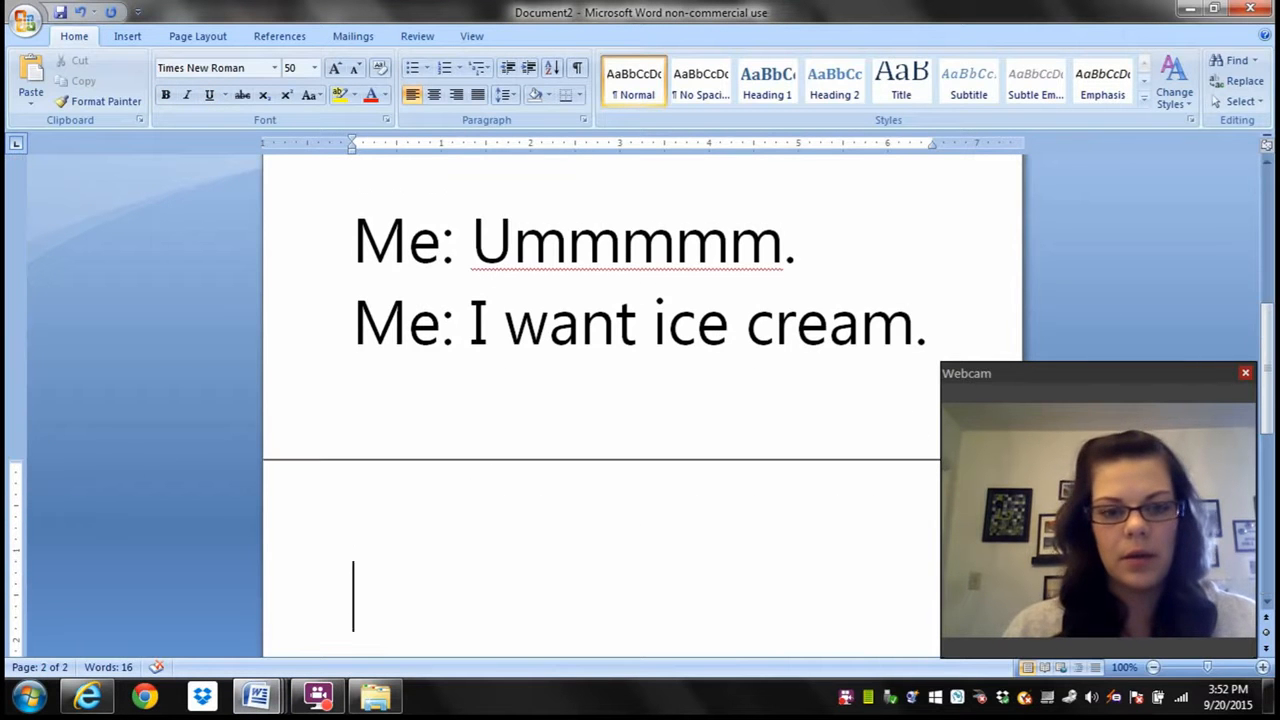
pyautogui.write('House: /')
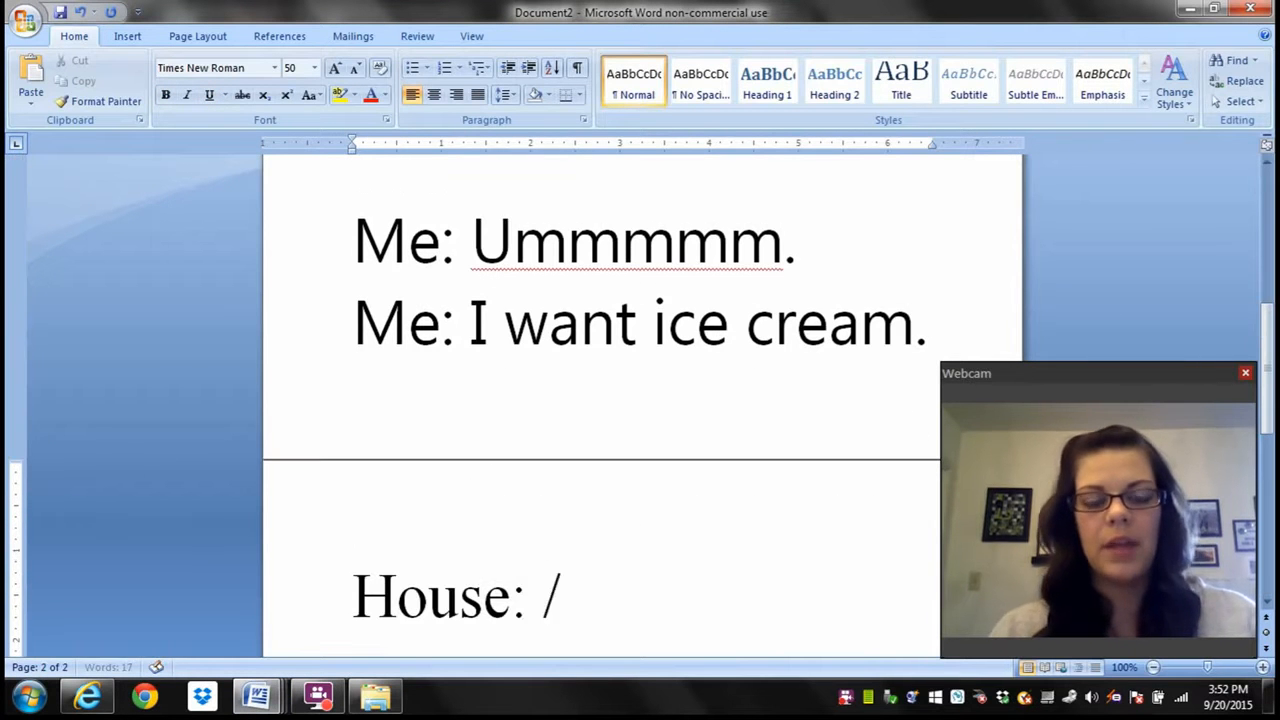
pyautogui.write('h')
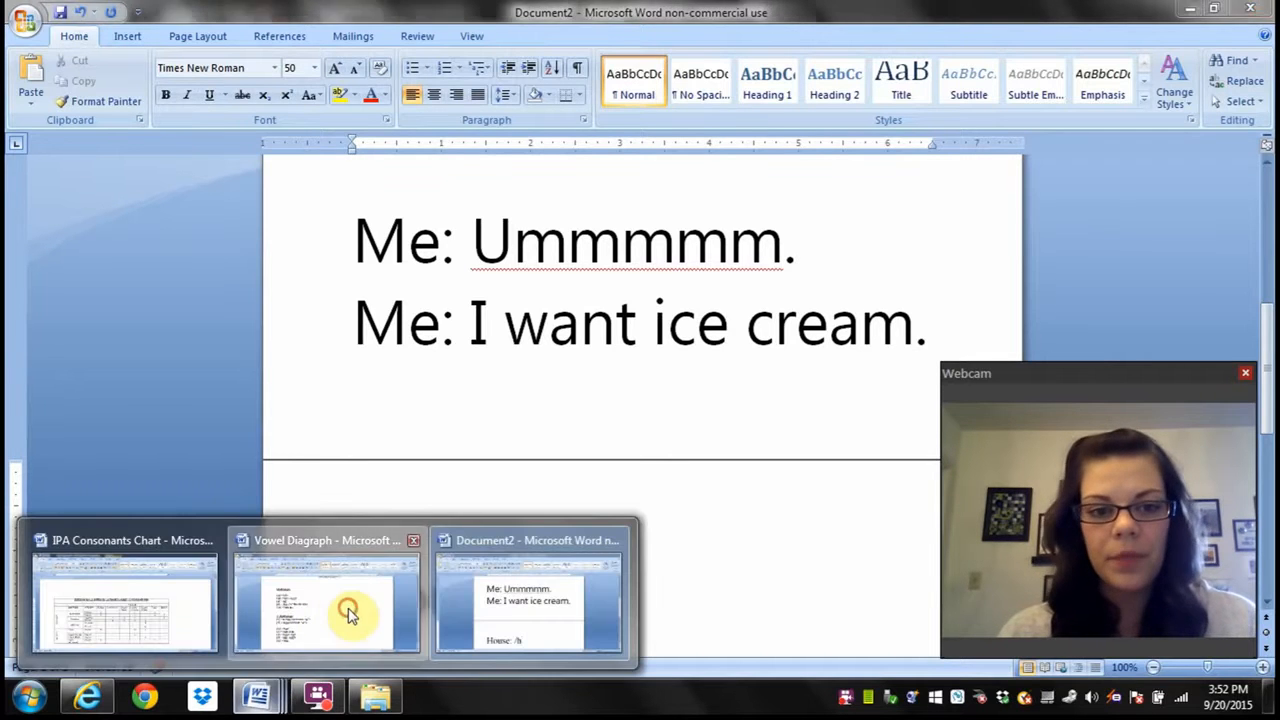
pyautogui.click(325, 600)
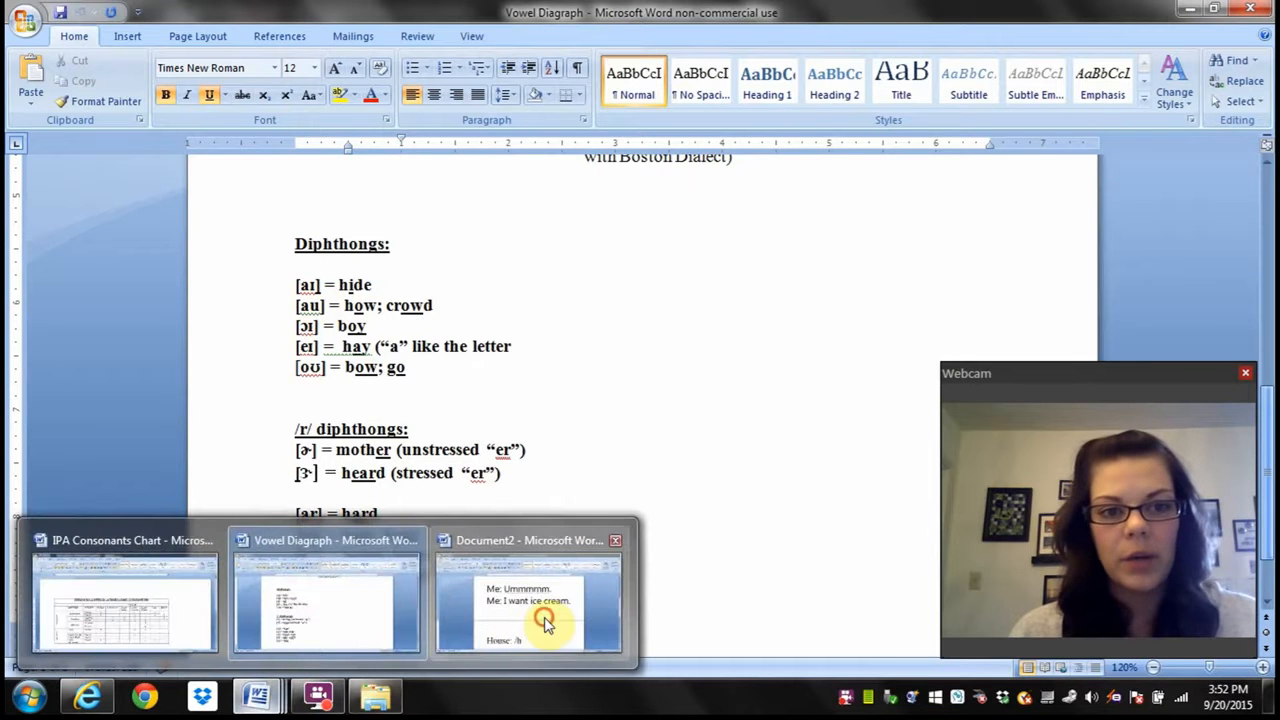
pyautogui.click(529, 610)
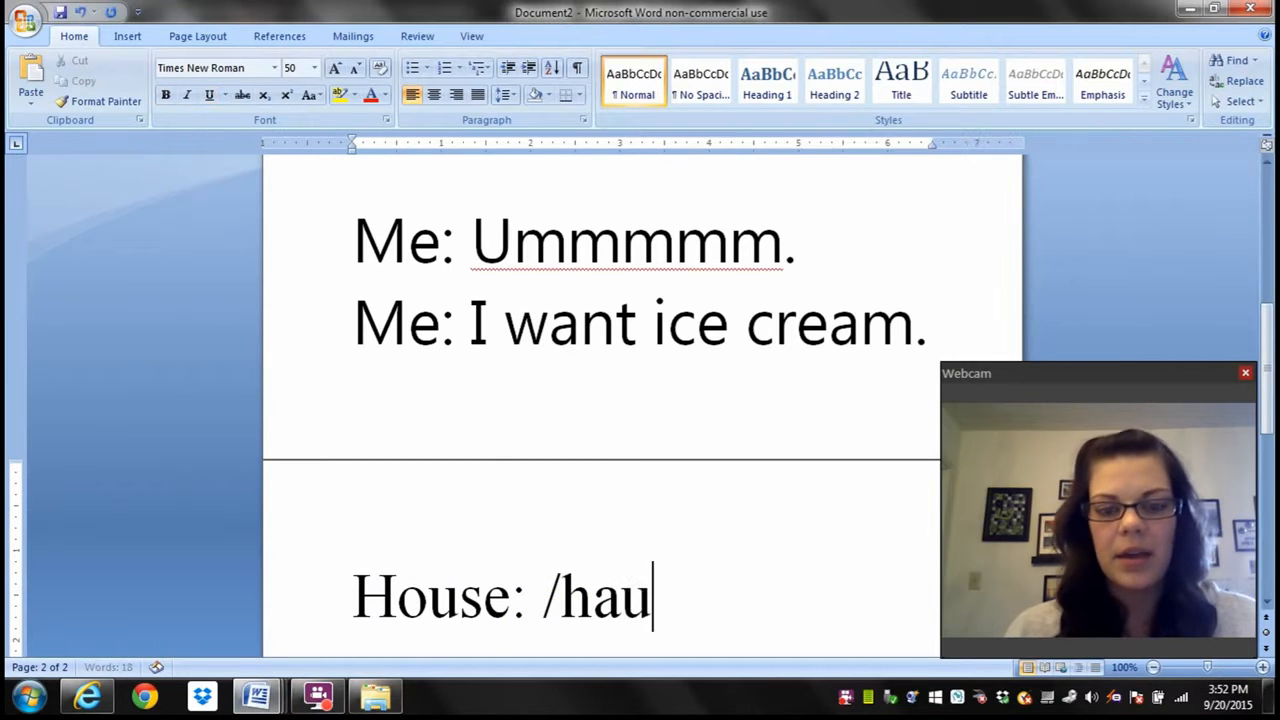
pyautogui.write('s')
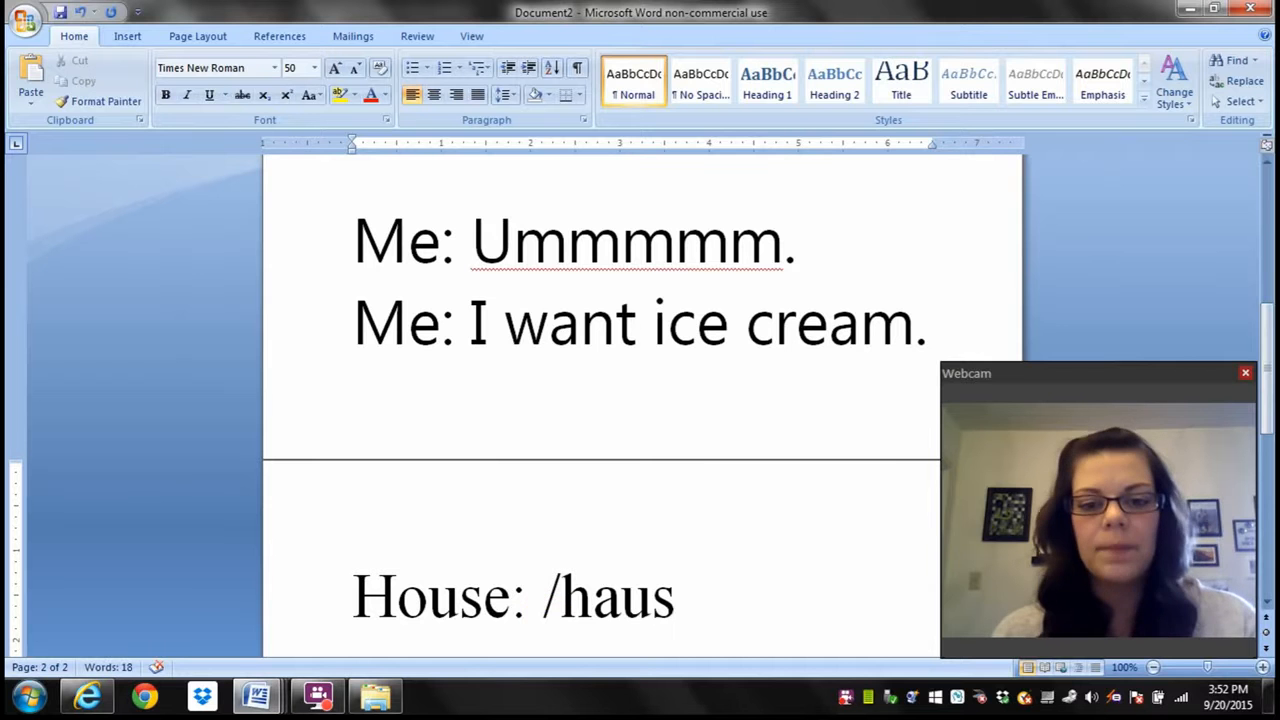
pyautogui.write('/')
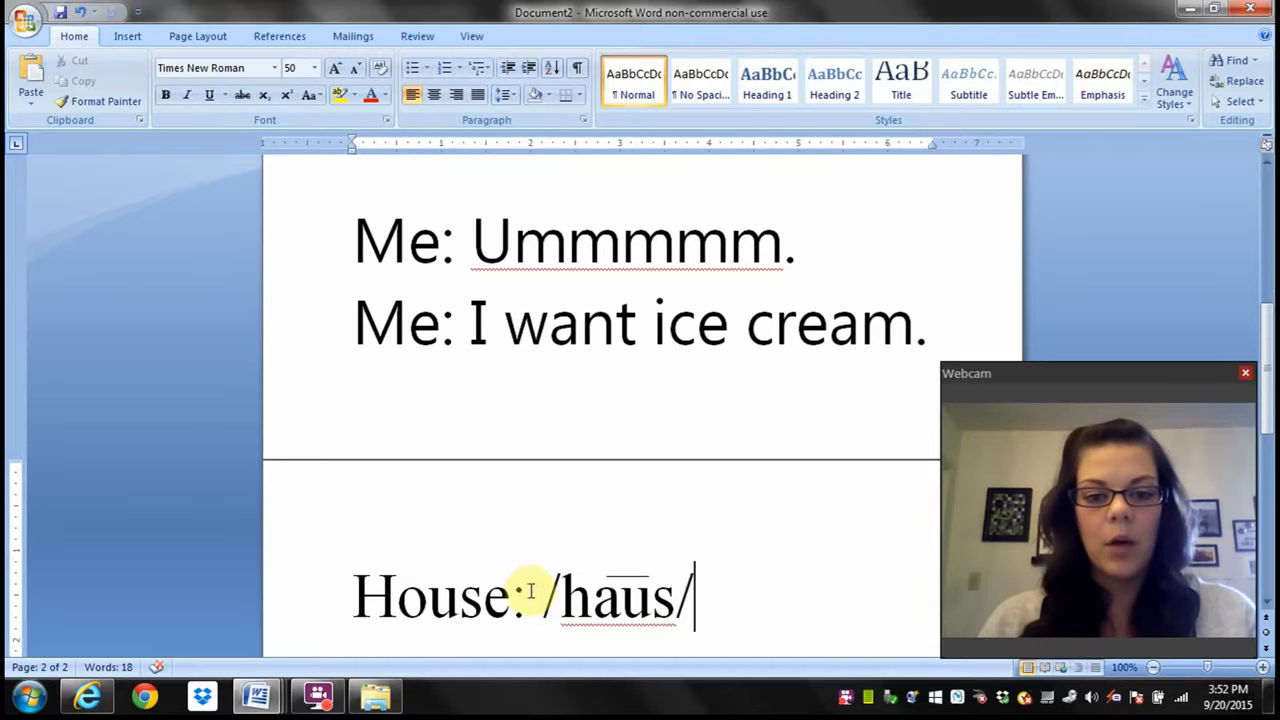
# - Insert filler 'dfnffnf' before /hɔrs/, then switch to the IPA Consonants Chart window
pyautogui.write('f;akjdf;kajfn/haus/')
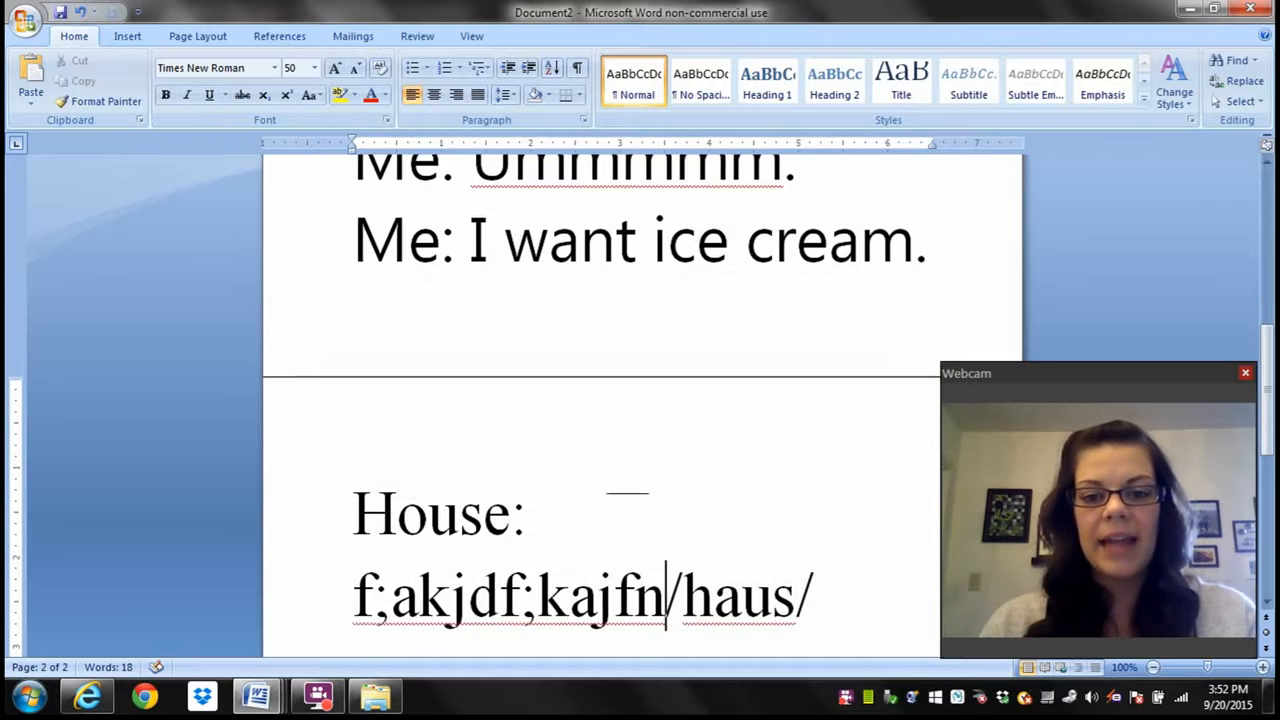
pyautogui.press('BackSpace')
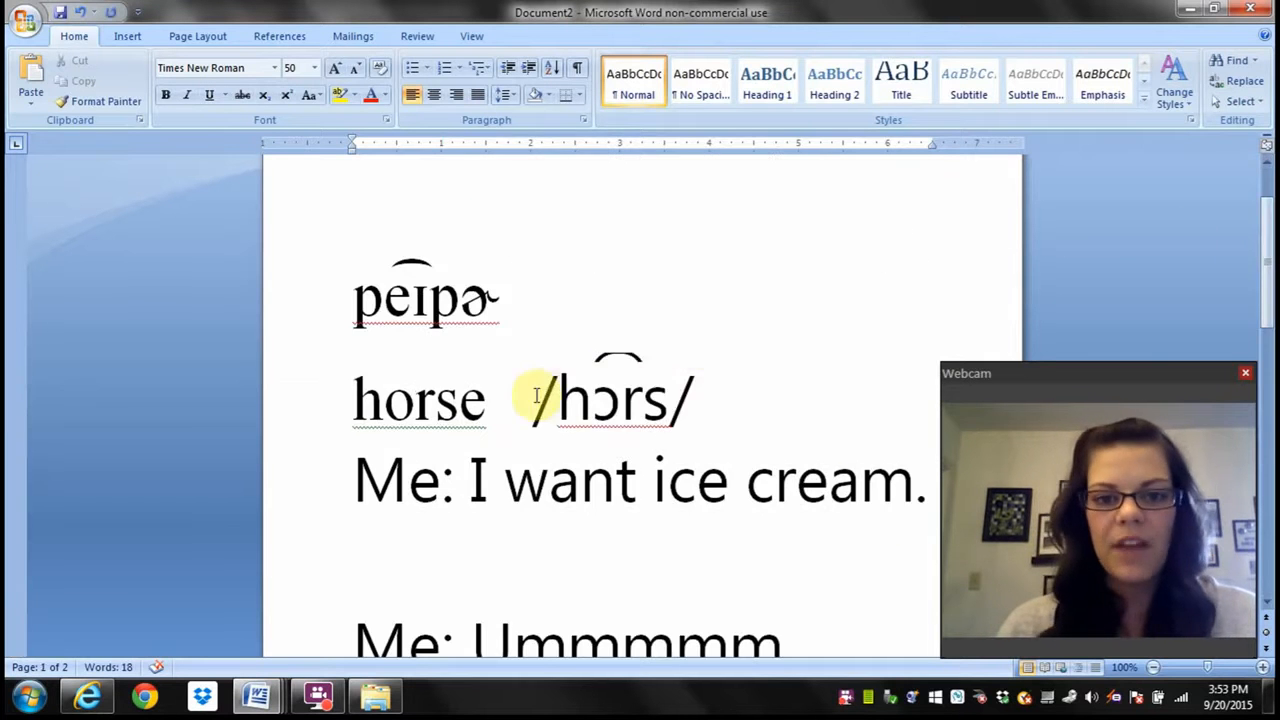
pyautogui.write('dfnffnf')
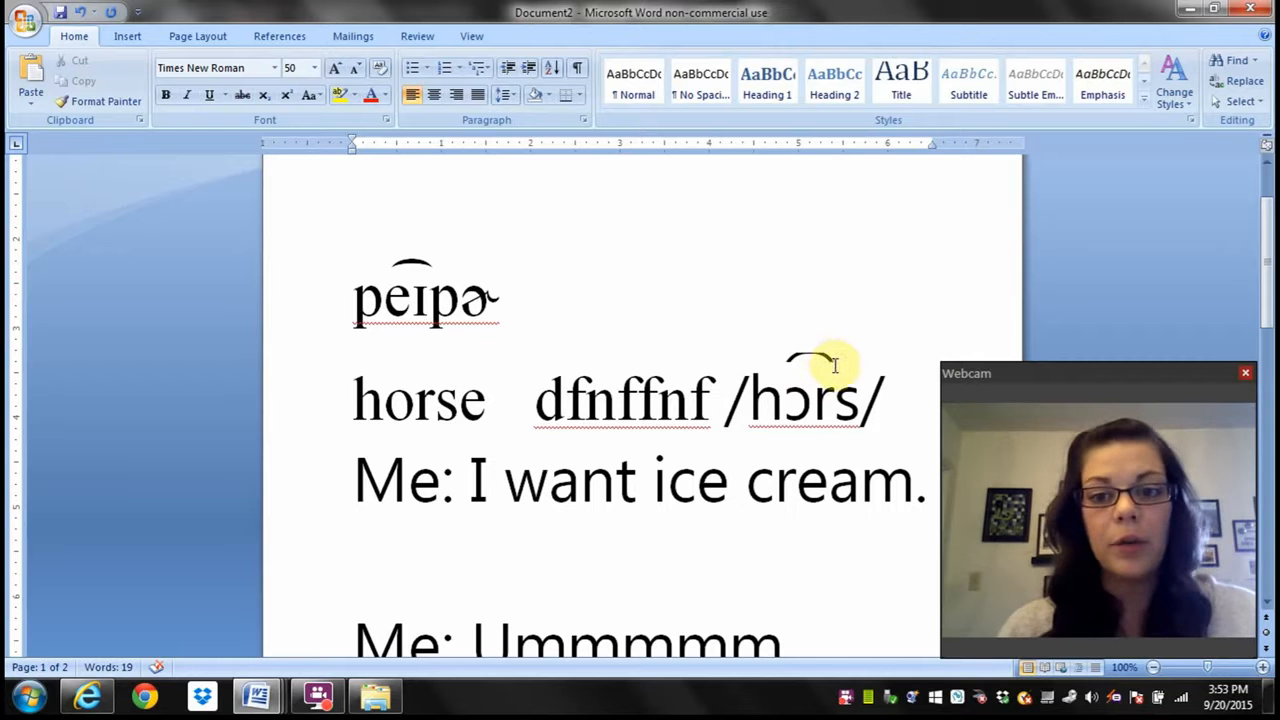
pyautogui.click(726, 399)
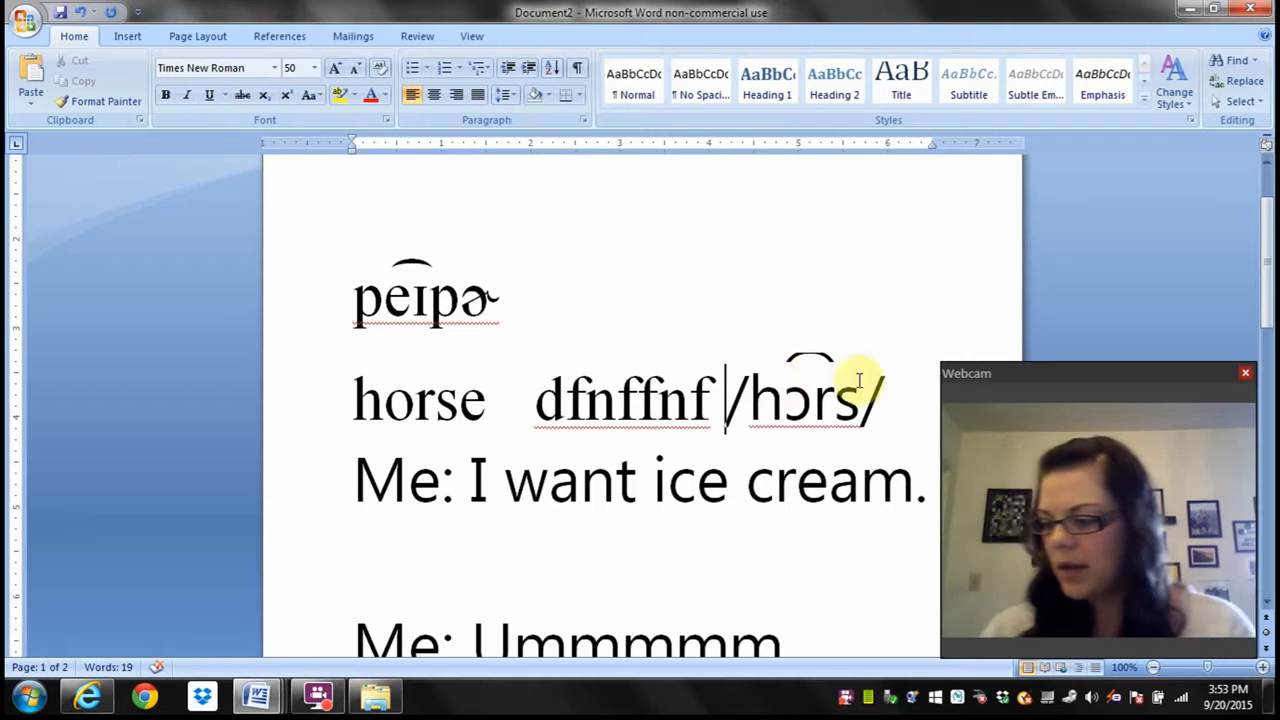
pyautogui.moveTo(575, 430)
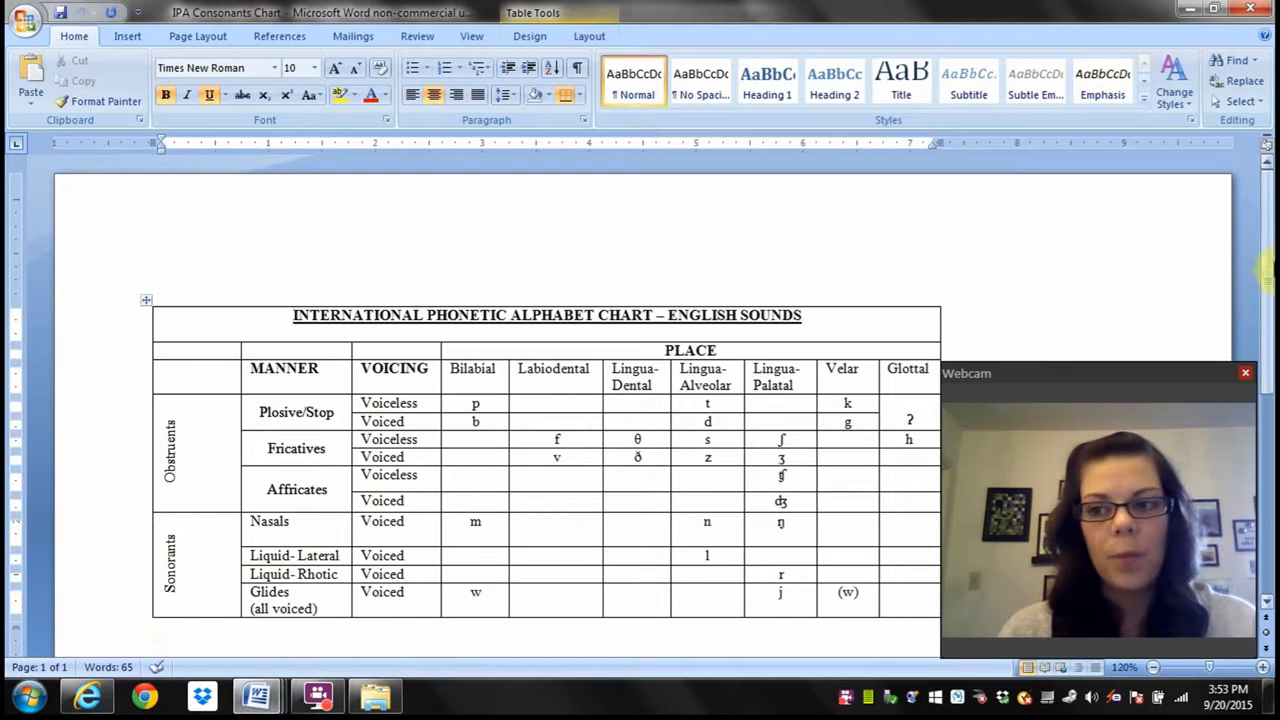
pyautogui.scroll(-3)
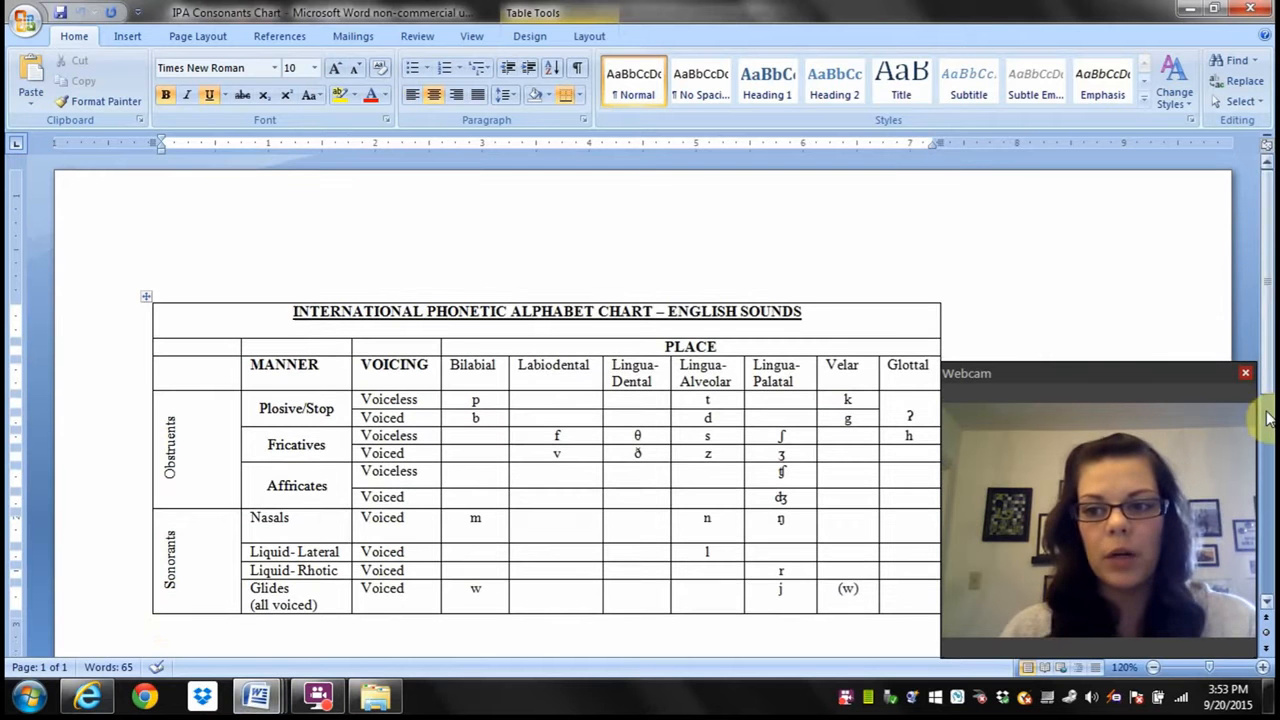
pyautogui.scroll(-3)
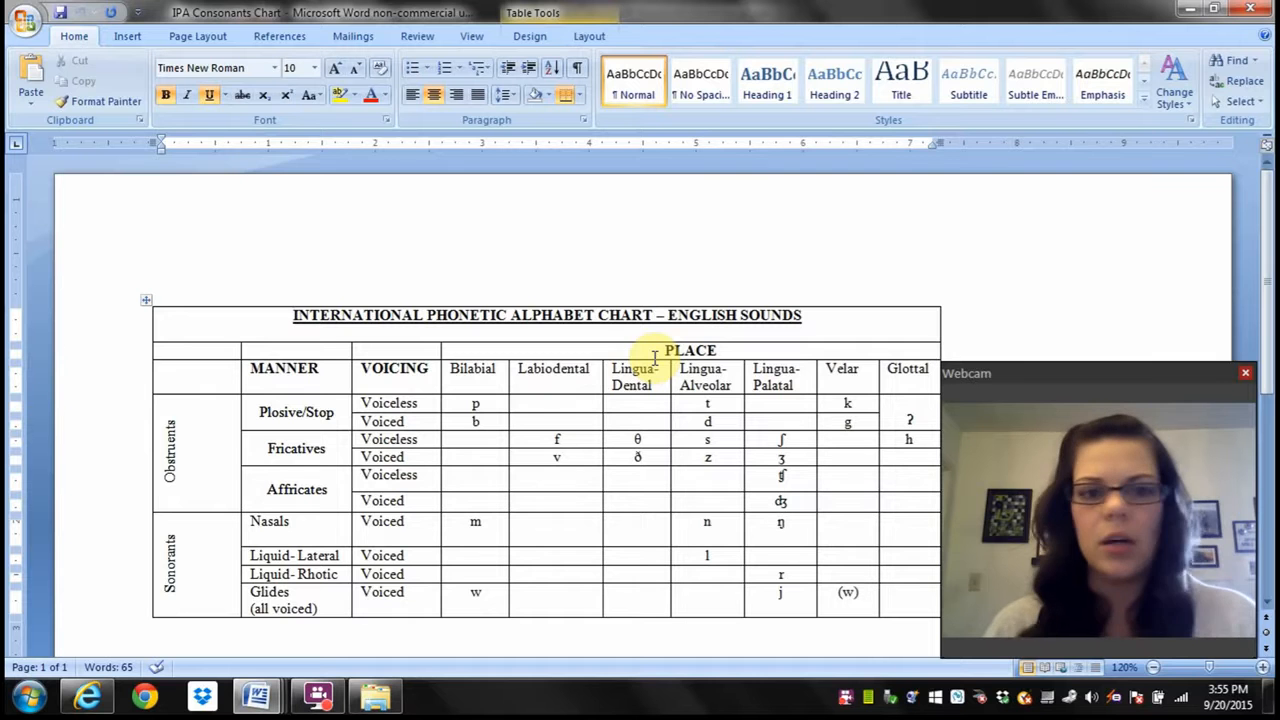
pyautogui.moveTo(642, 278)
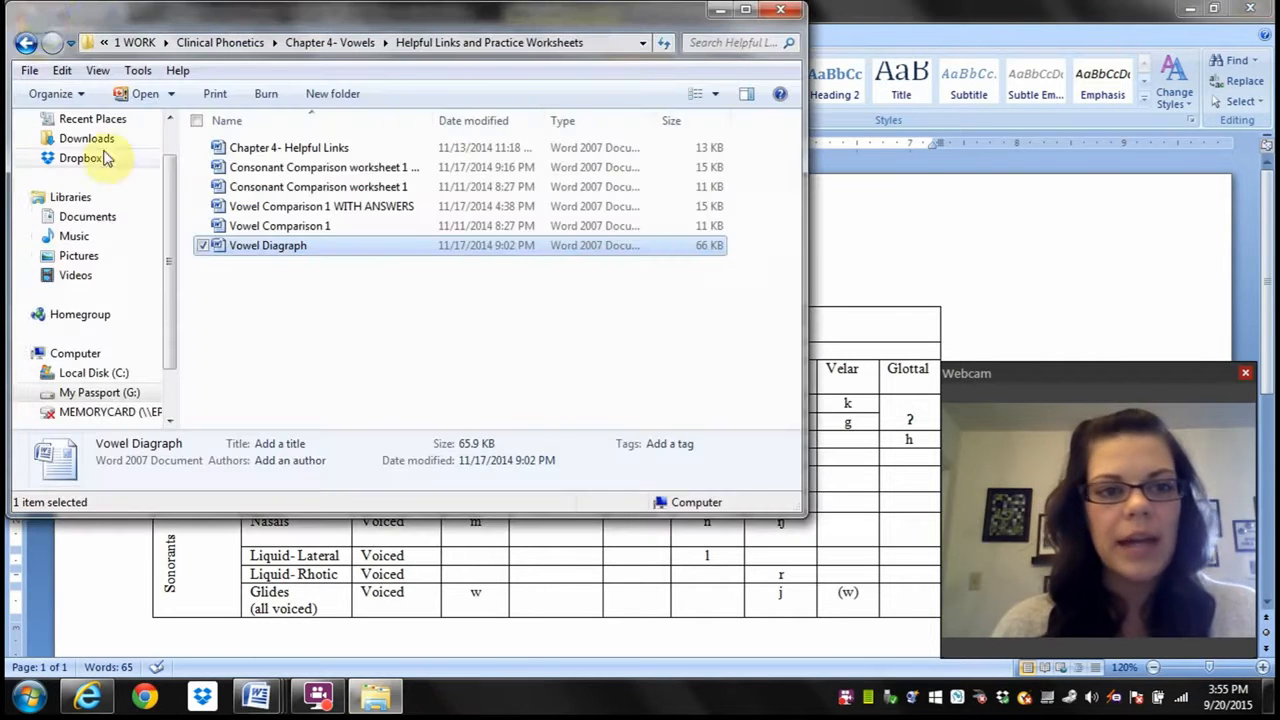
# - Go back to the Clinical Phonetics folder and open '2015 Syllabus CDIS 4017' from 2015
pyautogui.click(26, 42)
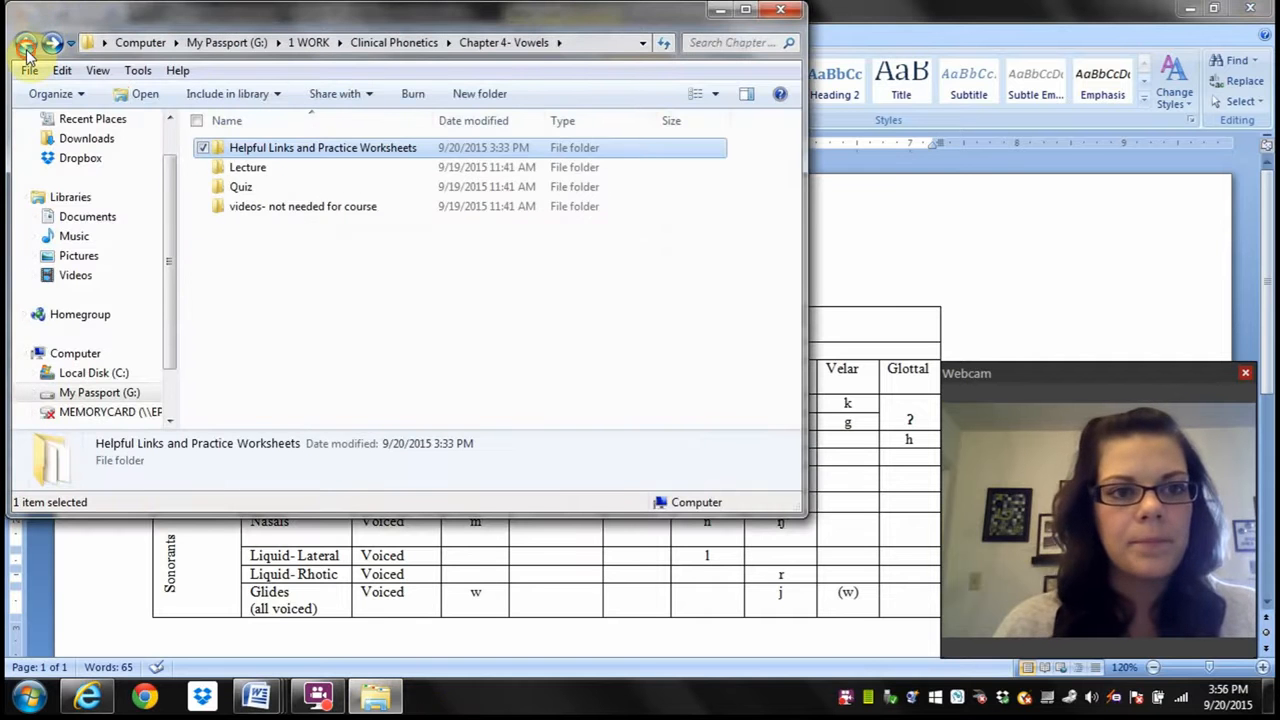
pyautogui.click(26, 42)
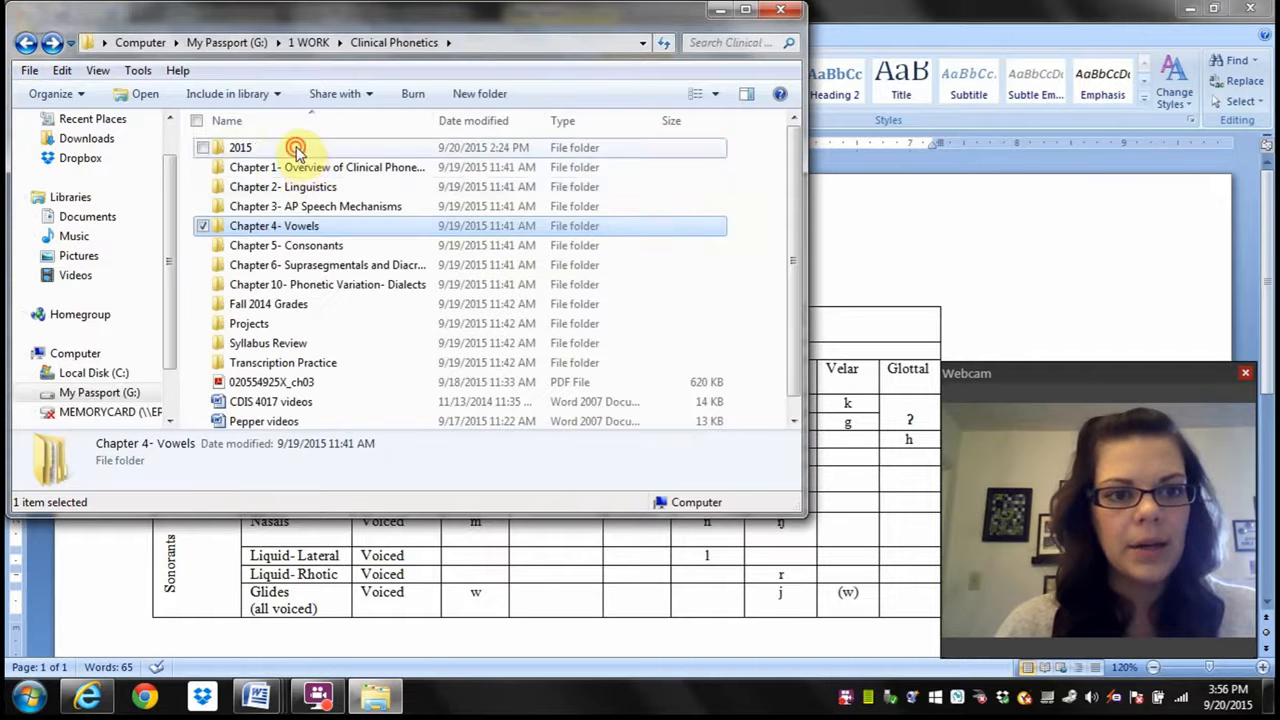
pyautogui.doubleClick(240, 147)
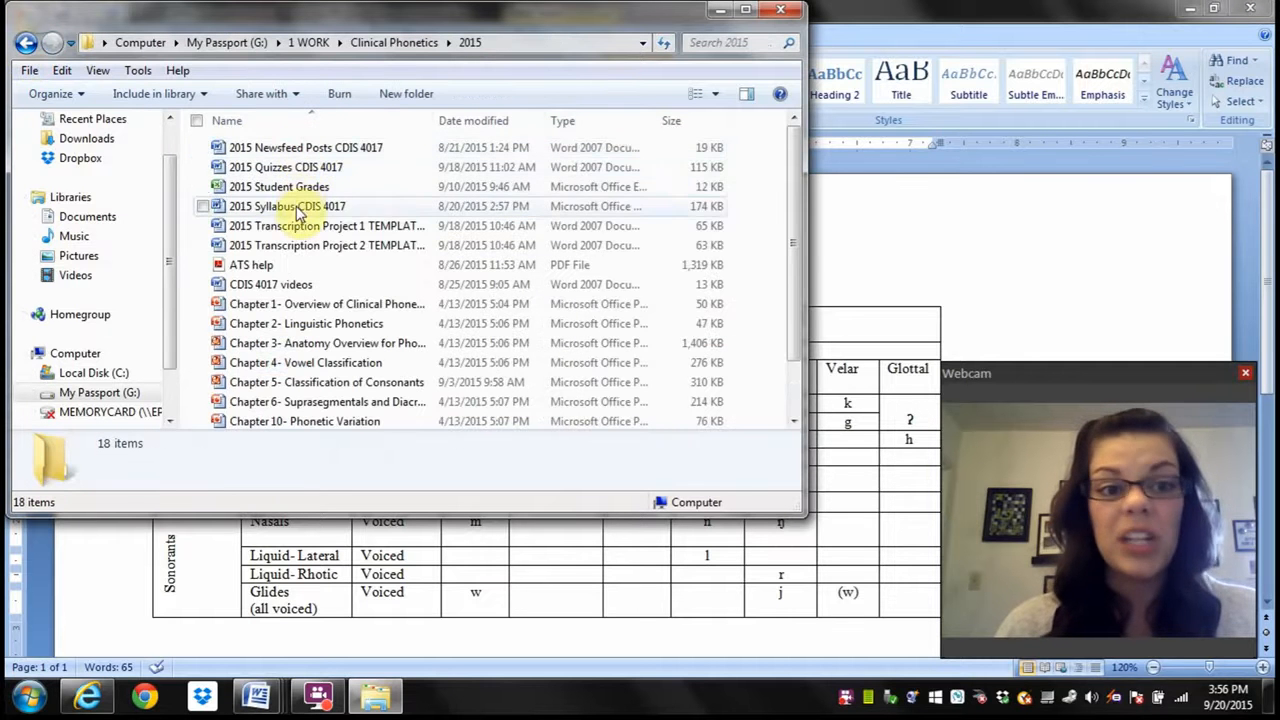
pyautogui.doubleClick(287, 206)
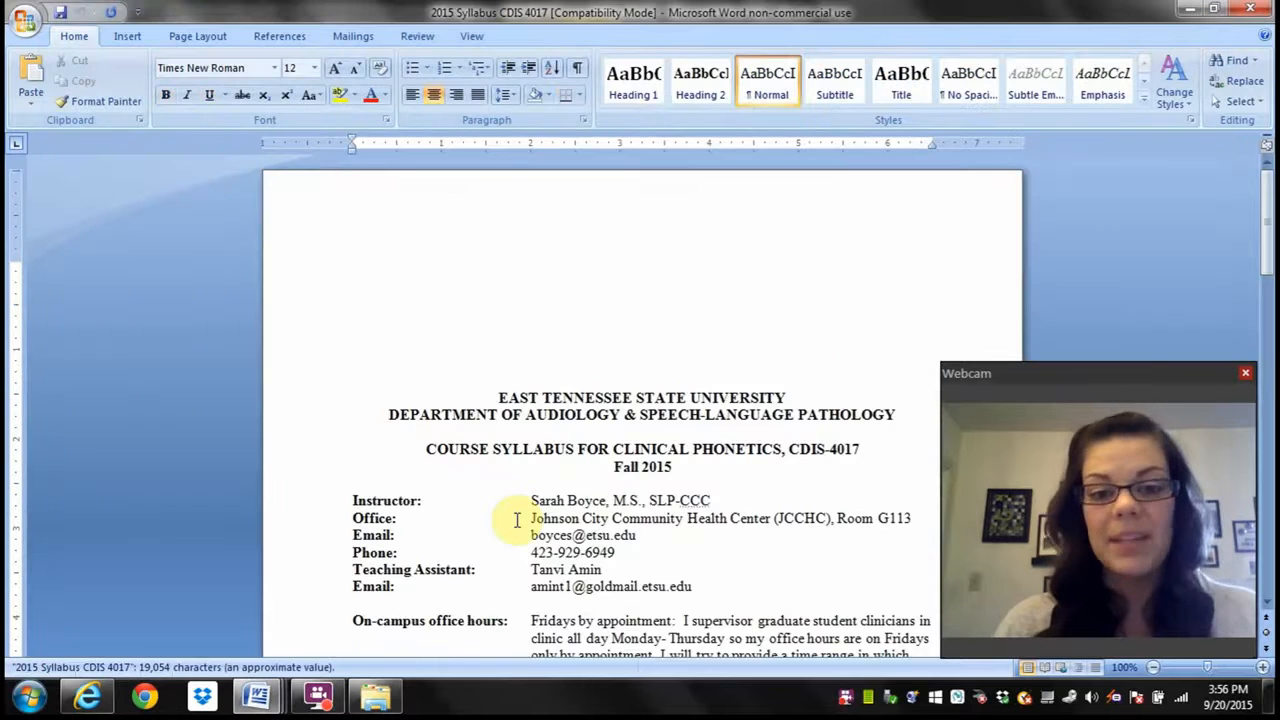
# - Scroll the syllabus to page 2's list of helpful IPA websites and apps
pyautogui.scroll(-3)
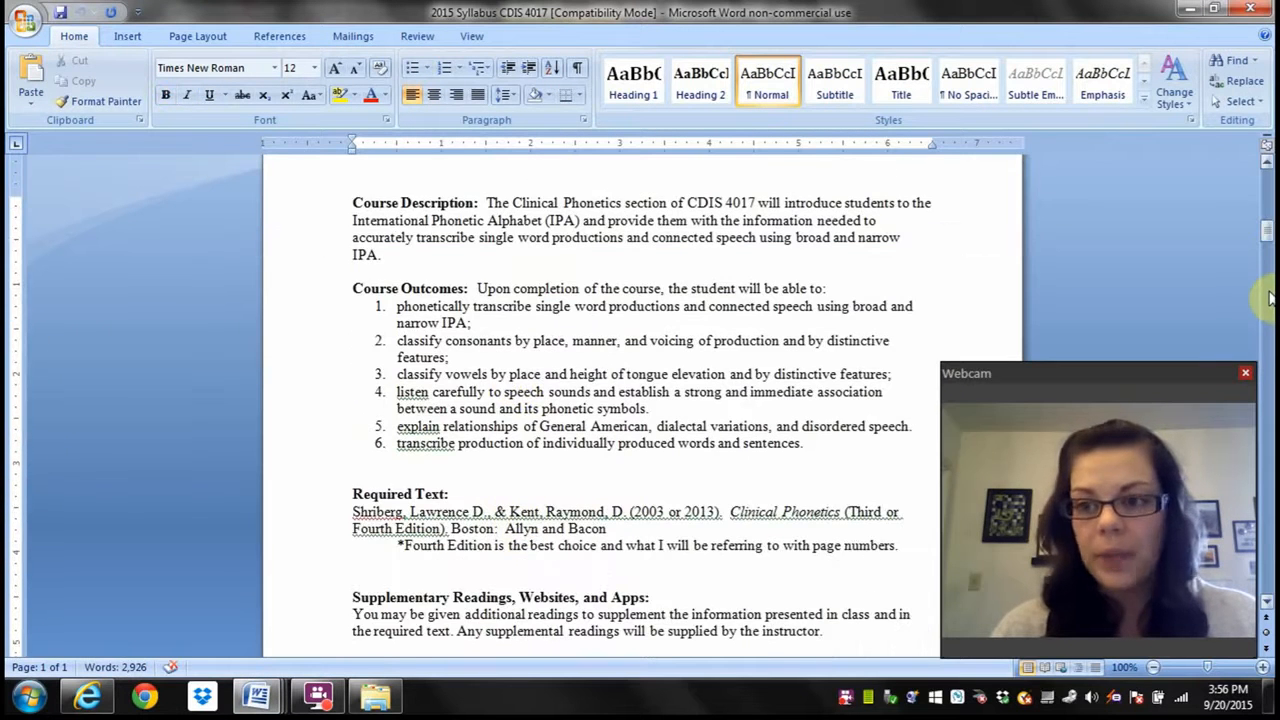
pyautogui.scroll(-3)
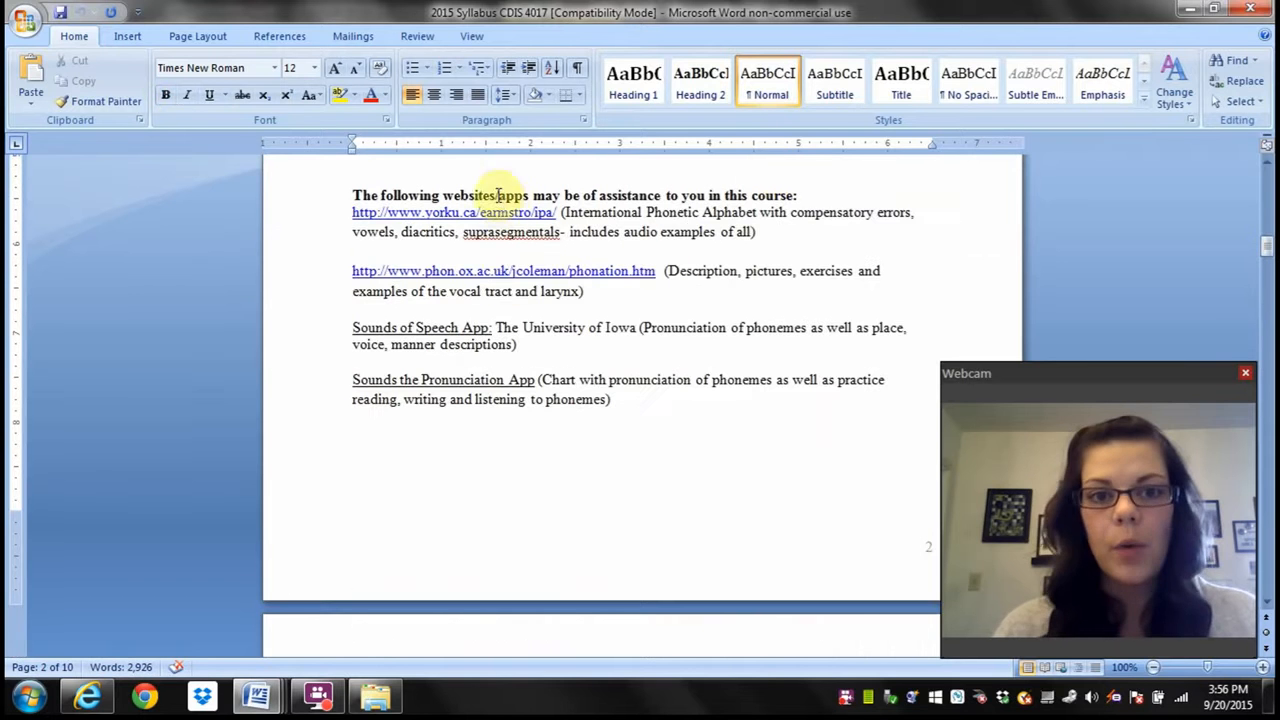
pyautogui.moveTo(529, 424)
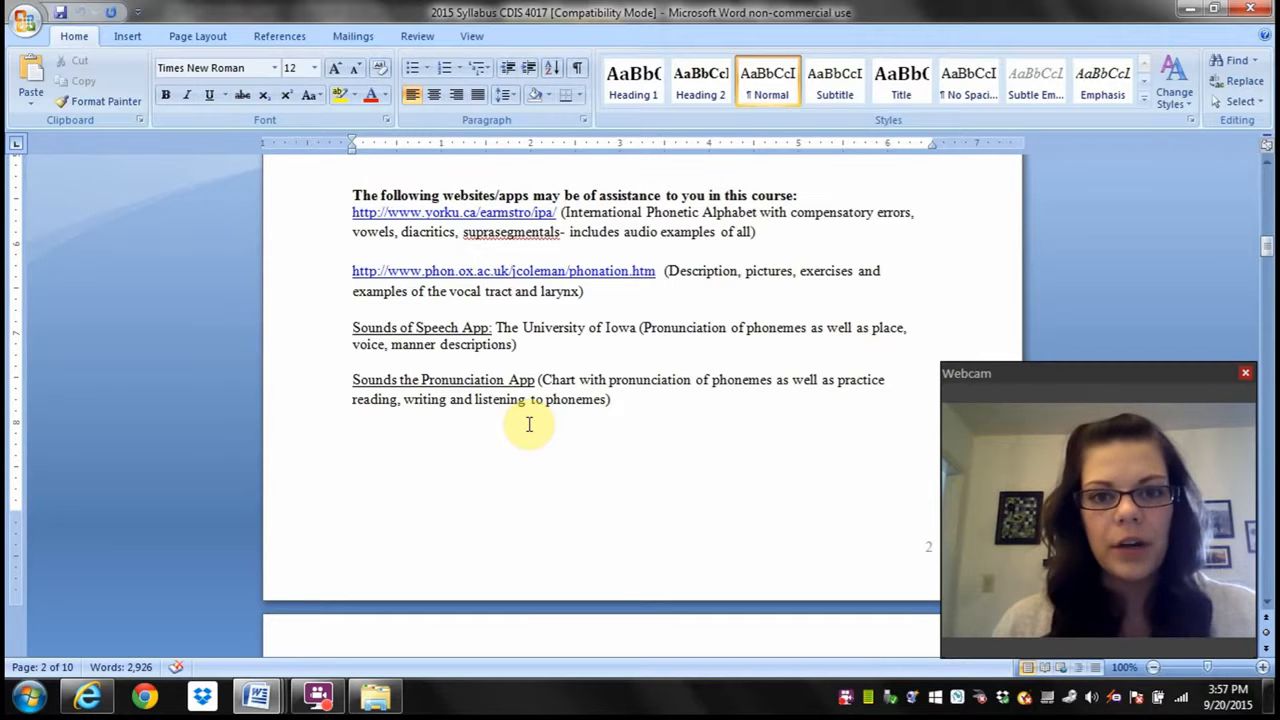
pyautogui.moveTo(490, 212)
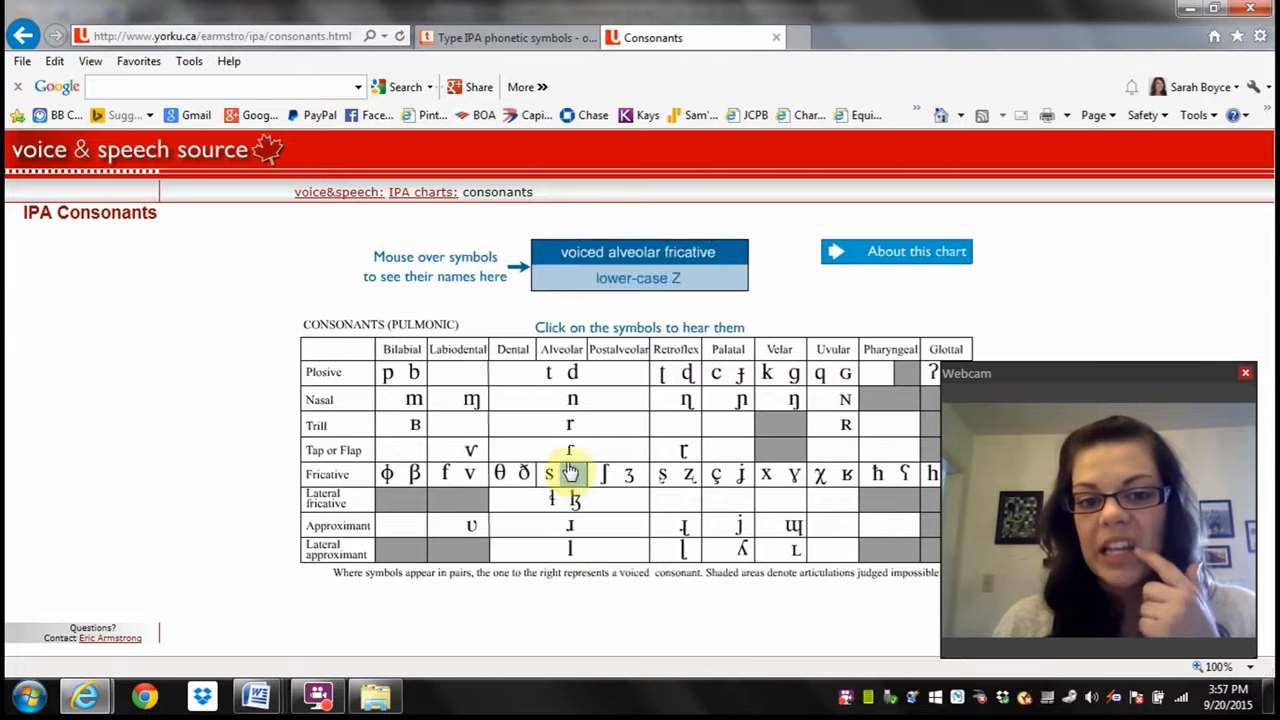
pyautogui.moveTo(570, 450)
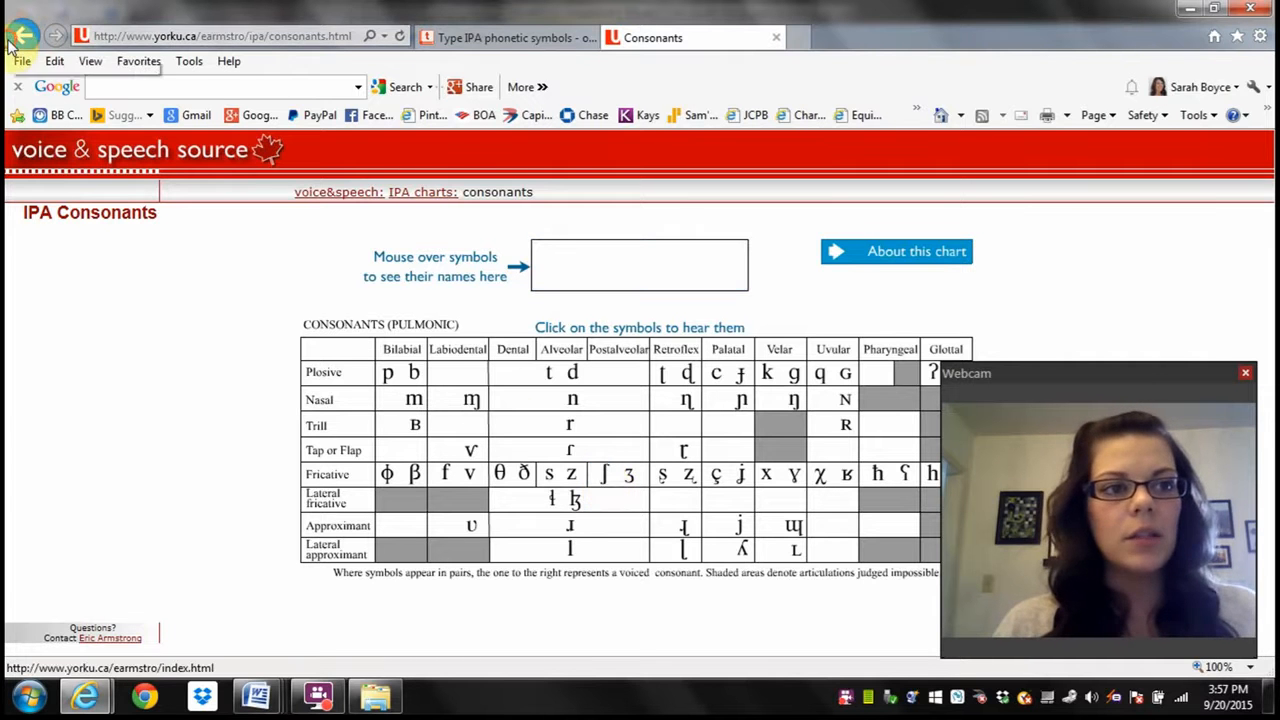
# - Return to the main IPA Charts page, scroll it, then bring the syllabus back
pyautogui.click(23, 36)
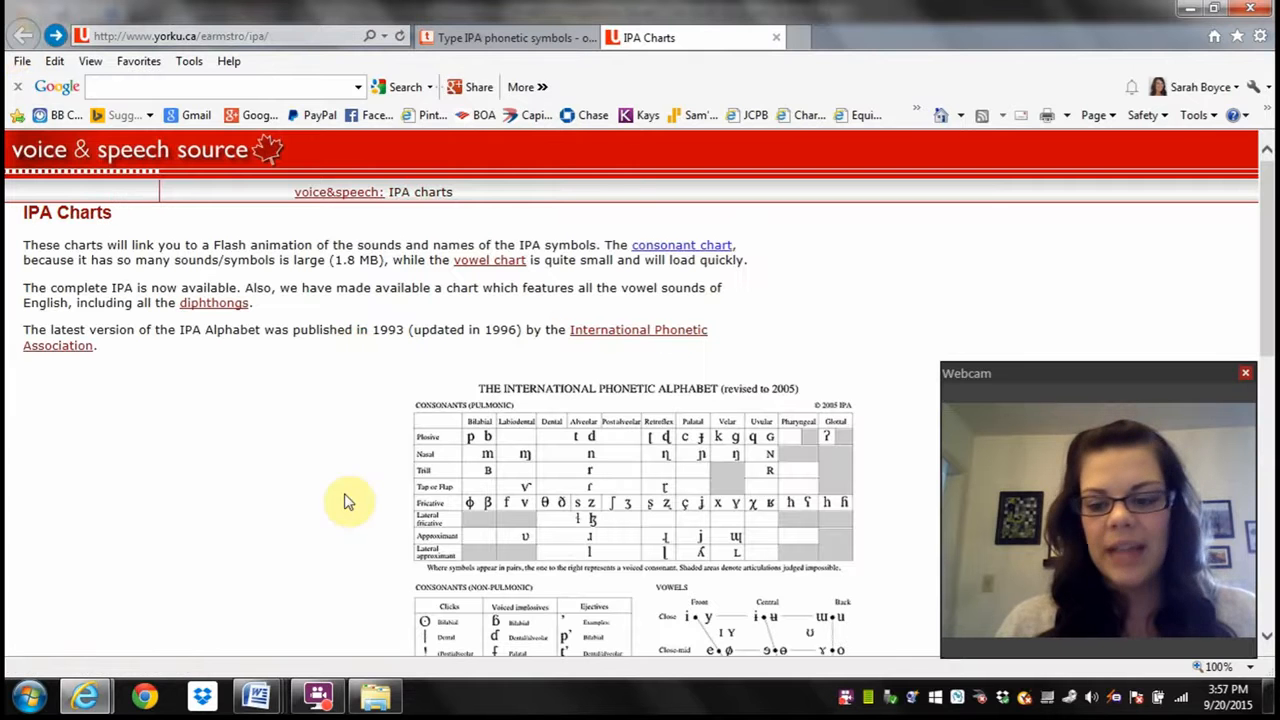
pyautogui.scroll(-3)
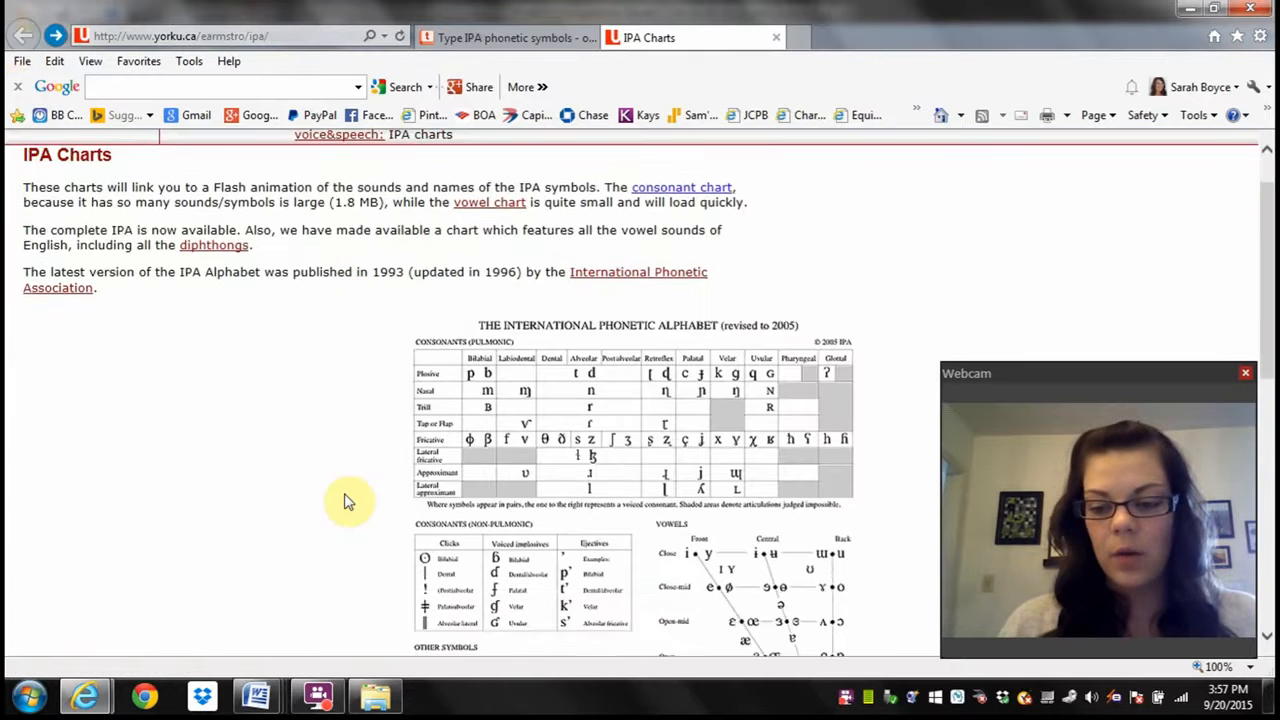
pyautogui.scroll(-3)
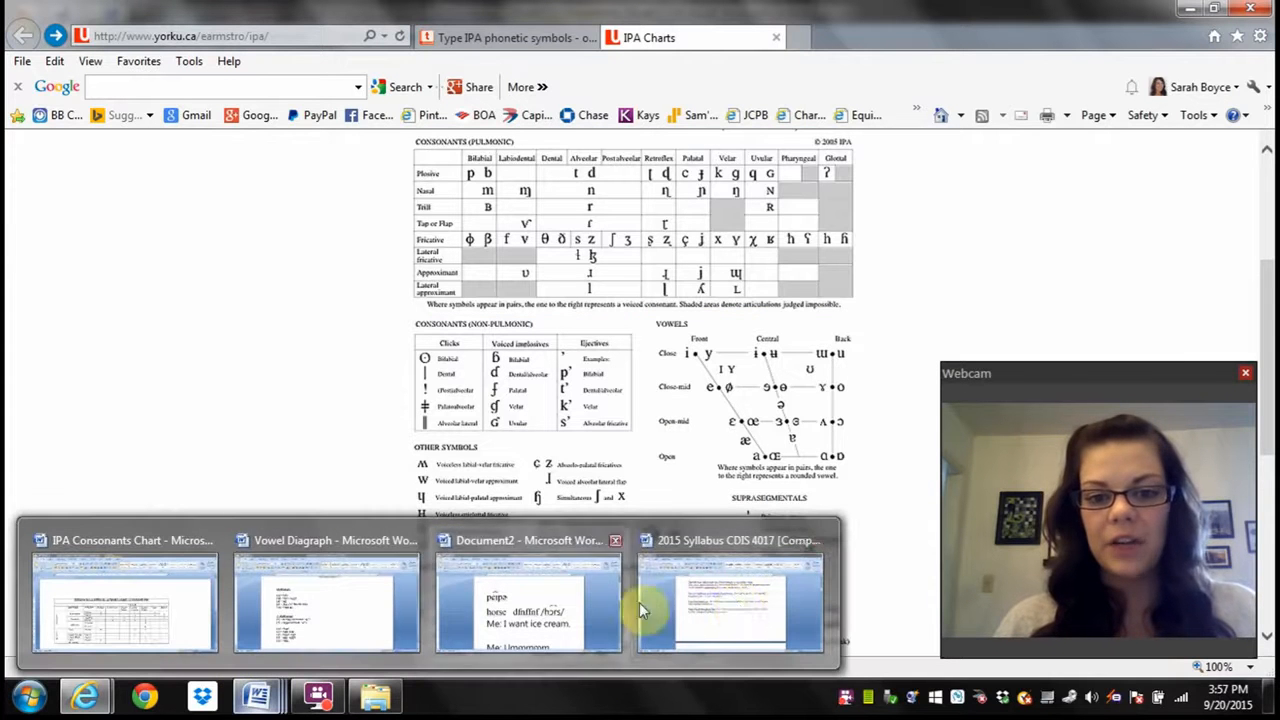
pyautogui.click(730, 605)
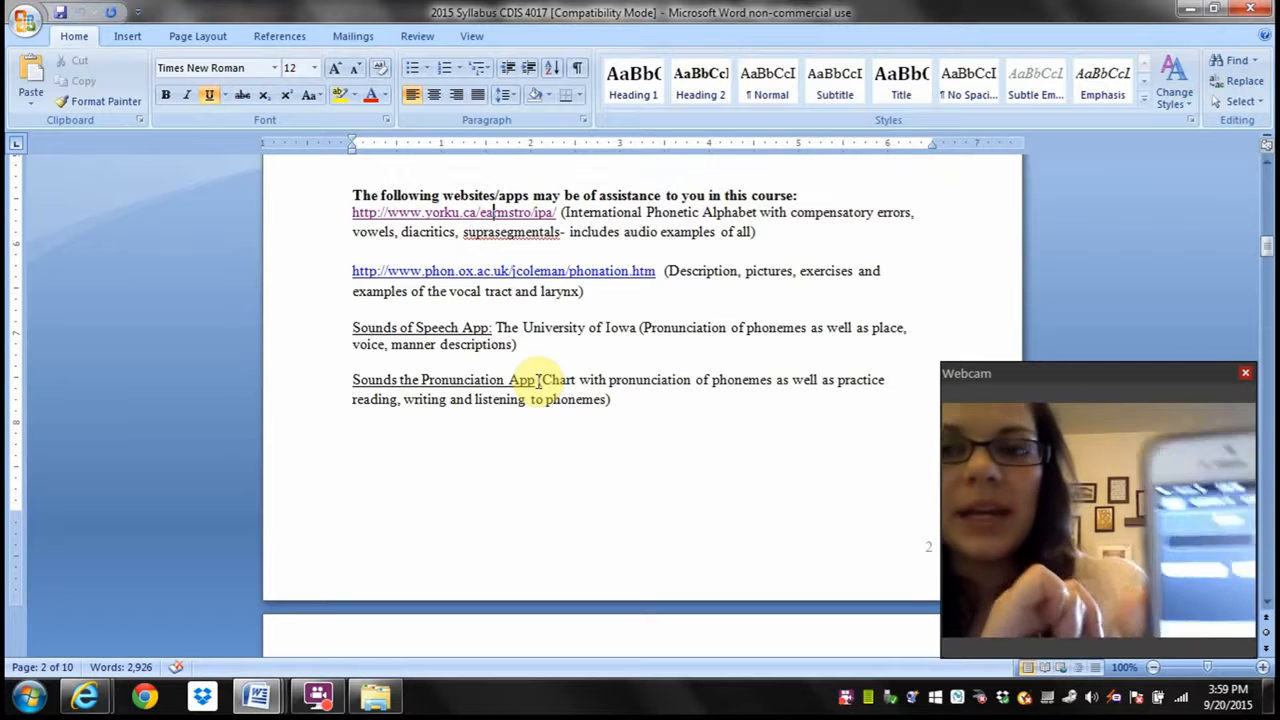
pyautogui.moveTo(503, 270)
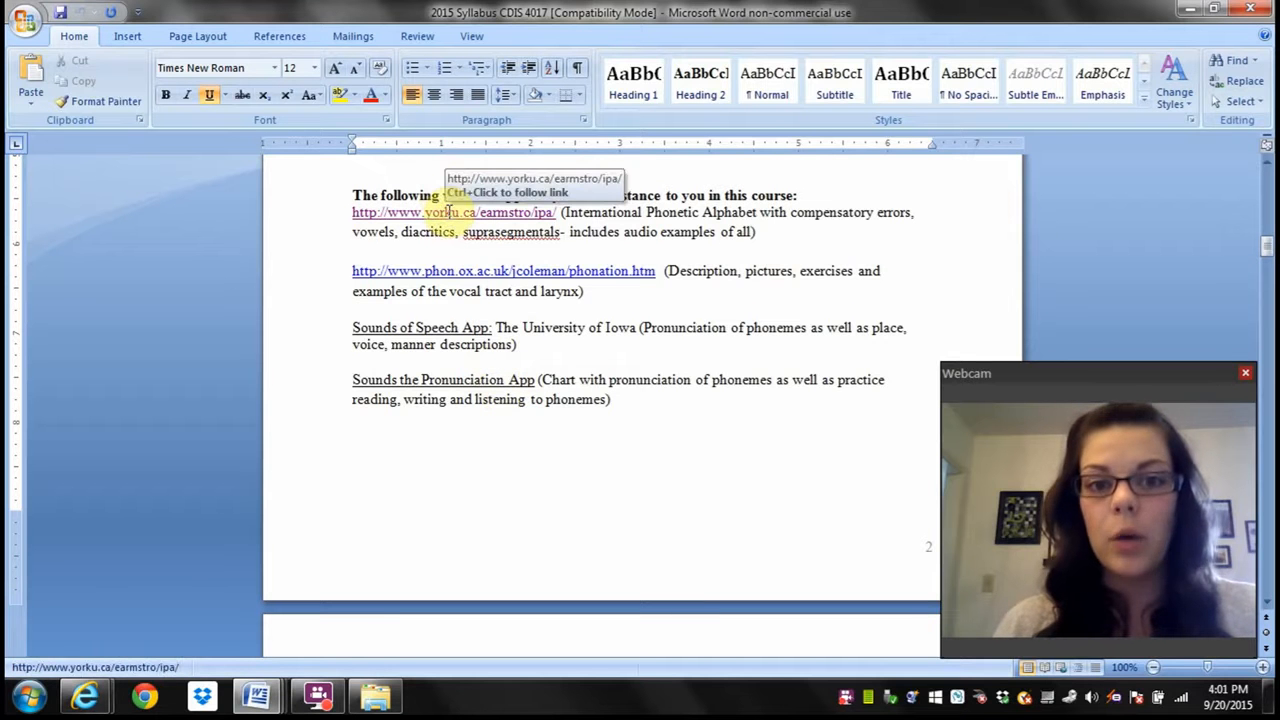
pyautogui.moveTo(830, 231)
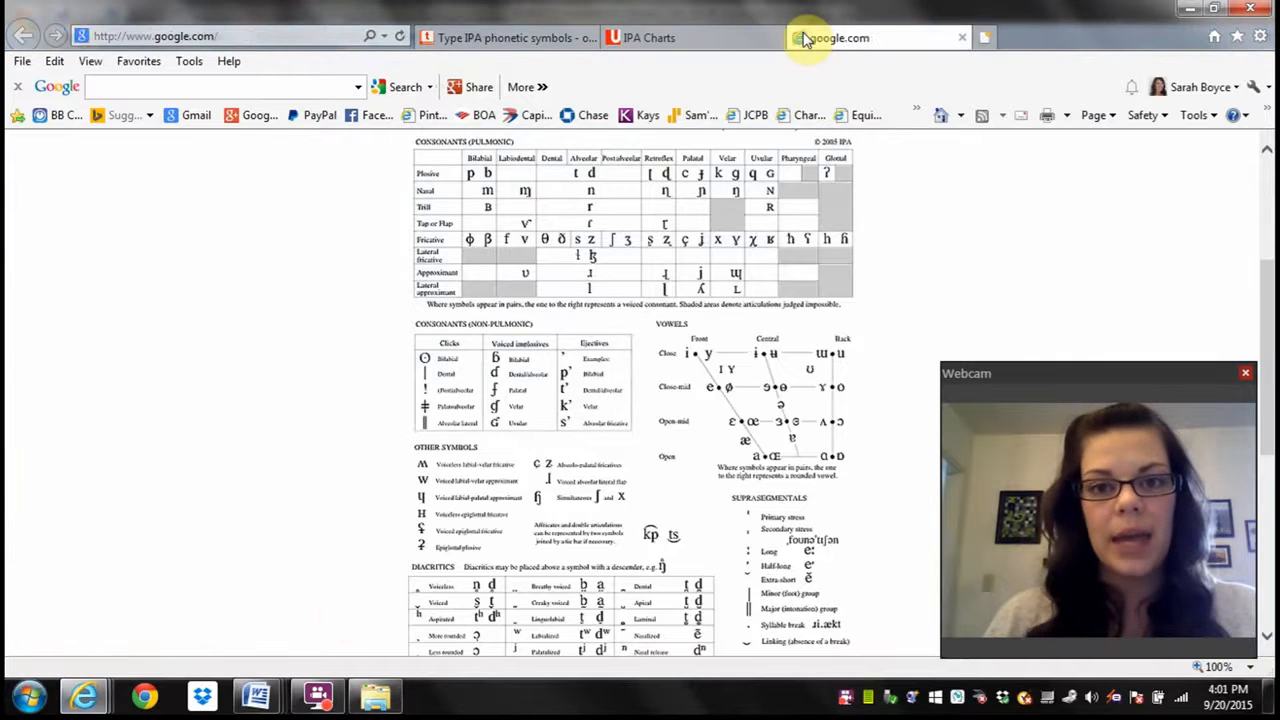
# - Search Google for 'clinical phonetics companion website' in a new tab
pyautogui.click(830, 37)
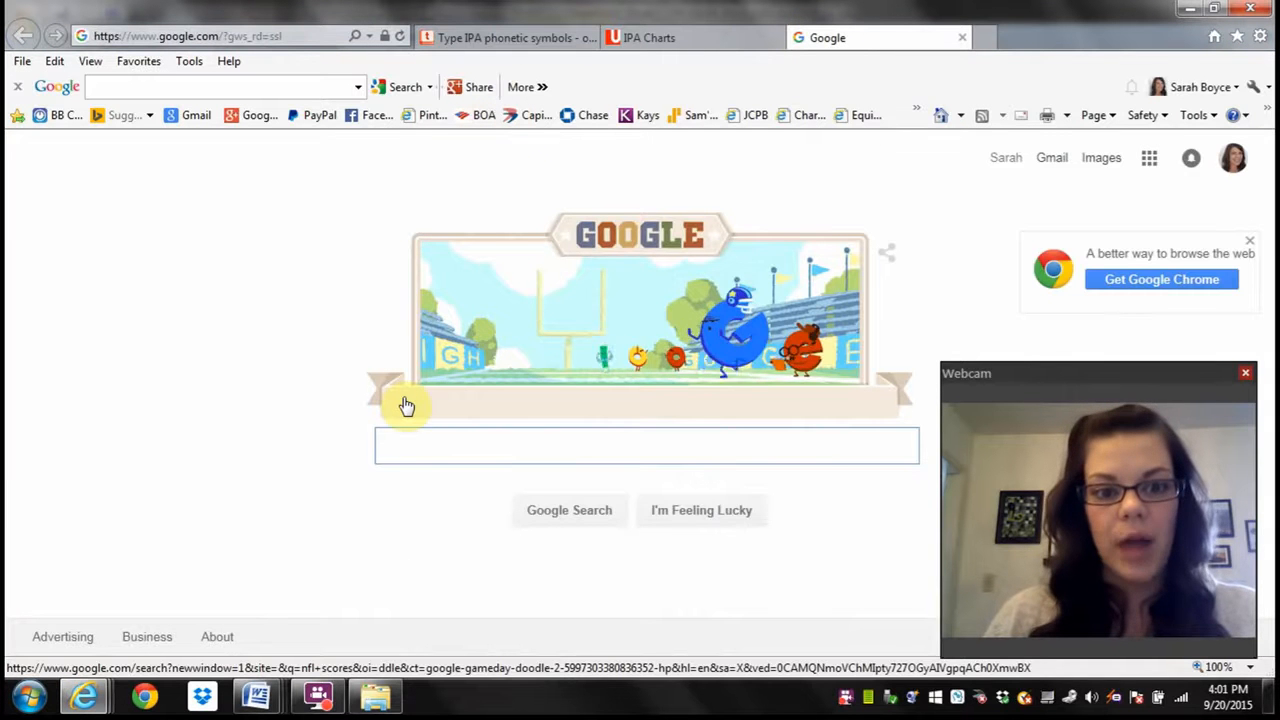
pyautogui.write('clinical phonetics companion website')
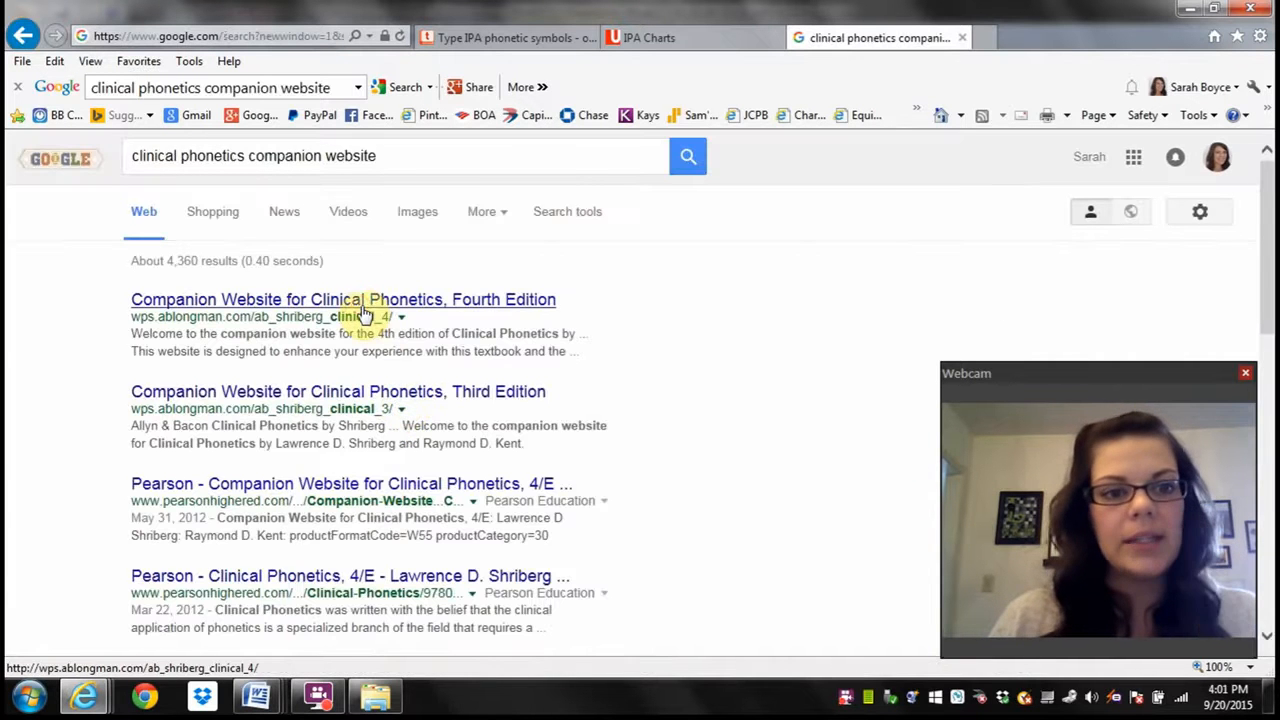
# - Open the Fourth Edition companion site and go to Chapter 4: Vowels and Diphthongs
pyautogui.click(343, 299)
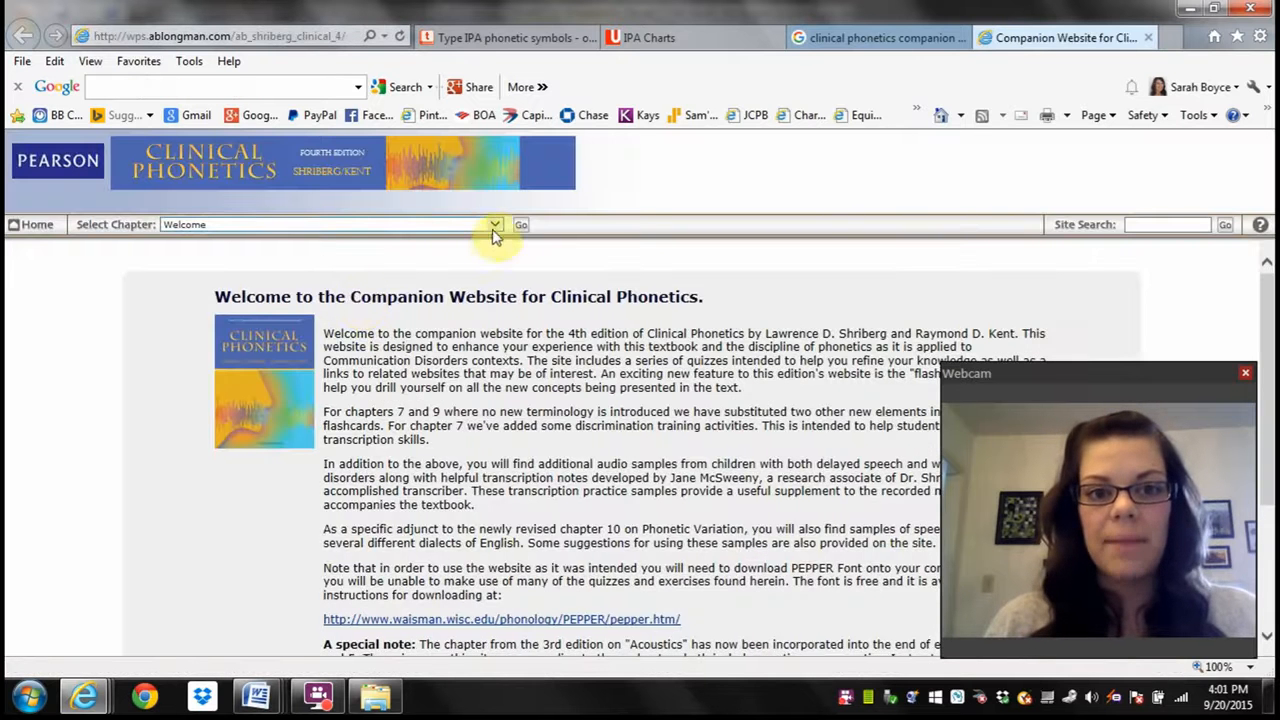
pyautogui.click(493, 224)
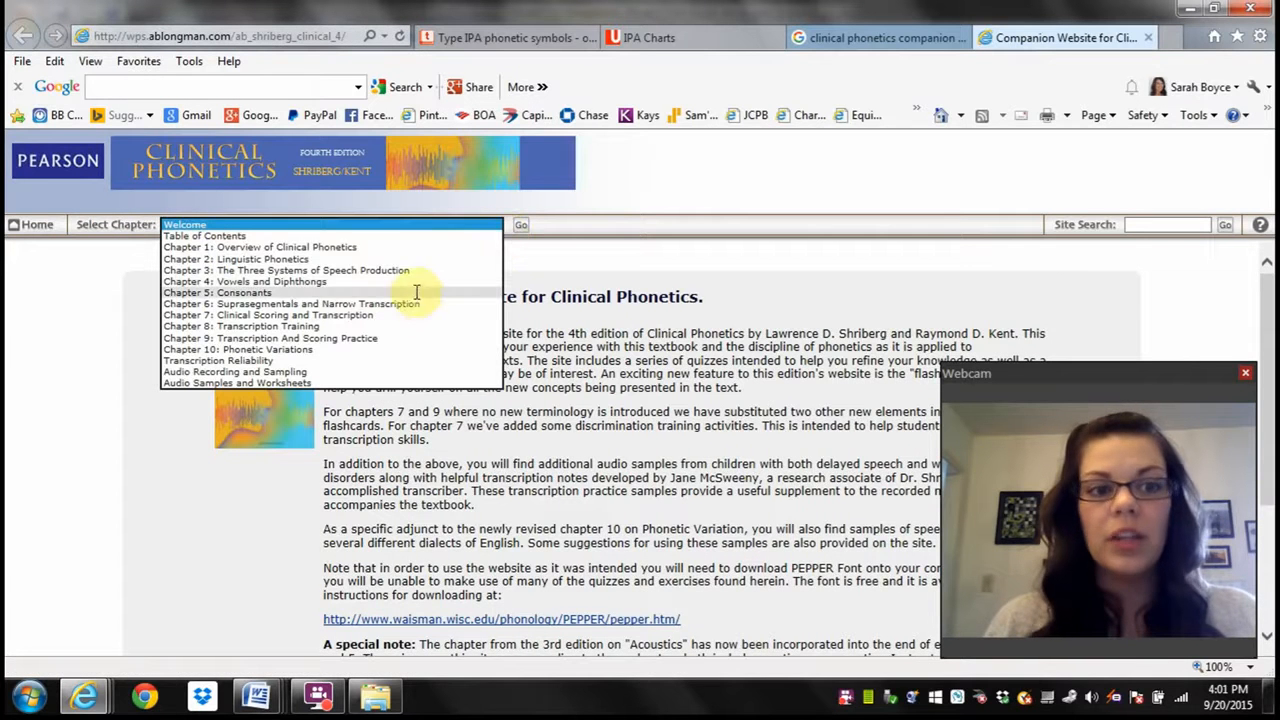
pyautogui.click(245, 281)
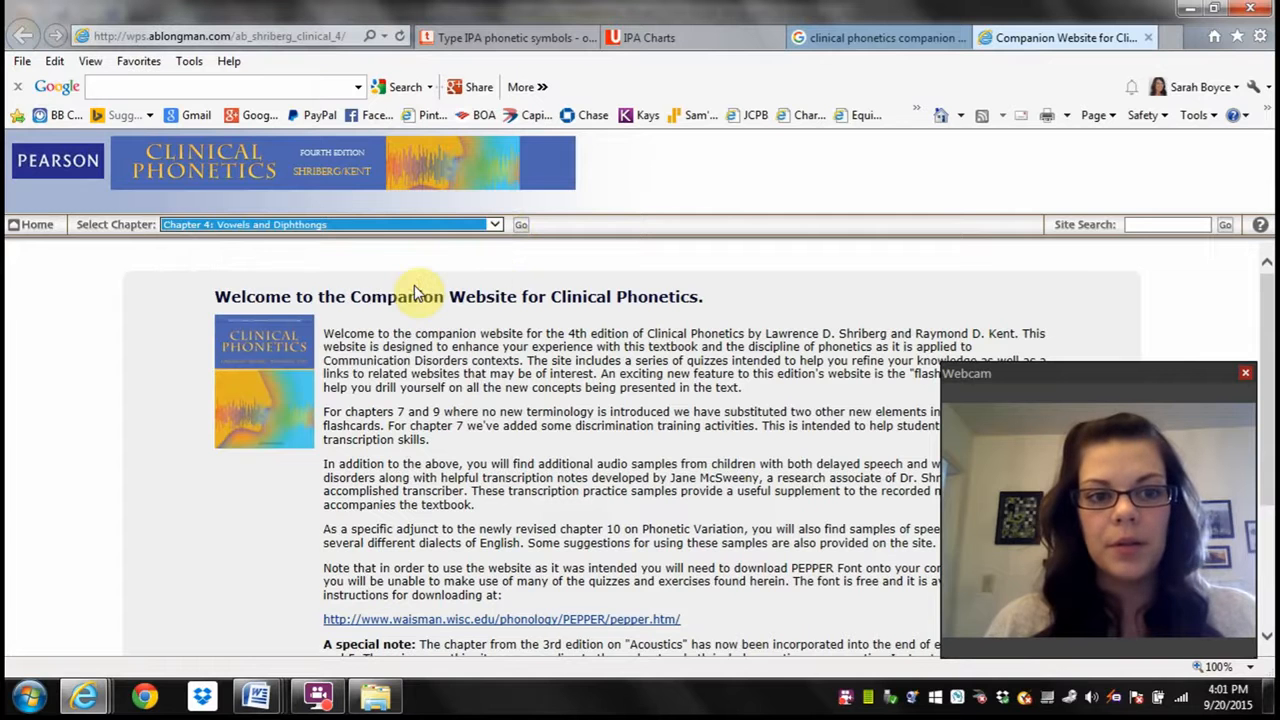
pyautogui.click(521, 224)
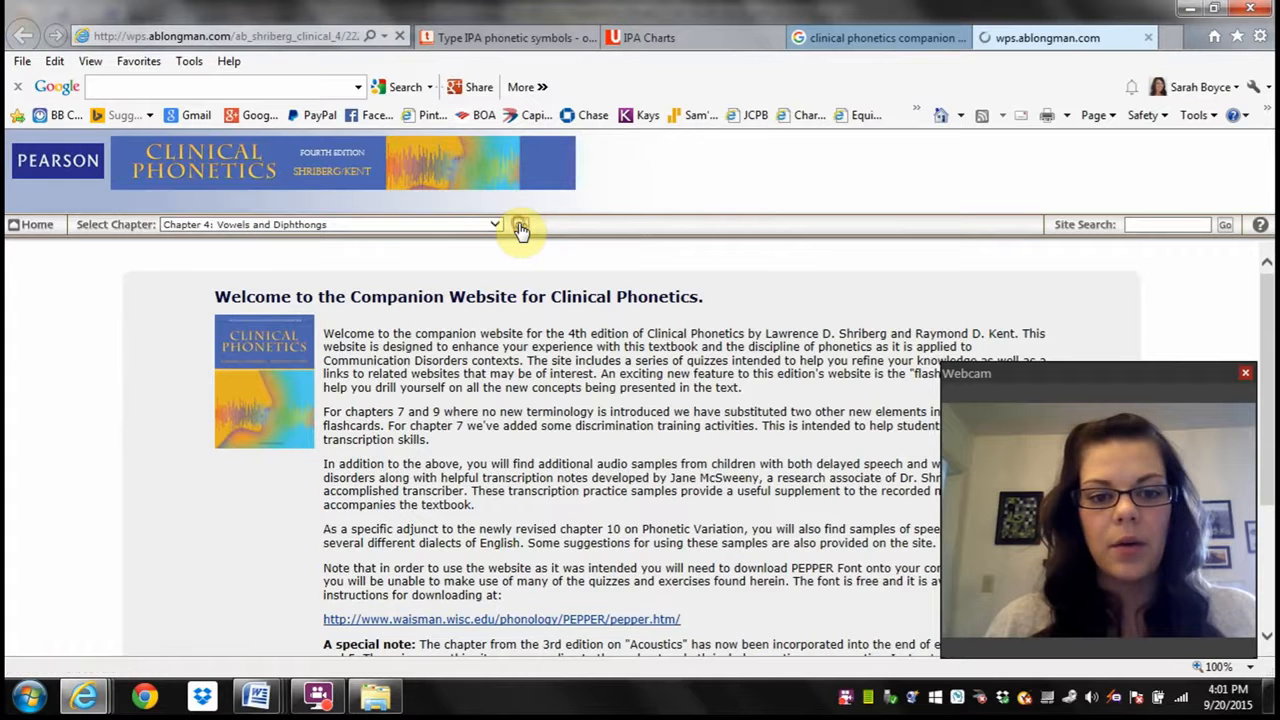
pyautogui.click(520, 224)
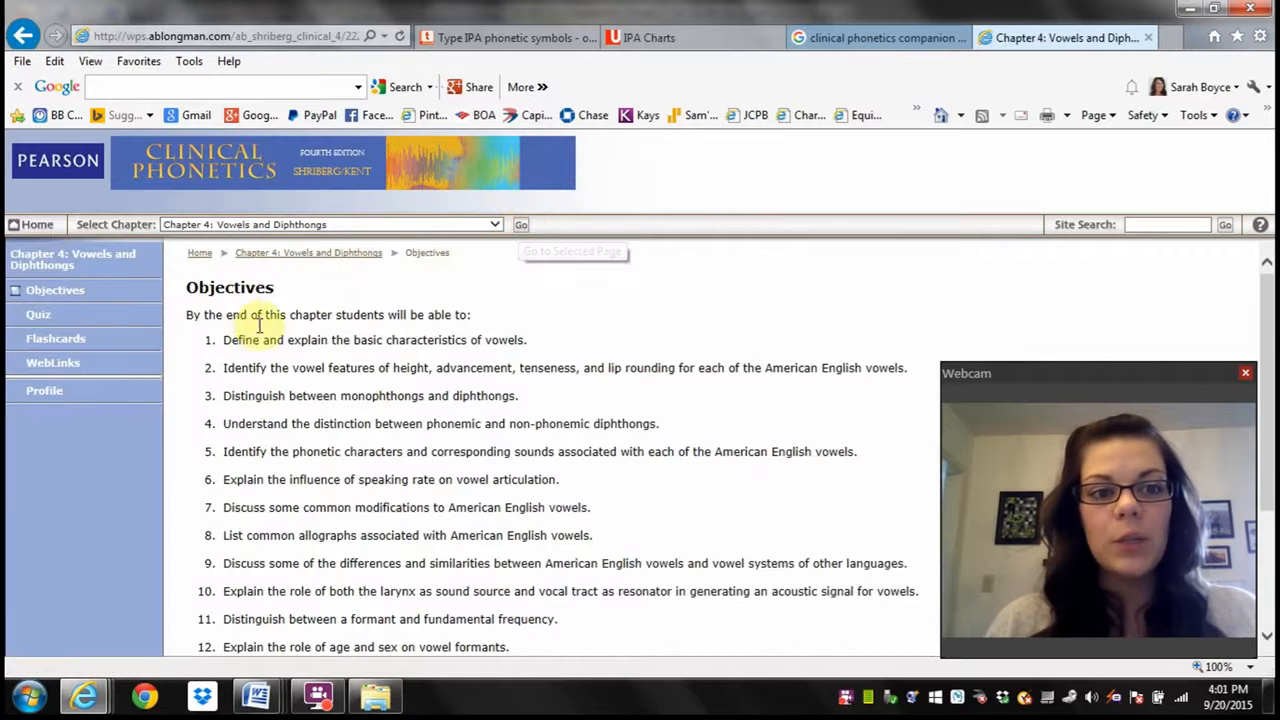
# - Browse the chapter's Quiz, Flashcards and WebLinks pages
pyautogui.click(38, 314)
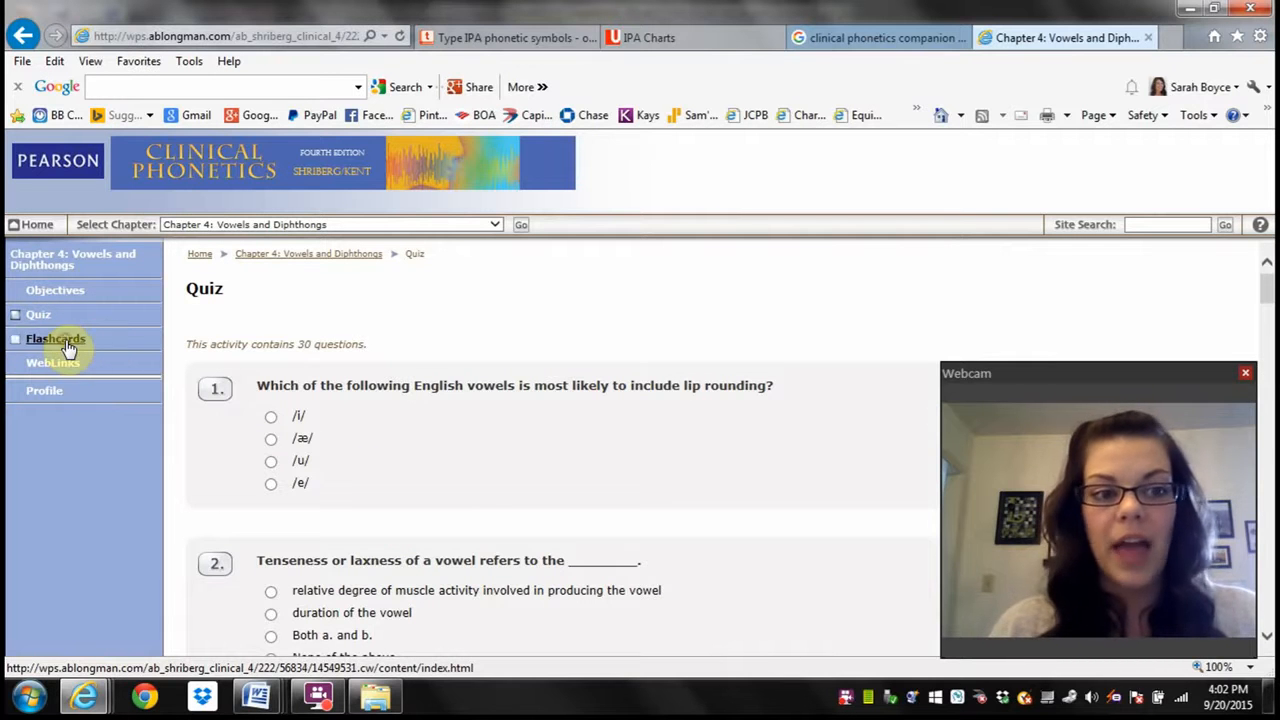
pyautogui.click(56, 338)
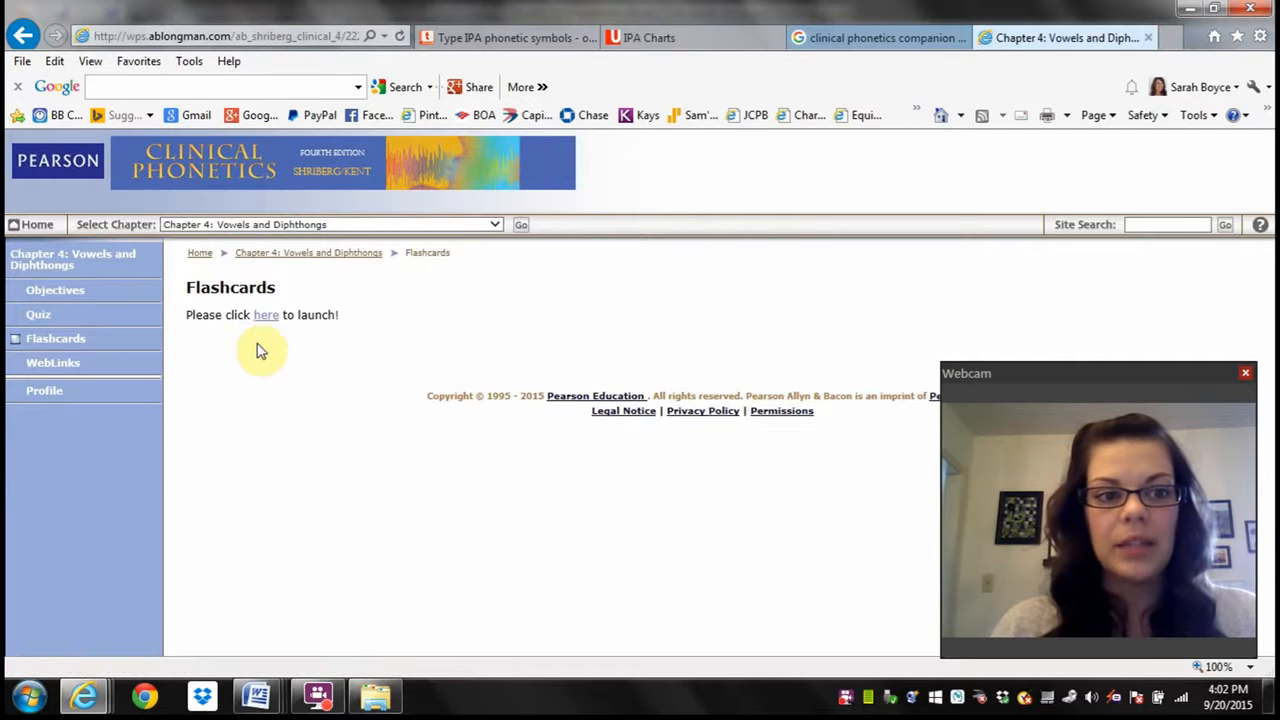
pyautogui.moveTo(70, 388)
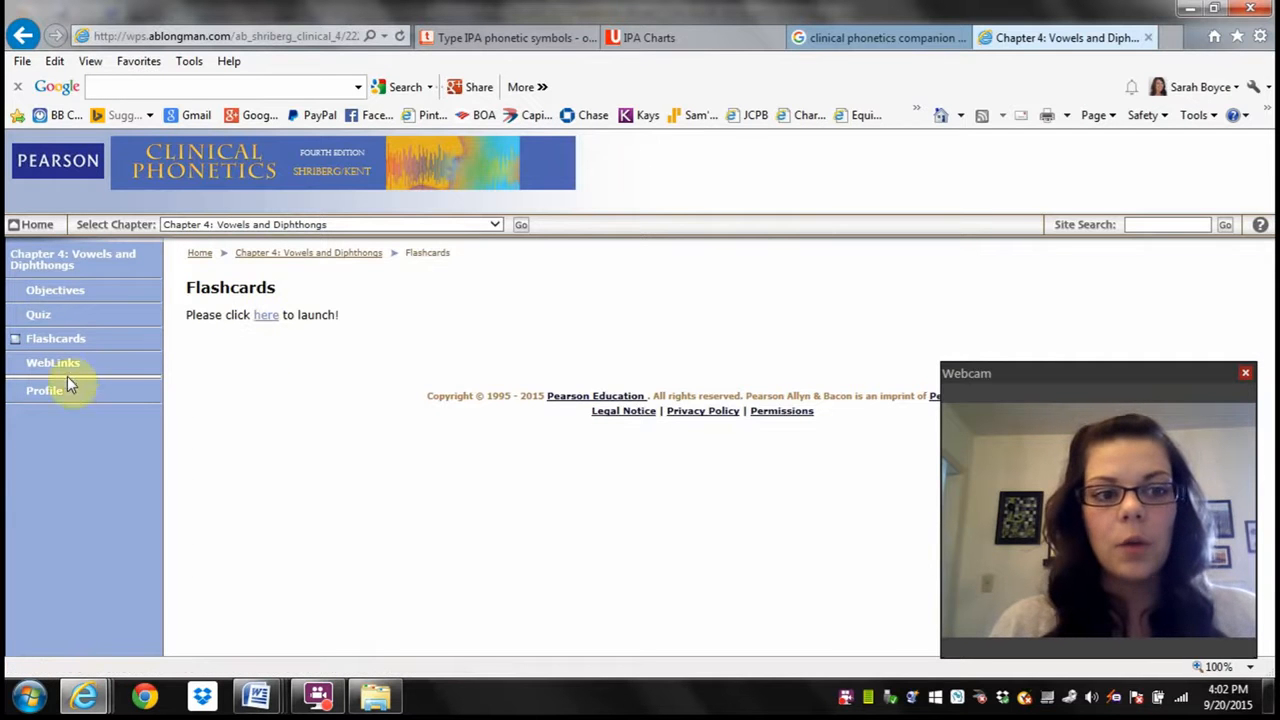
pyautogui.click(53, 362)
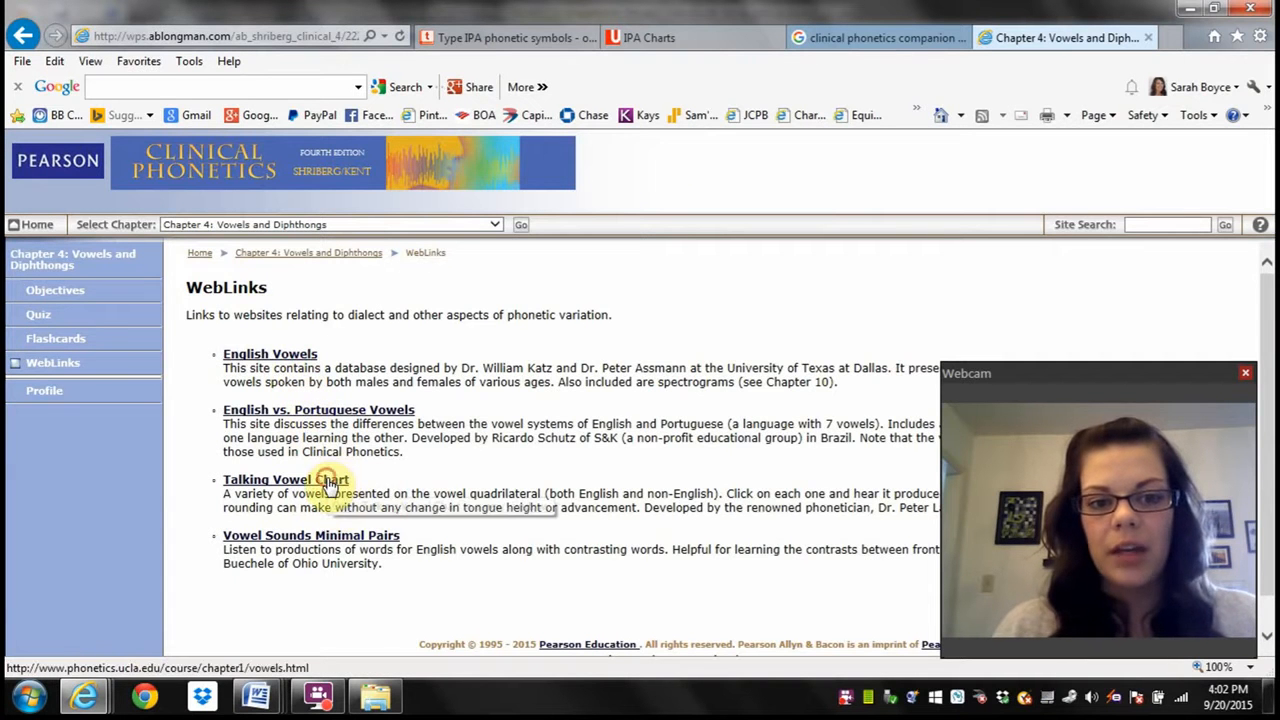
# - Open Ladefoged's Talking Vowel Chart and play the vowel y in its phonetics.ucla.edu tab
pyautogui.click(285, 479)
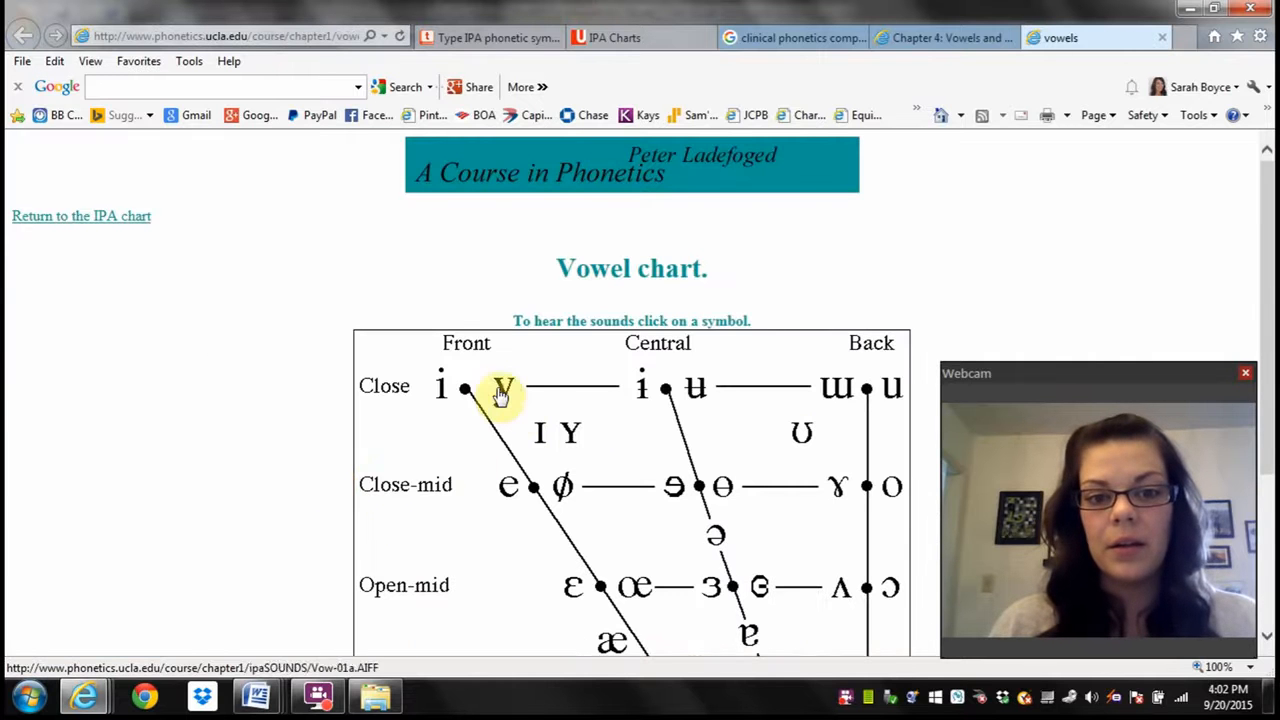
pyautogui.click(500, 388)
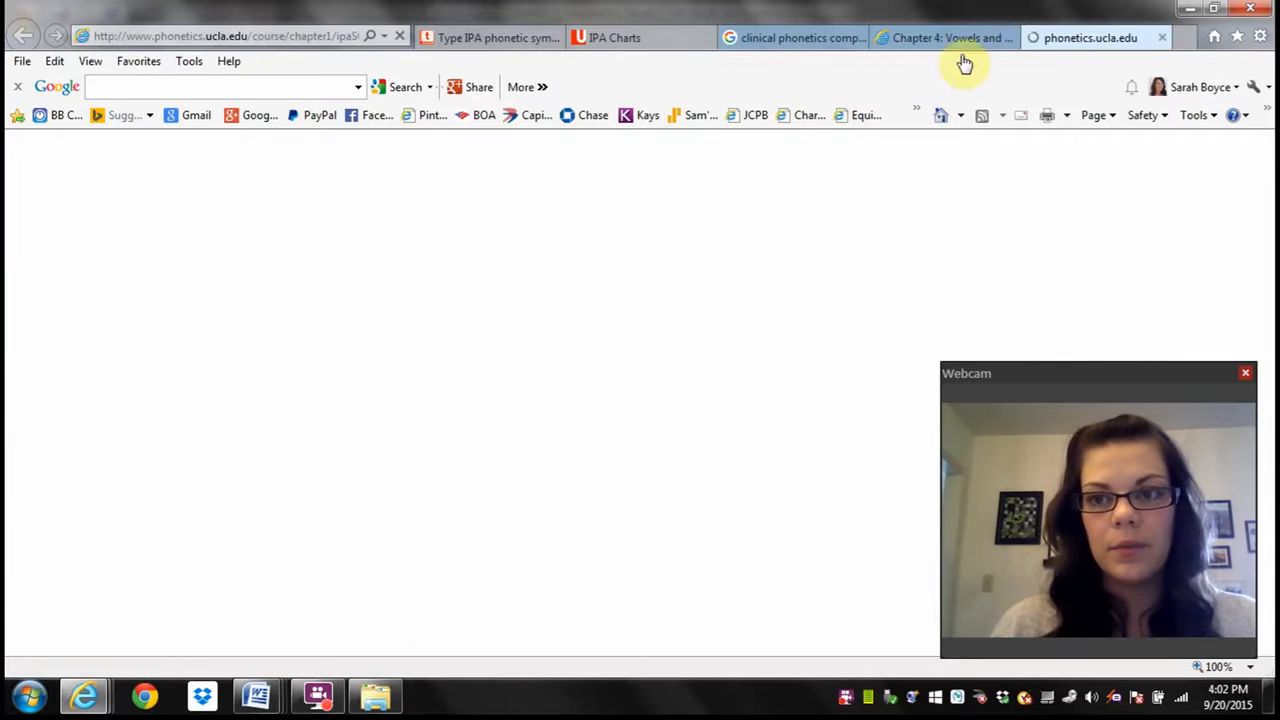
pyautogui.moveTo(940, 37)
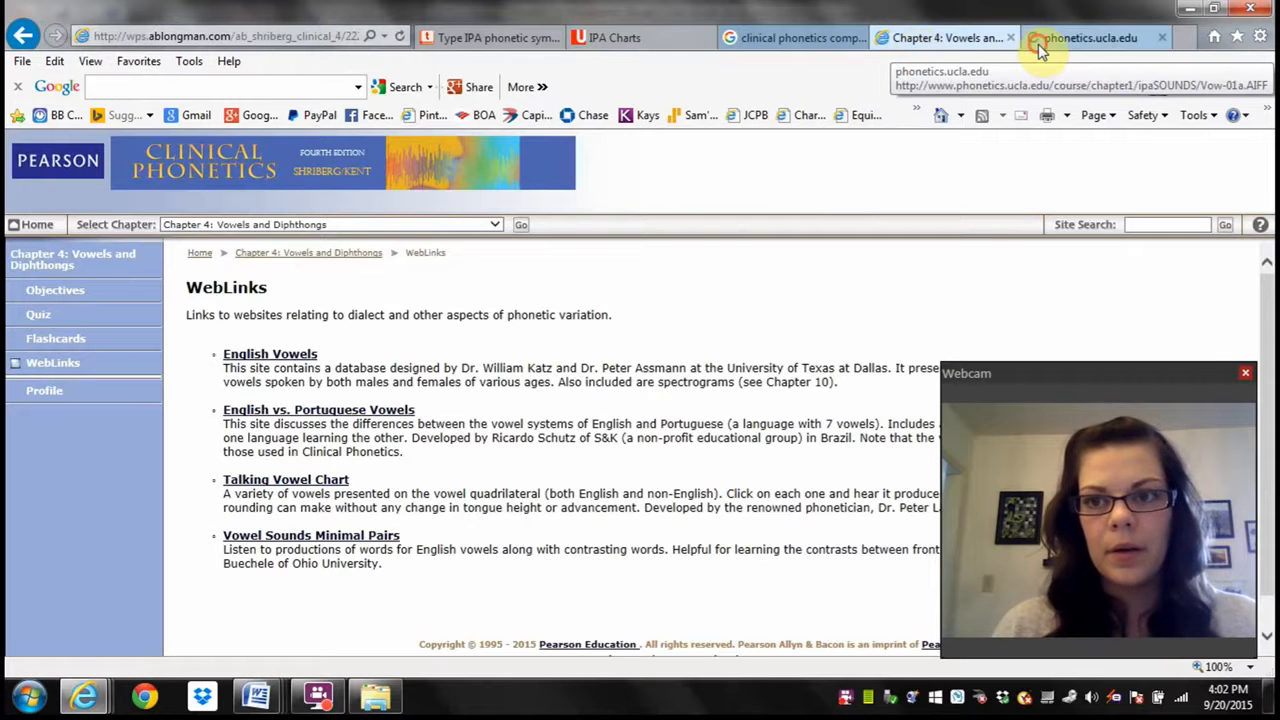
pyautogui.click(1090, 37)
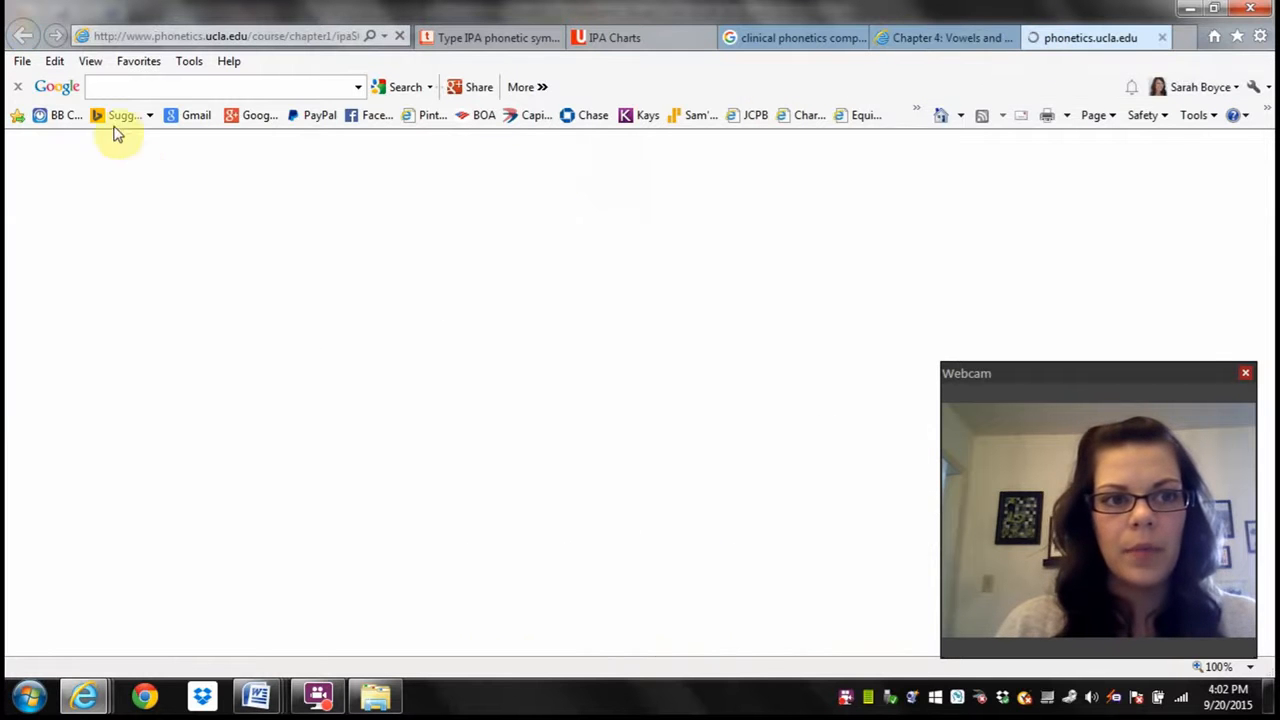
pyautogui.click(940, 37)
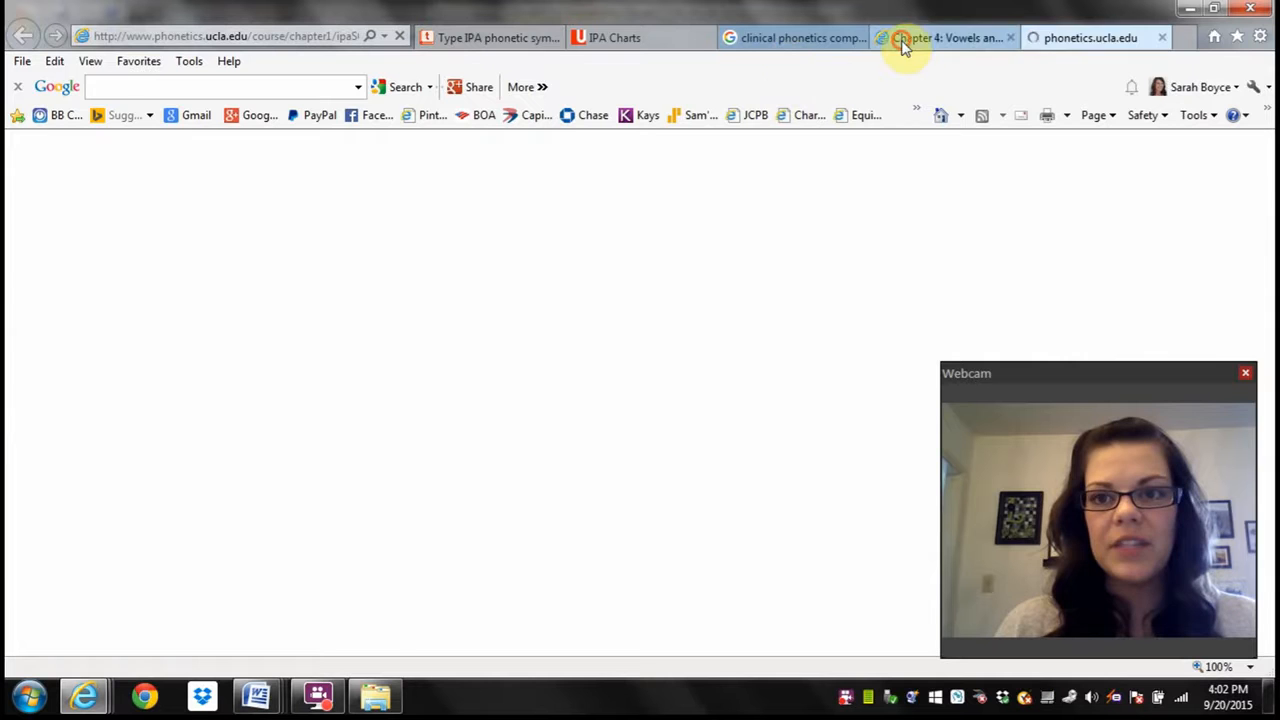
pyautogui.click(940, 37)
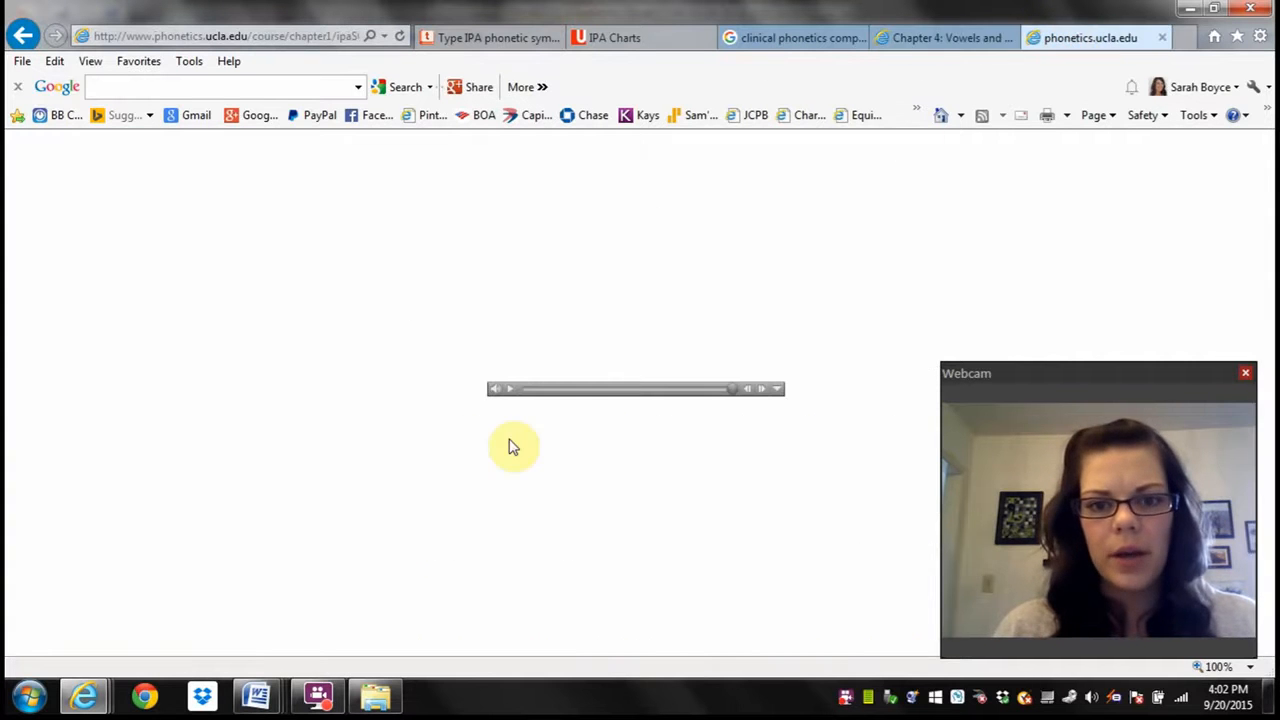
pyautogui.moveTo(884, 150)
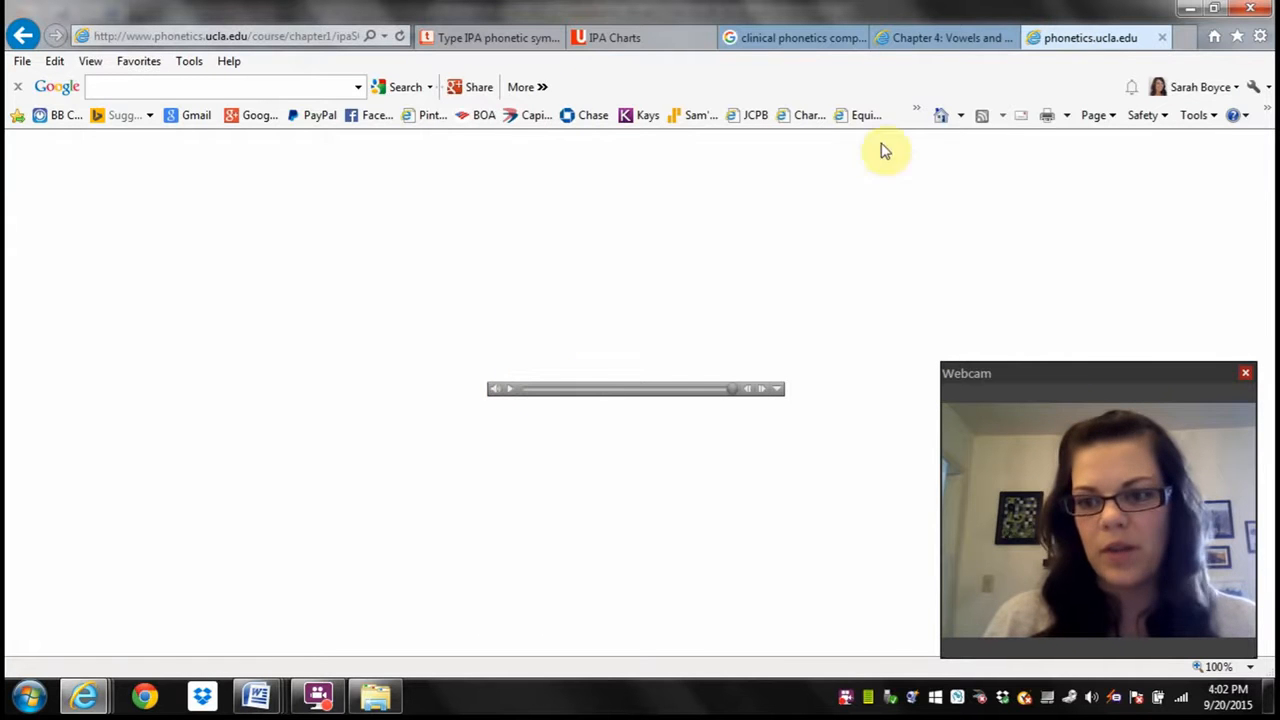